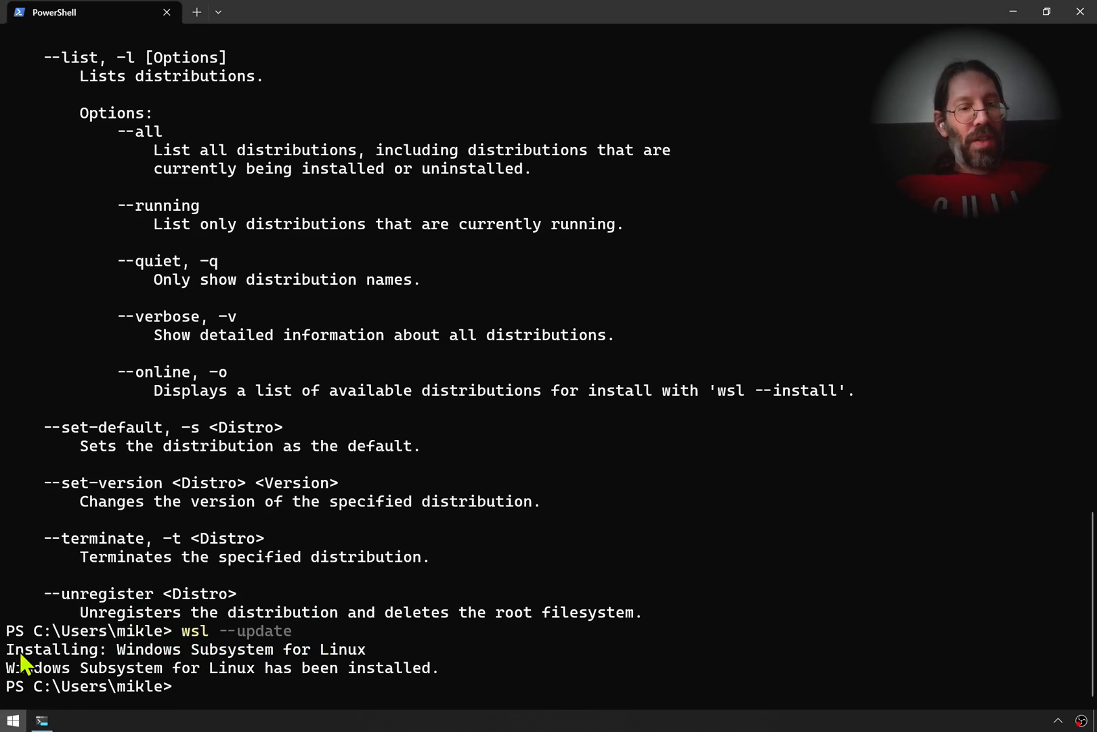
# Run wsl --shutdown from the PowerShell prompt to stop all WSL distributions
pyautogui.click(13, 720)
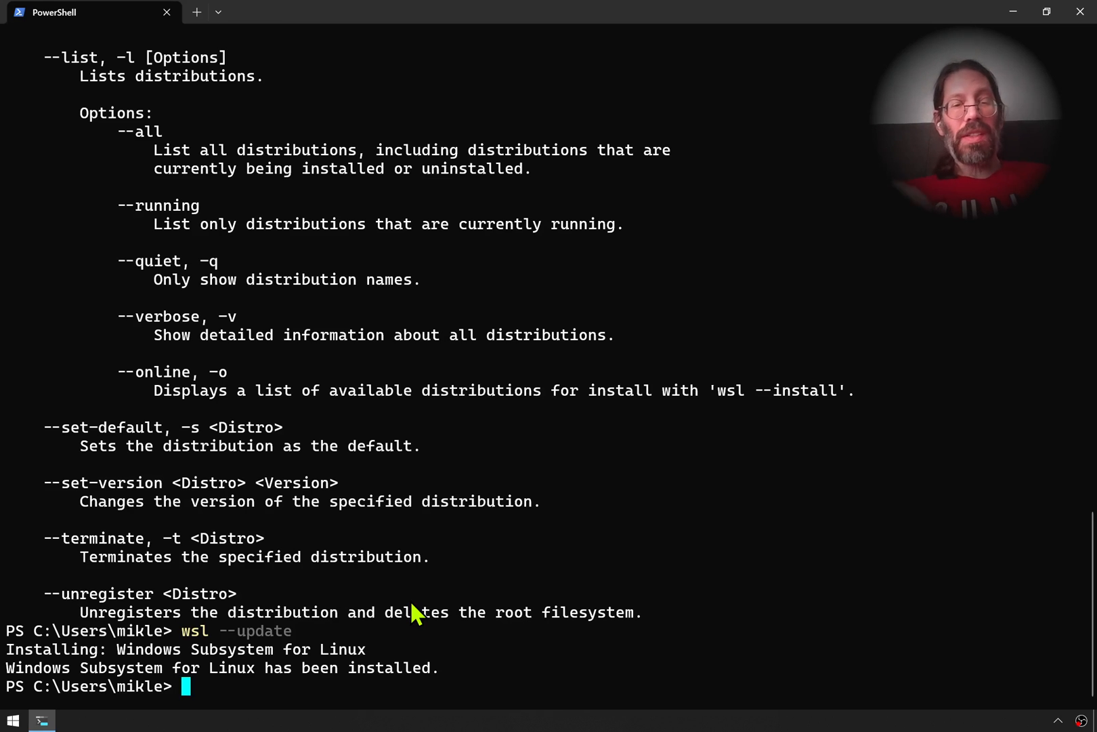
pyautogui.moveTo(305, 672)
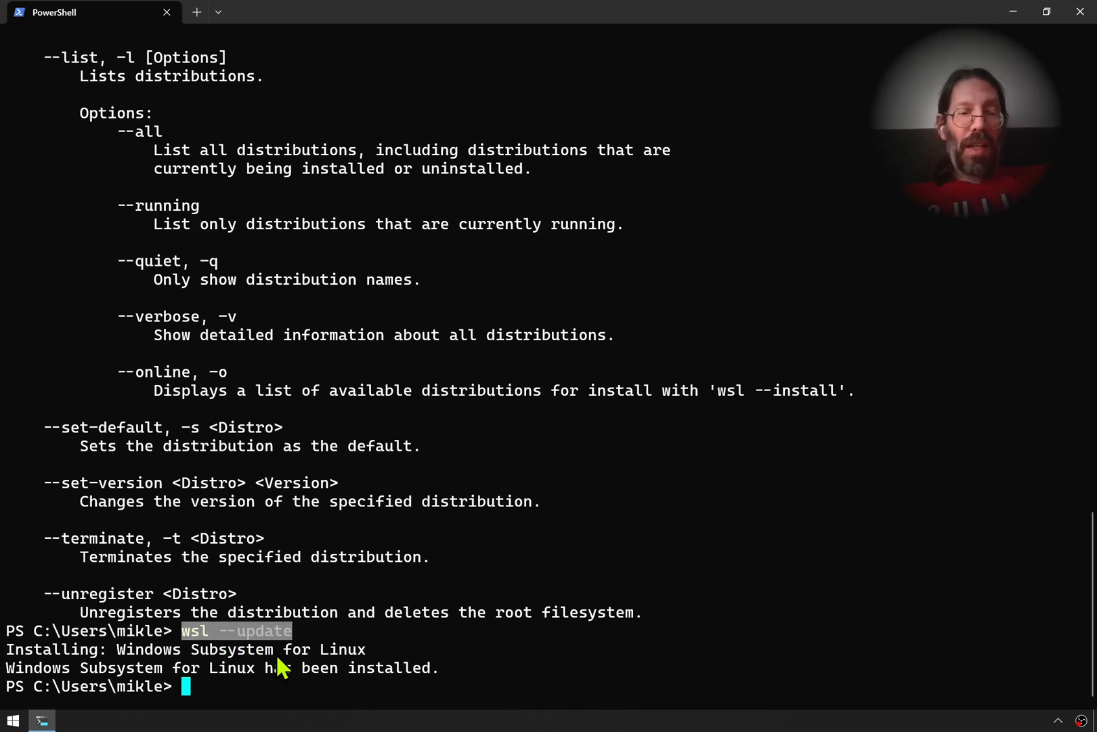
pyautogui.moveTo(147, 656)
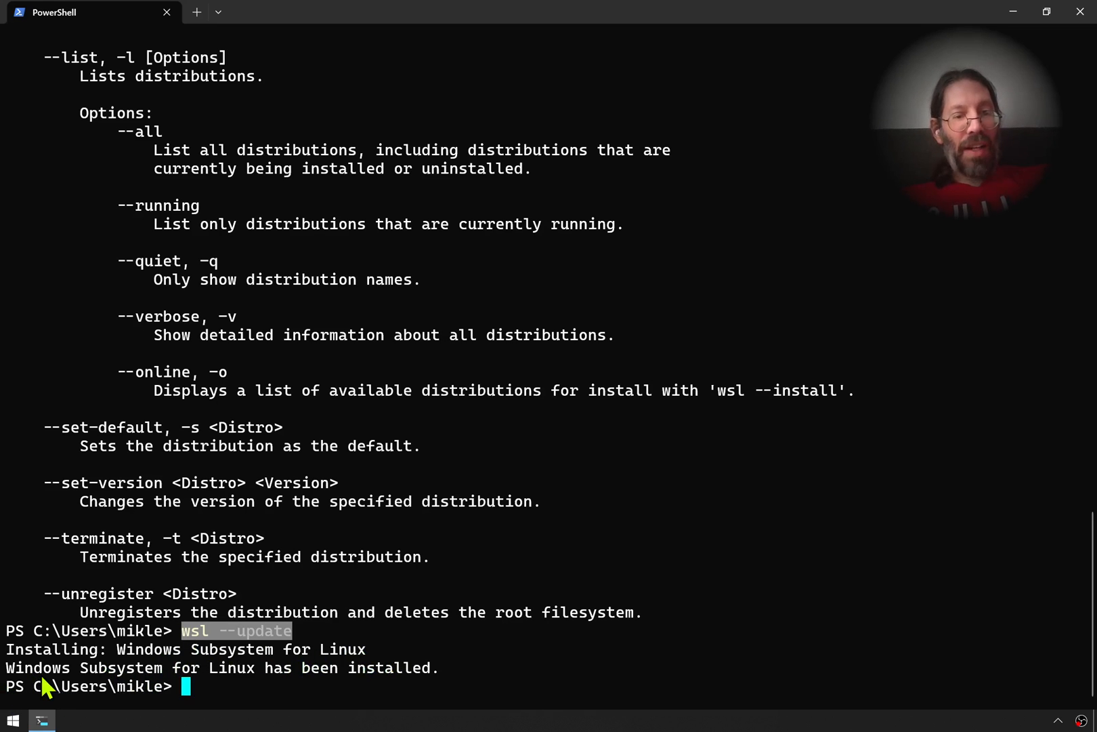
pyautogui.moveTo(429, 682)
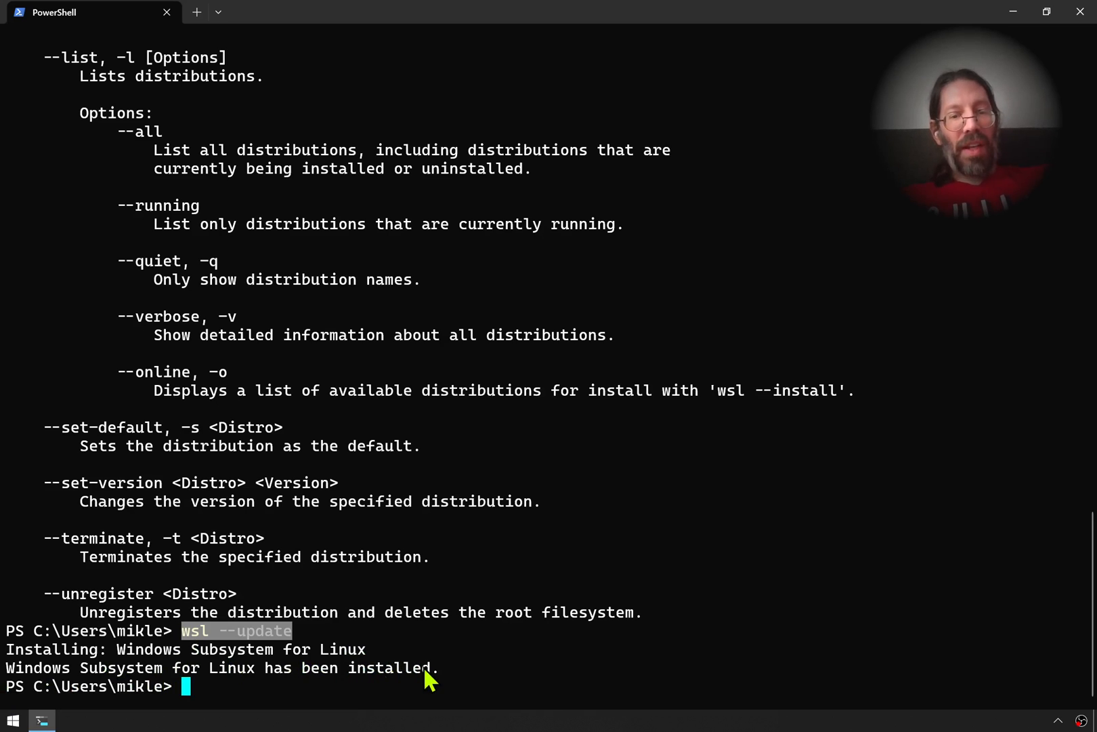
pyautogui.moveTo(515, 644)
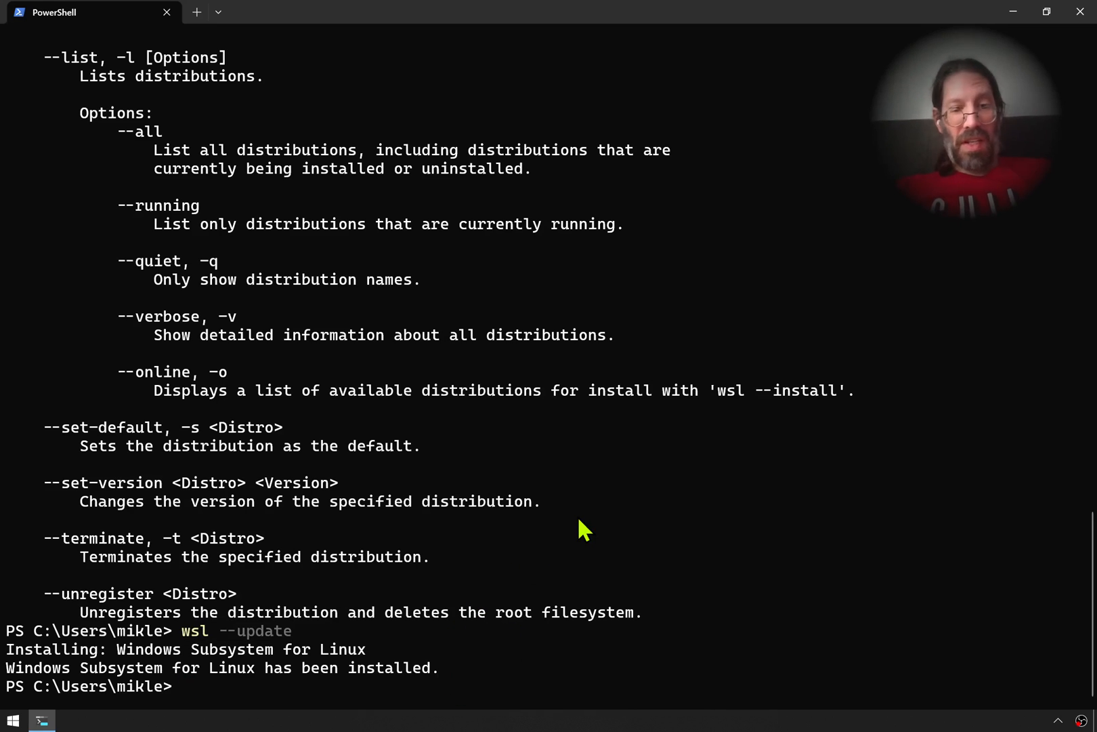
pyautogui.write('wsl')
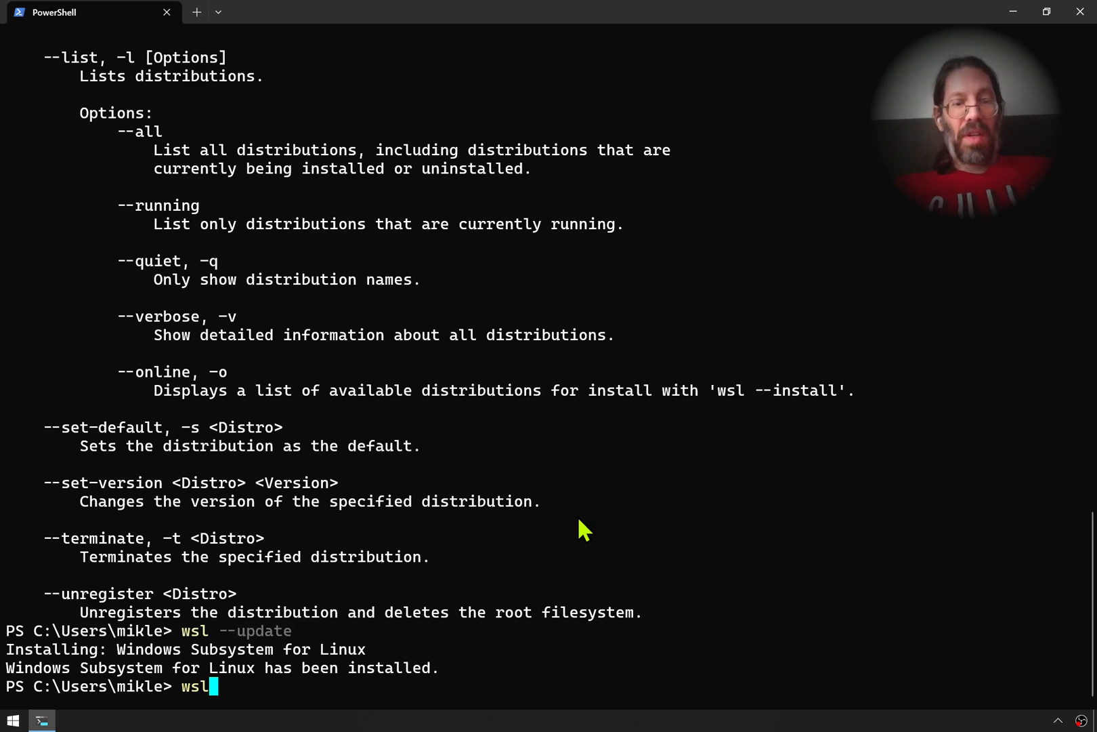
pyautogui.write('--s')
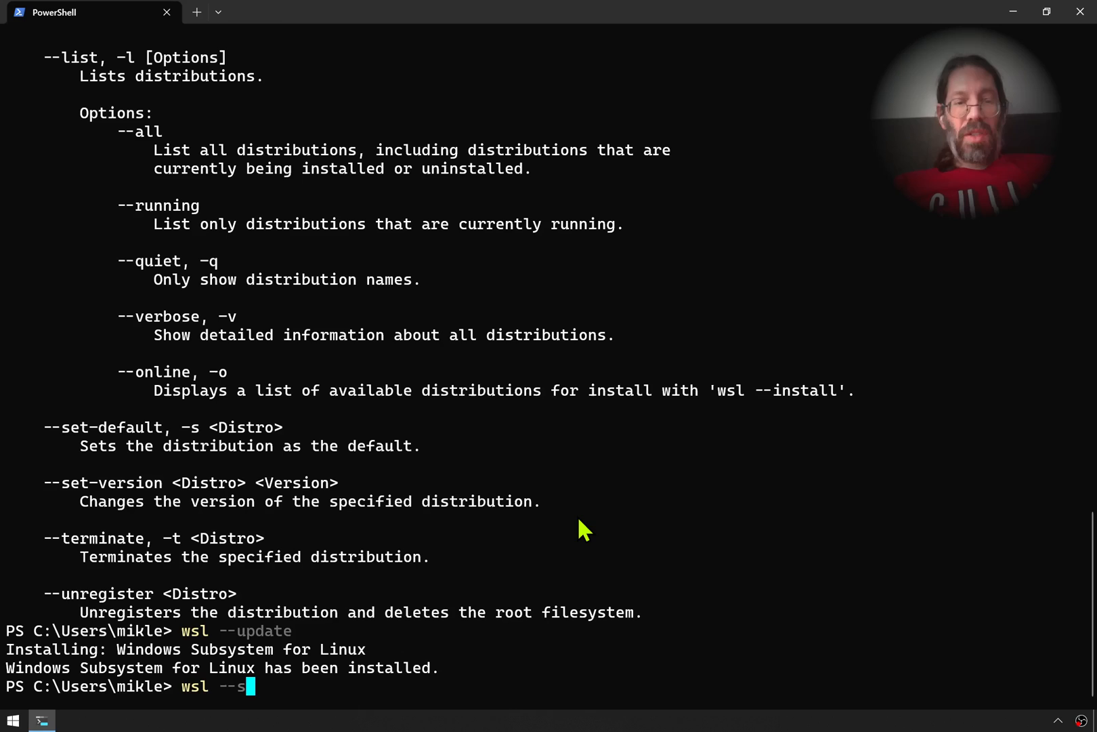
pyautogui.write('hutdown')
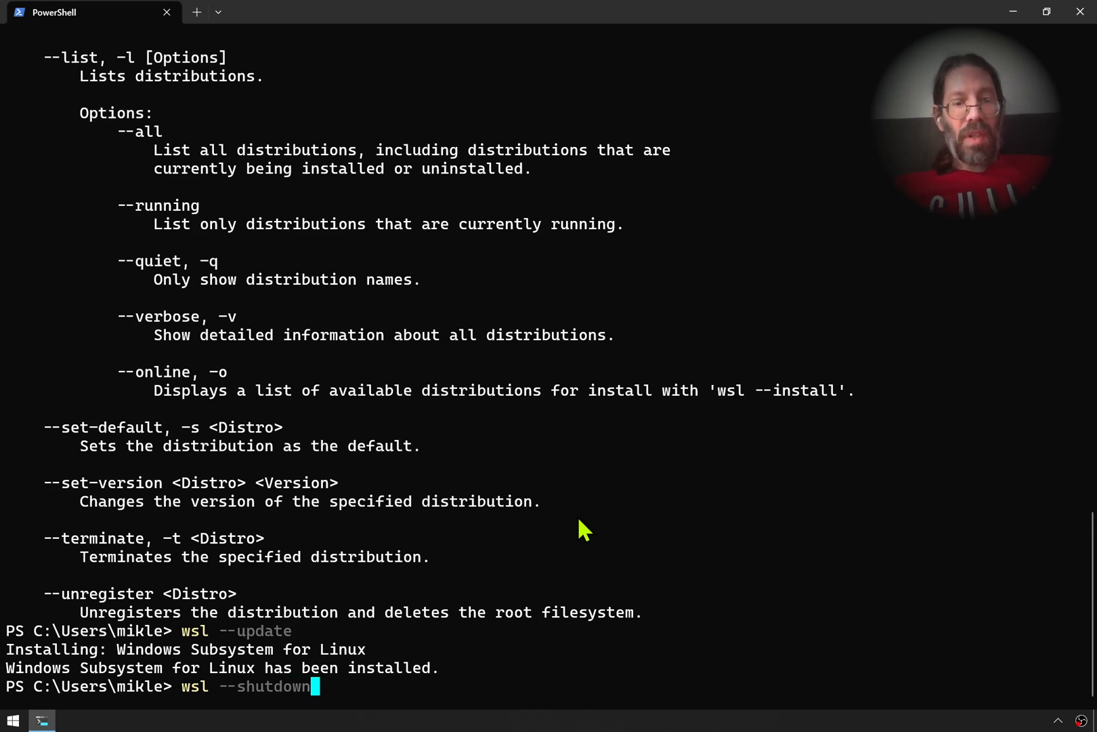
pyautogui.press('Return')
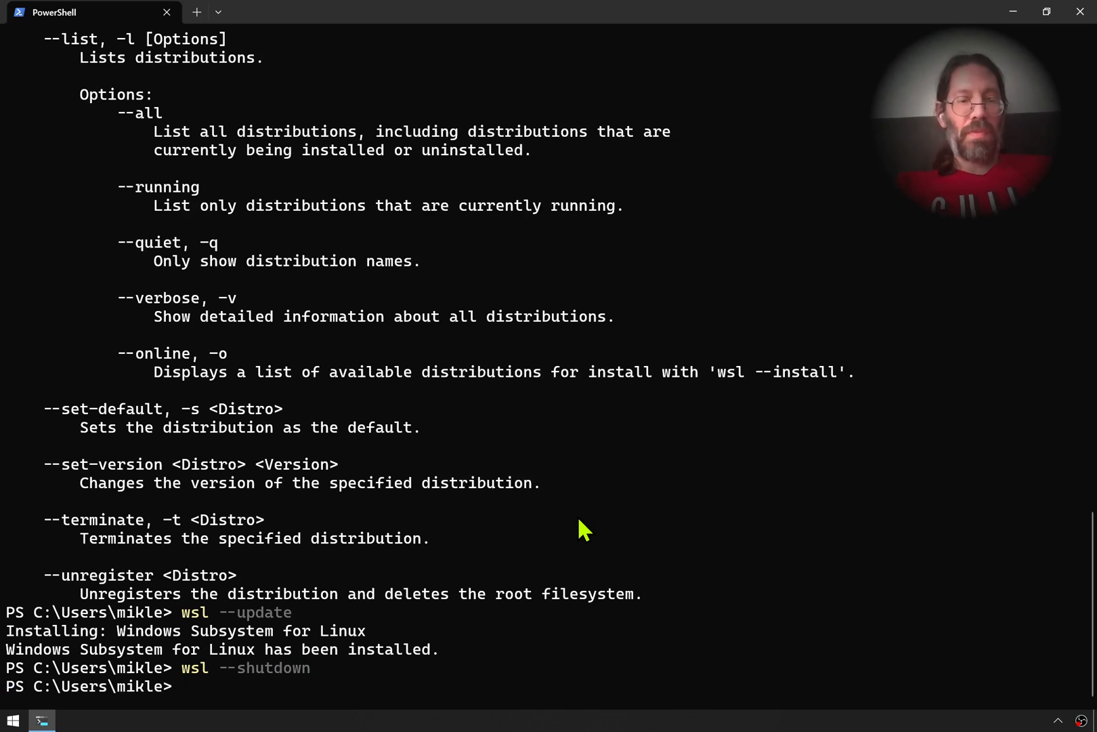
pyautogui.moveTo(976, 640)
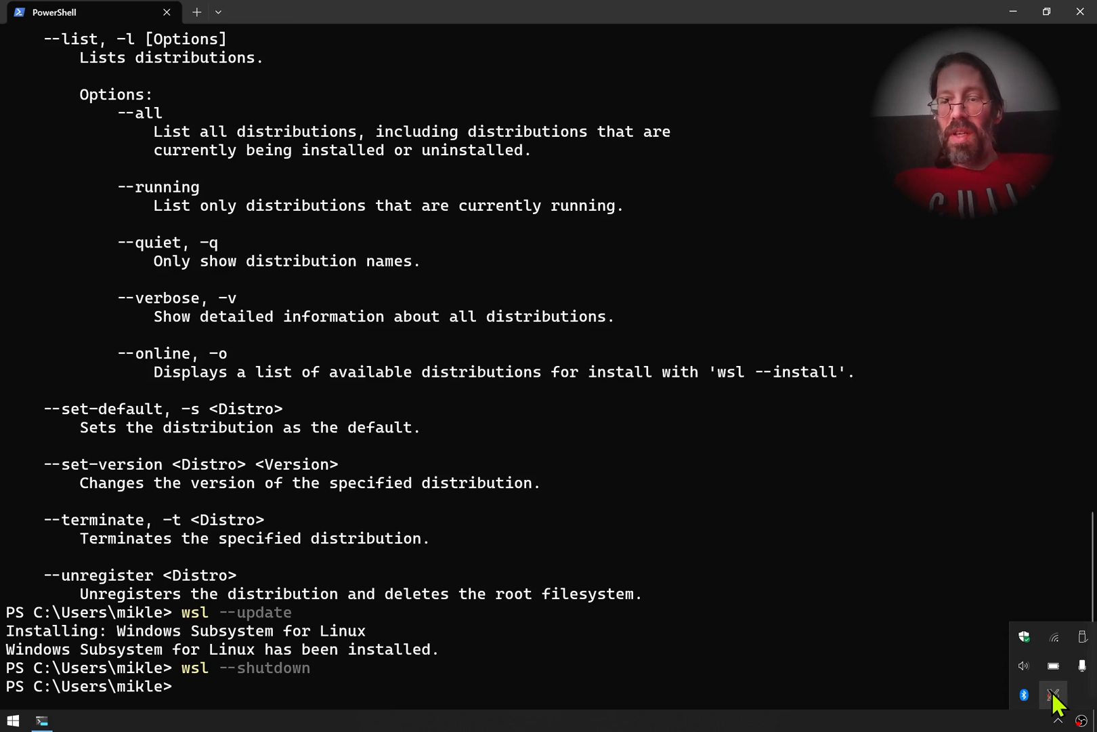
# Exit the VcXsrv X server from its tray icon and confirm the shutdown
pyautogui.click(1055, 695)
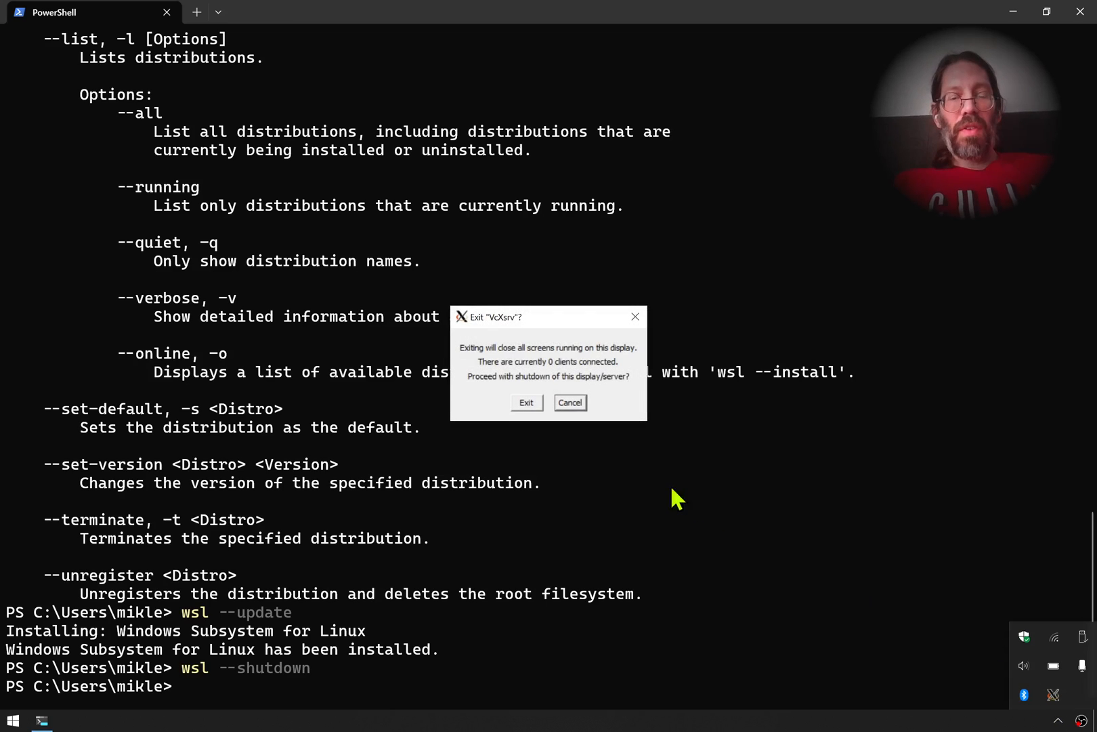
pyautogui.moveTo(510, 422)
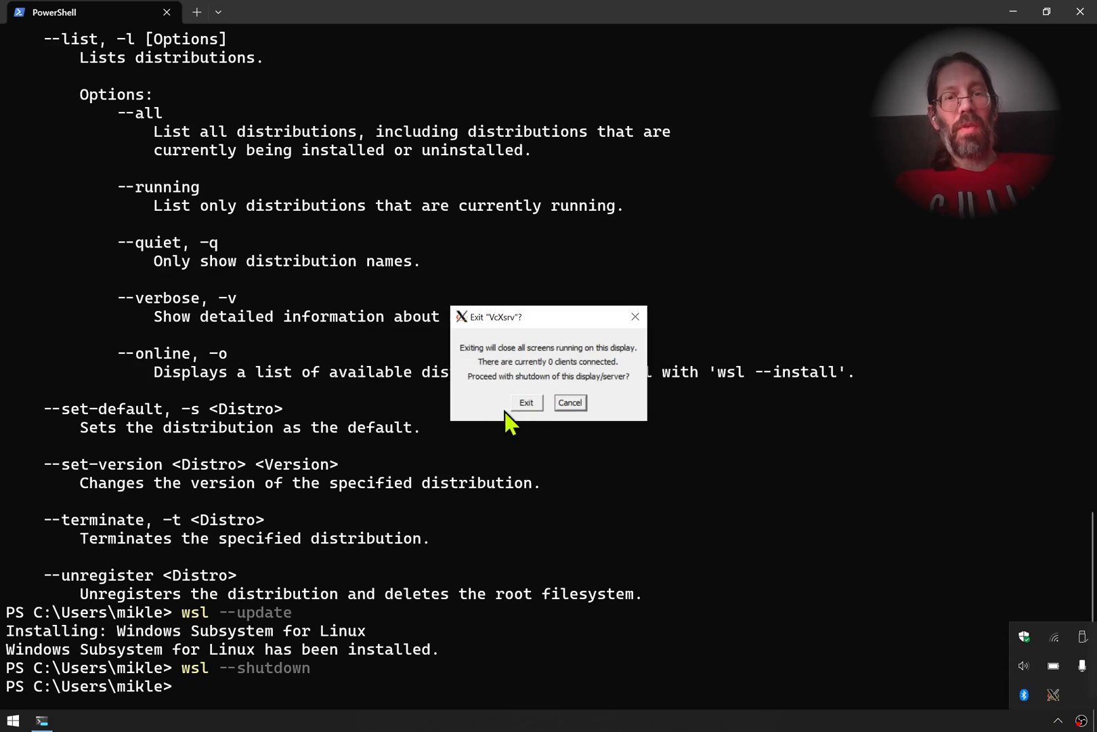
pyautogui.click(525, 403)
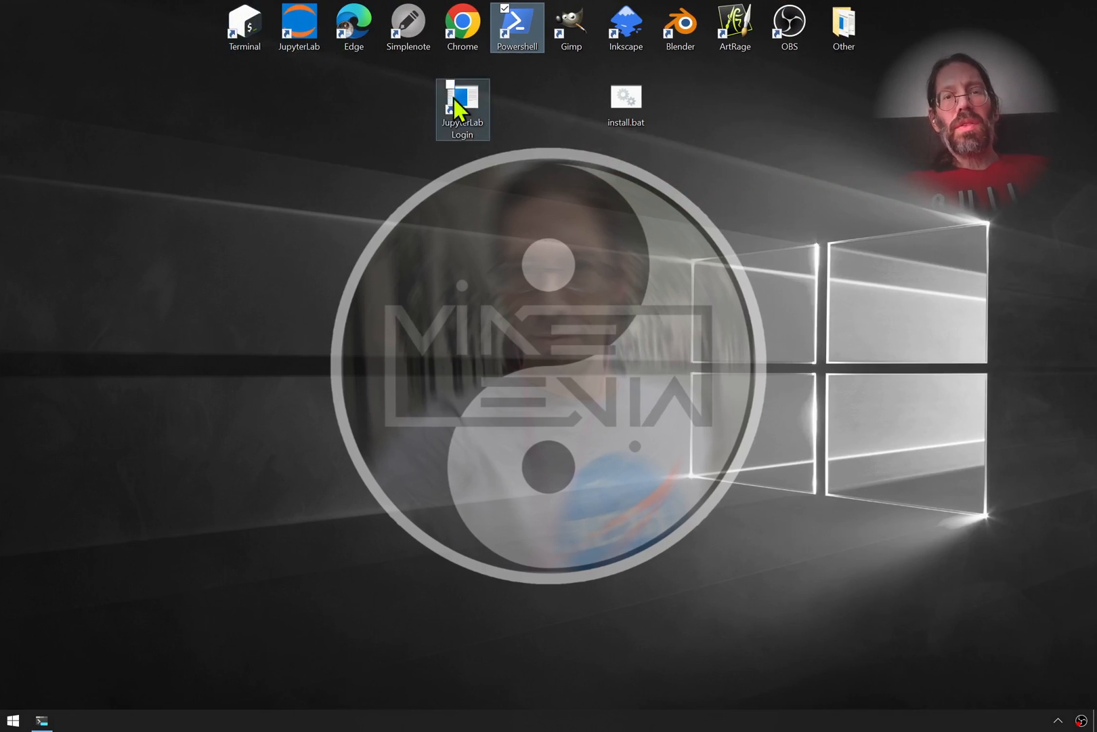
pyautogui.moveTo(244, 29)
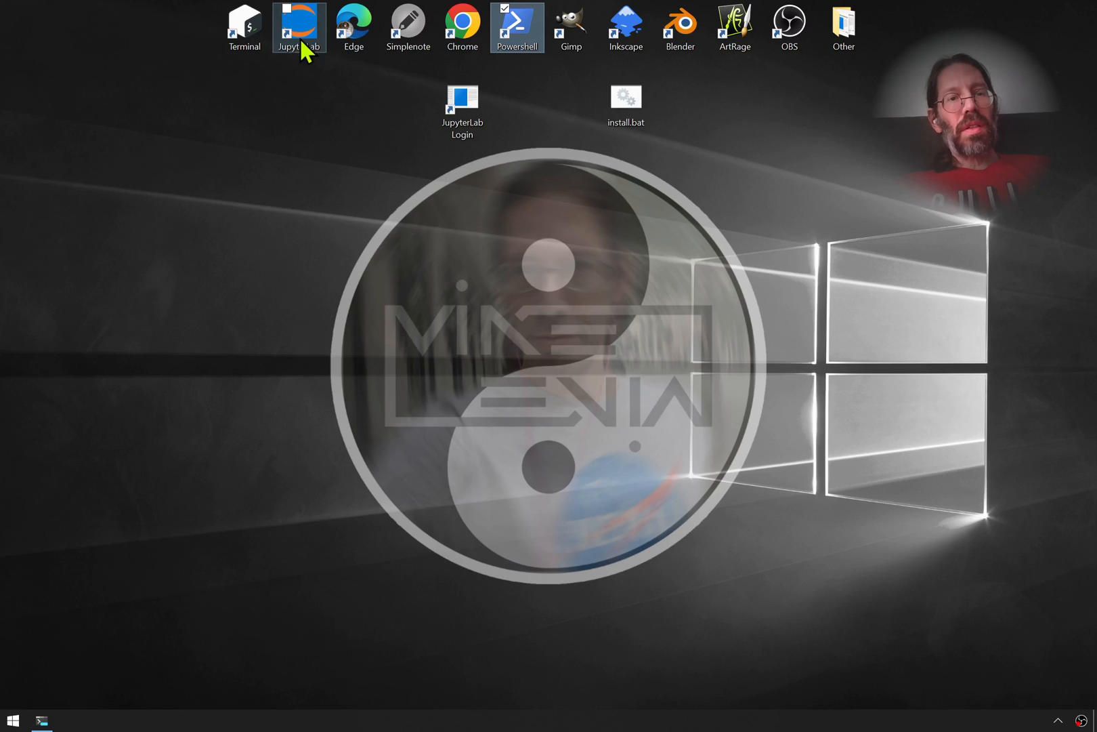
pyautogui.moveTo(355, 27)
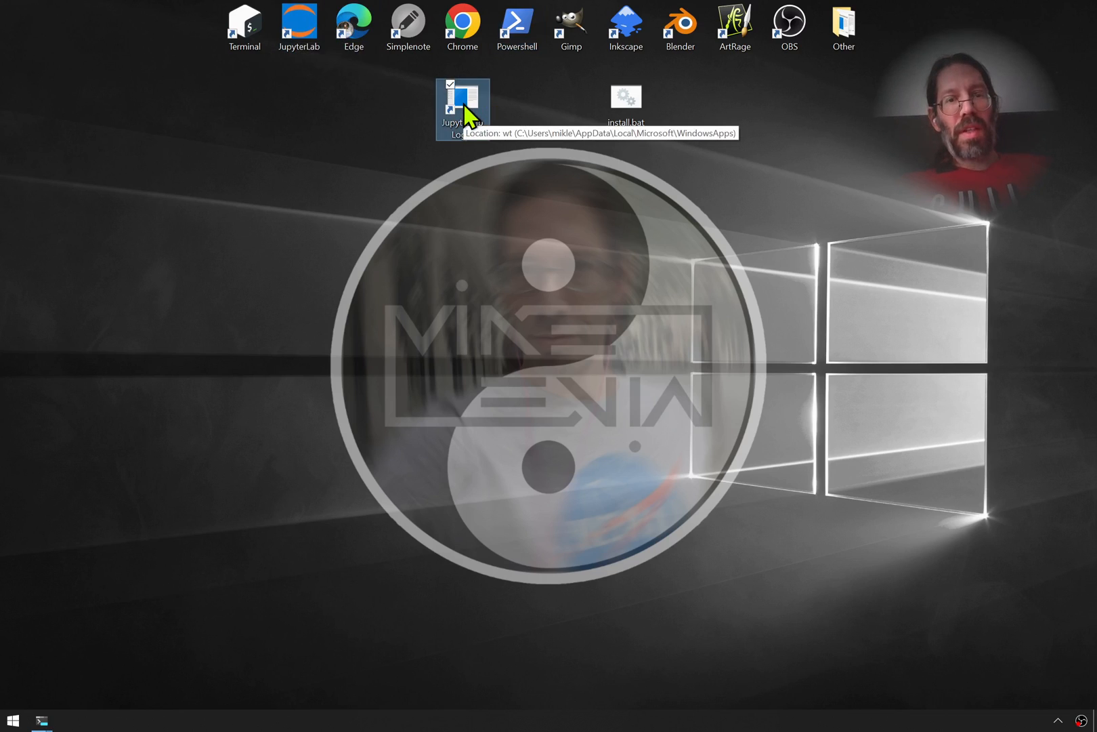
# Launch the JupyterLab Login desktop shortcut to open an Ubuntu-18.04 terminal
pyautogui.doubleClick(461, 97)
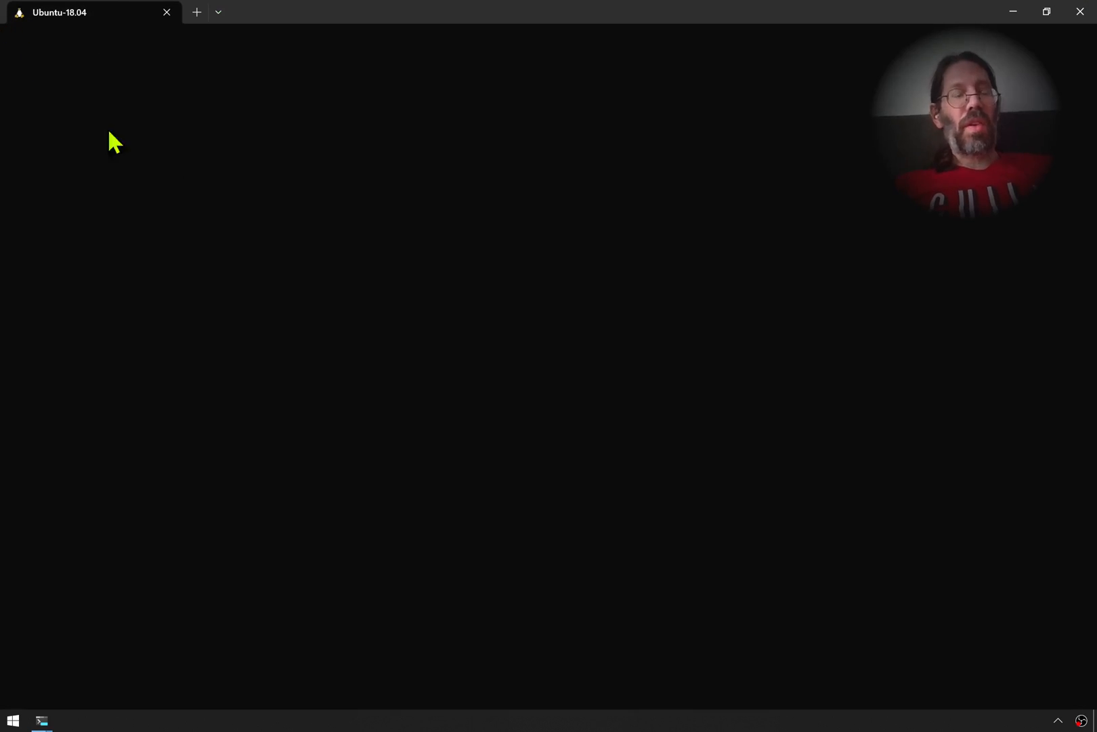
pyautogui.moveTo(198, 216)
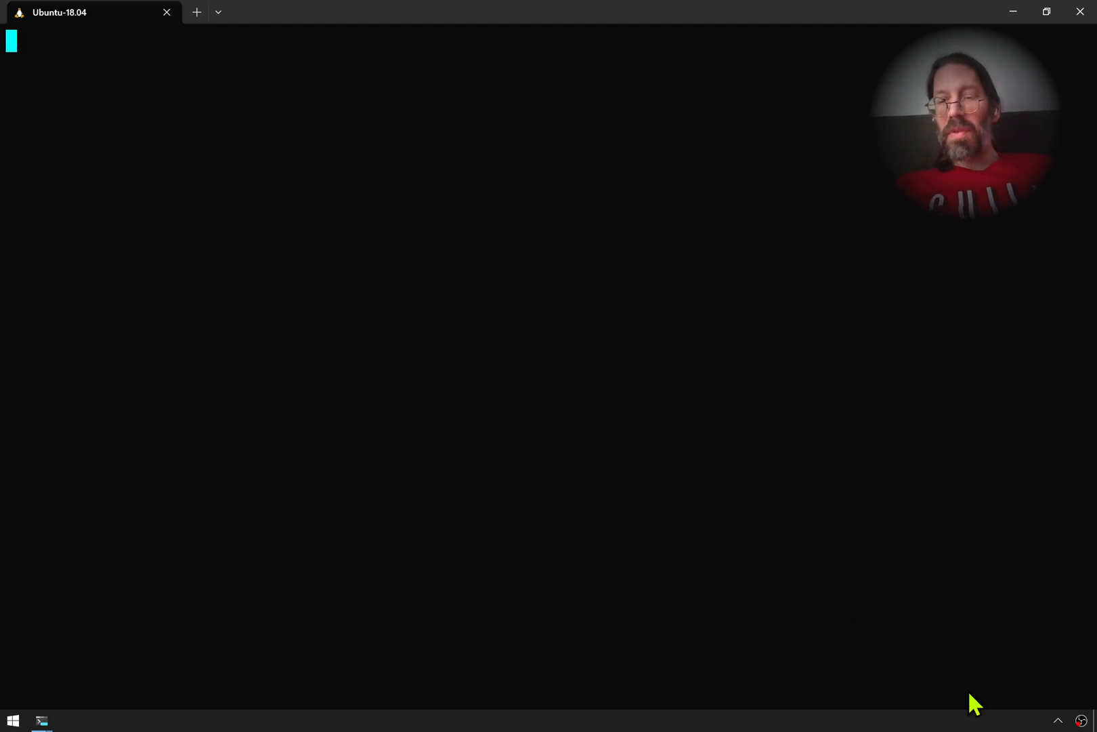
# Check the system tray overflow for still-running background apps while Ubuntu loads
pyautogui.click(1058, 719)
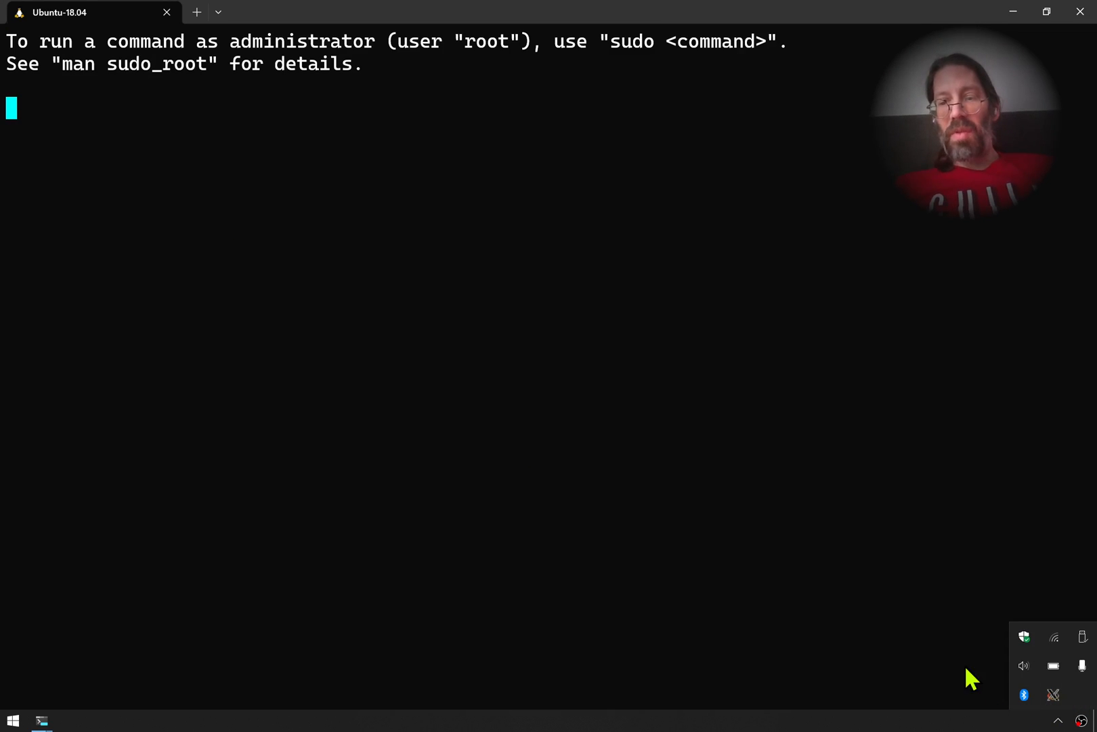
pyautogui.moveTo(1052, 695)
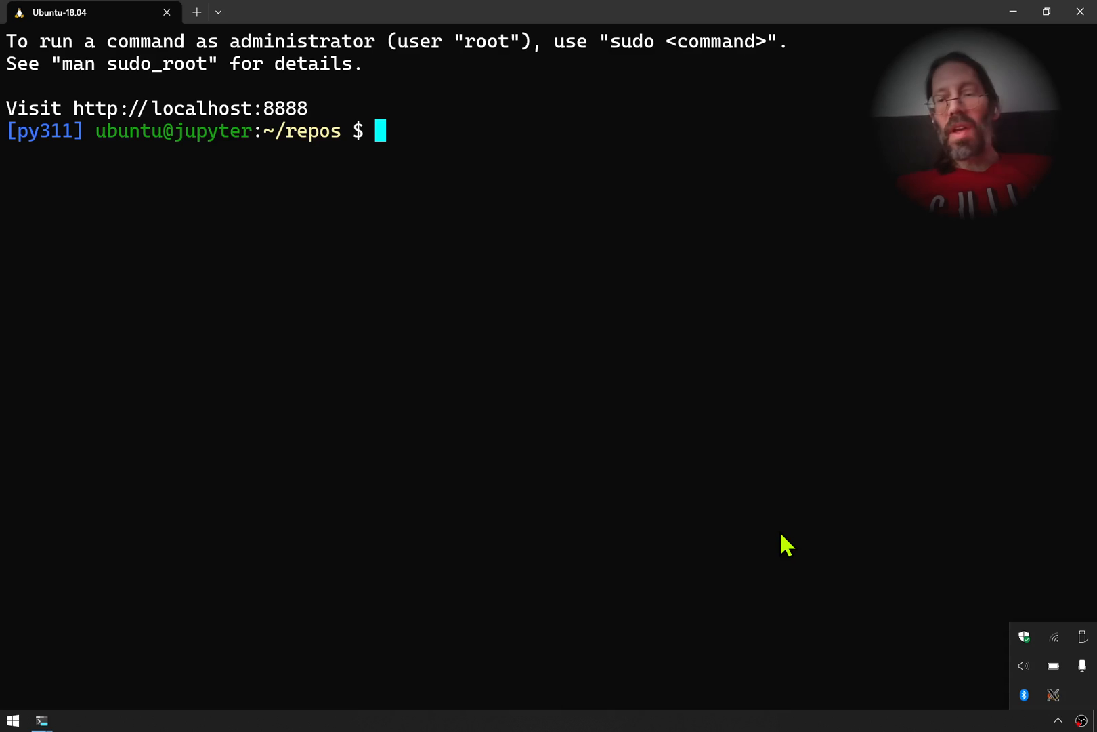
pyautogui.moveTo(433, 218)
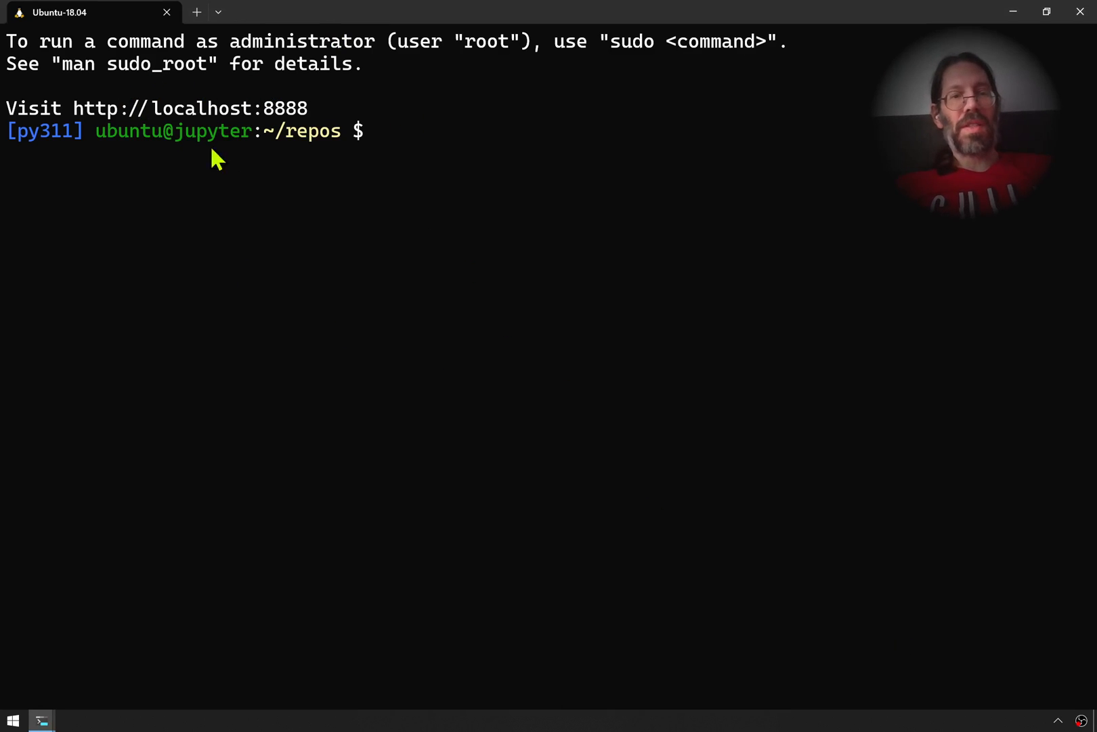
pyautogui.moveTo(24, 144)
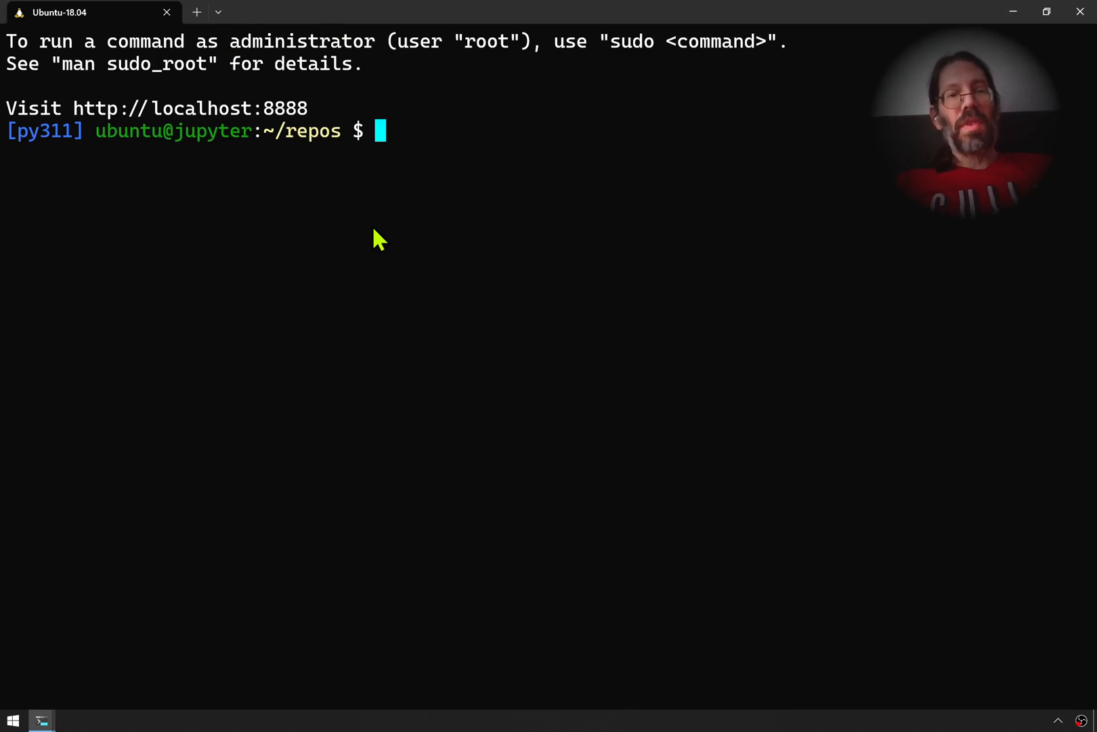
# Run google-chrome from the Ubuntu bash prompt to open a Chrome window
pyautogui.write('google-chrome')
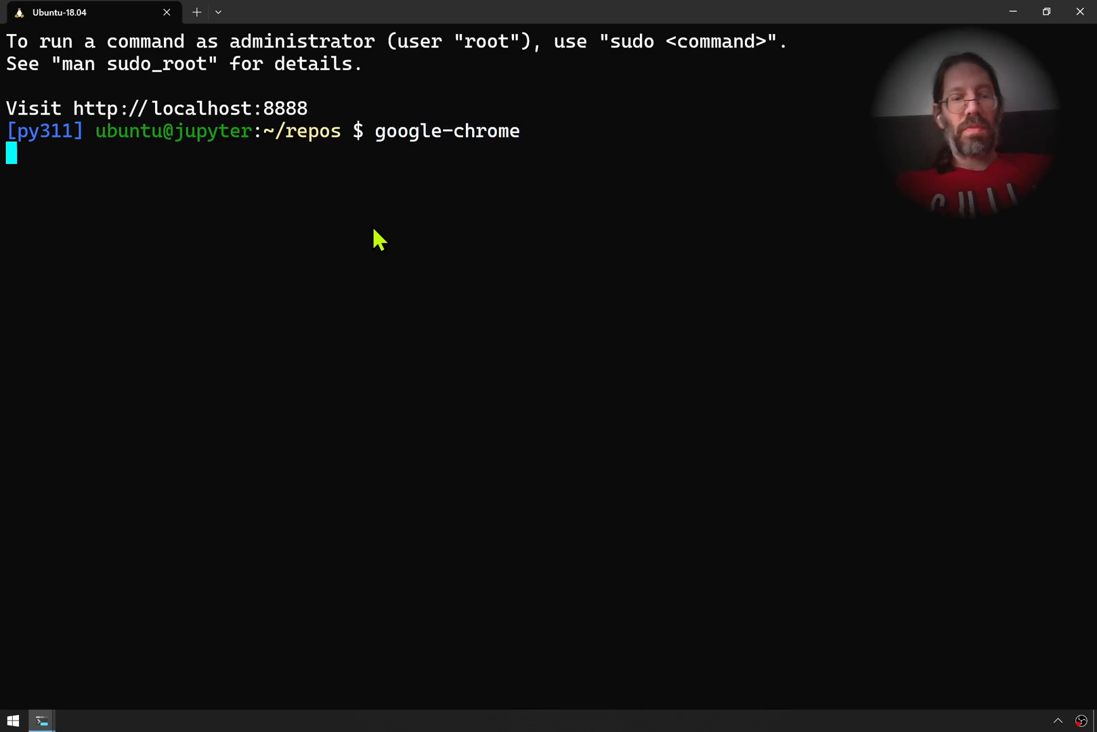
pyautogui.moveTo(448, 224)
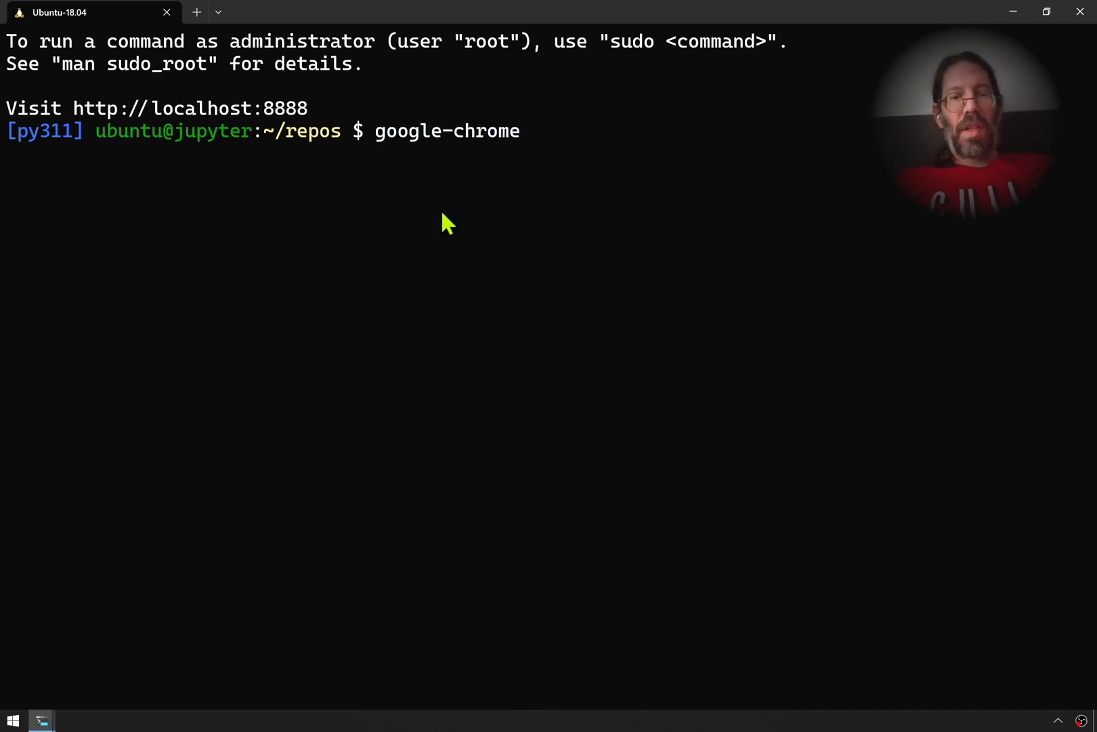
pyautogui.press('Return')
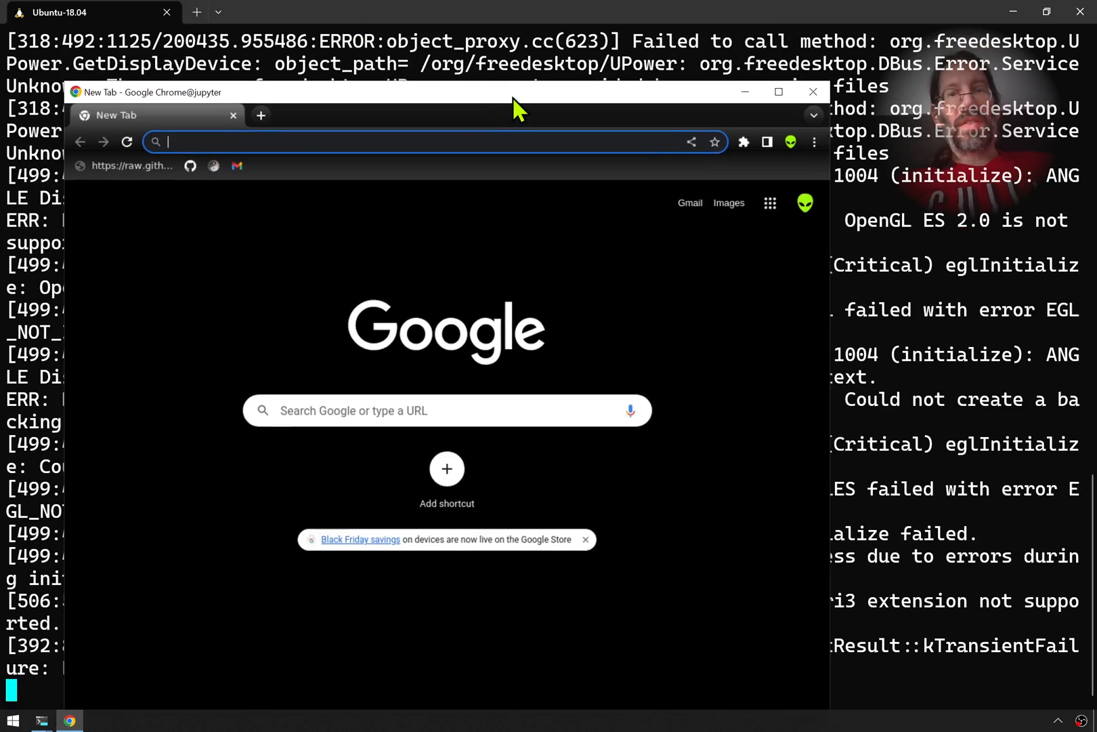
# Maximize the empty Chrome window, then close it to return to the terminal
pyautogui.click(778, 93)
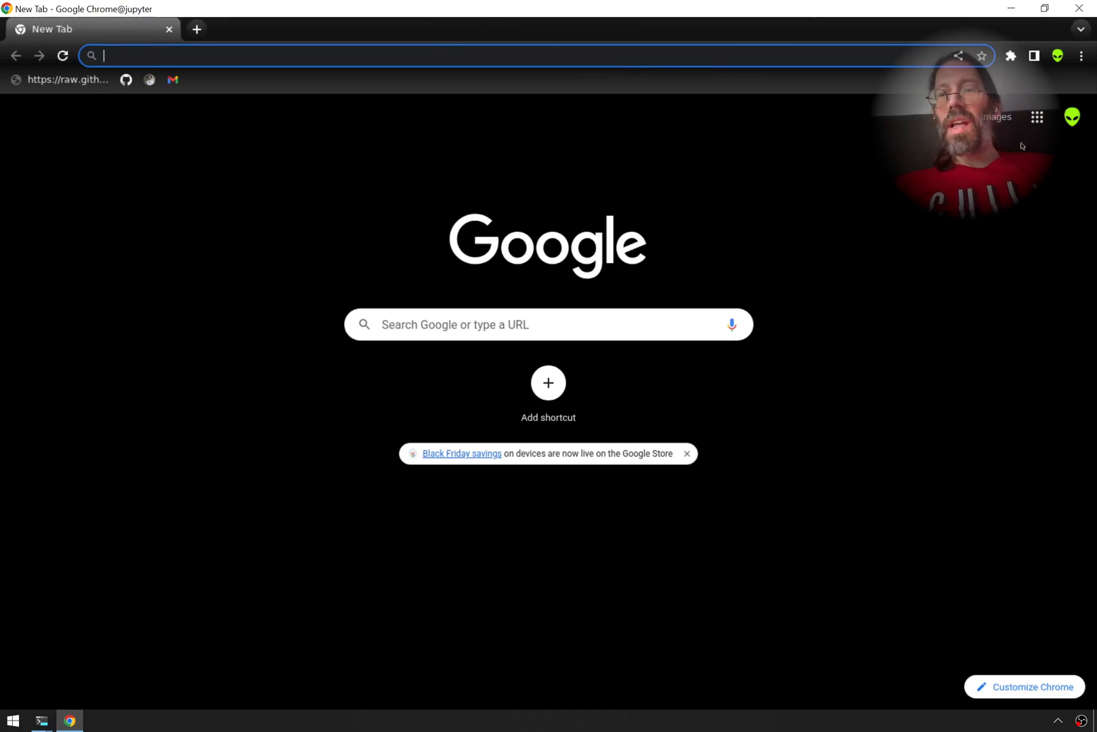
pyautogui.moveTo(561, 166)
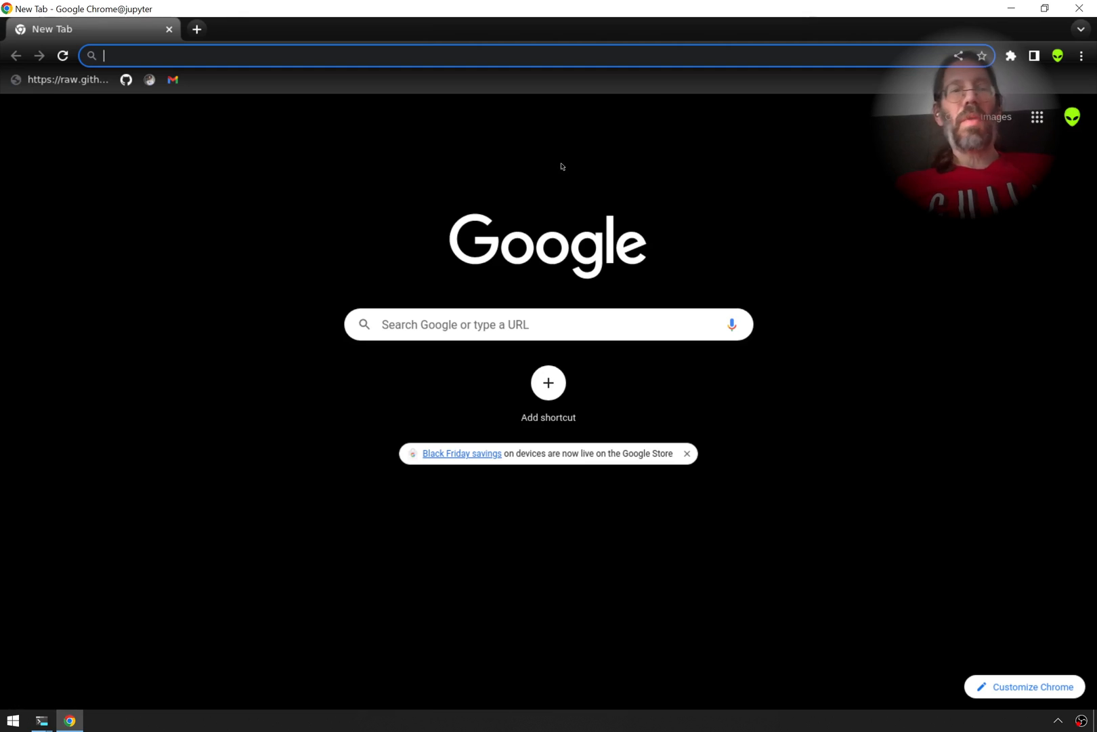
pyautogui.moveTo(342, 269)
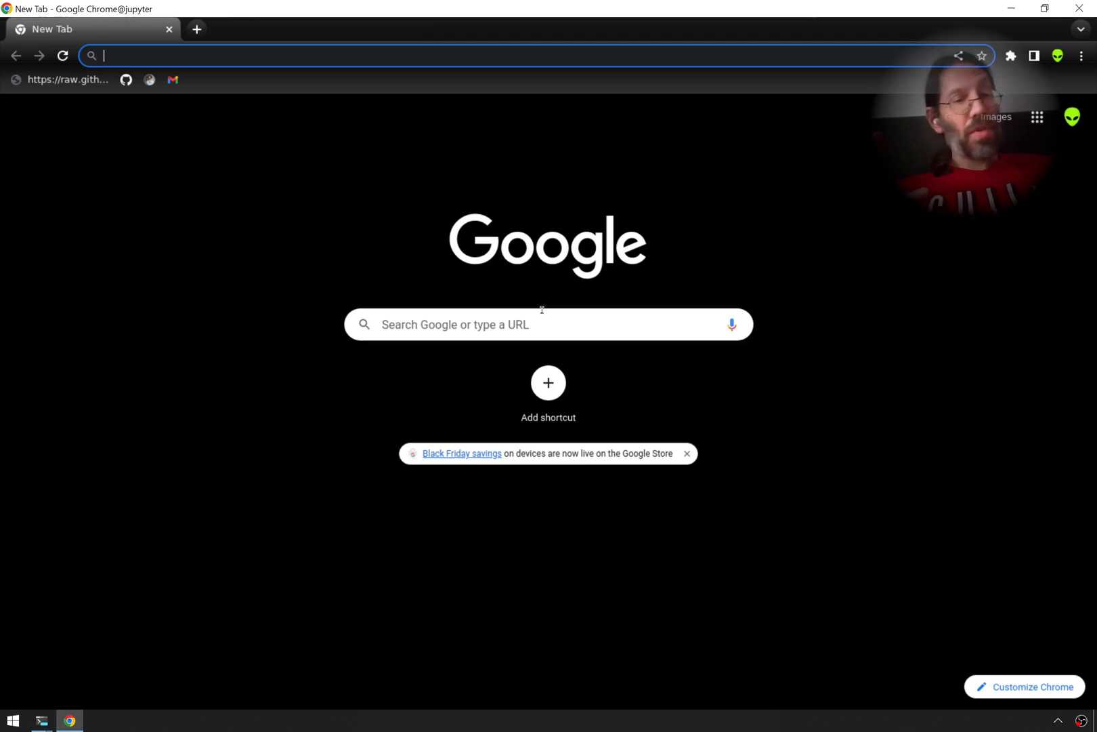
pyautogui.moveTo(1031, 366)
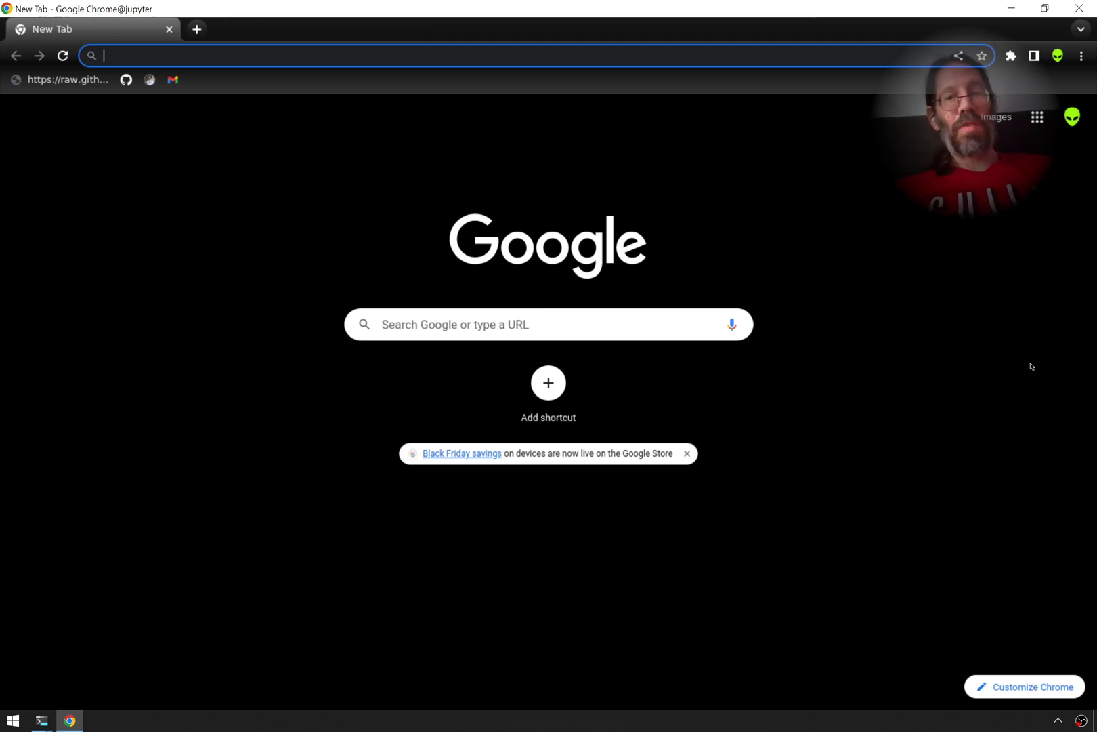
pyautogui.moveTo(460, 199)
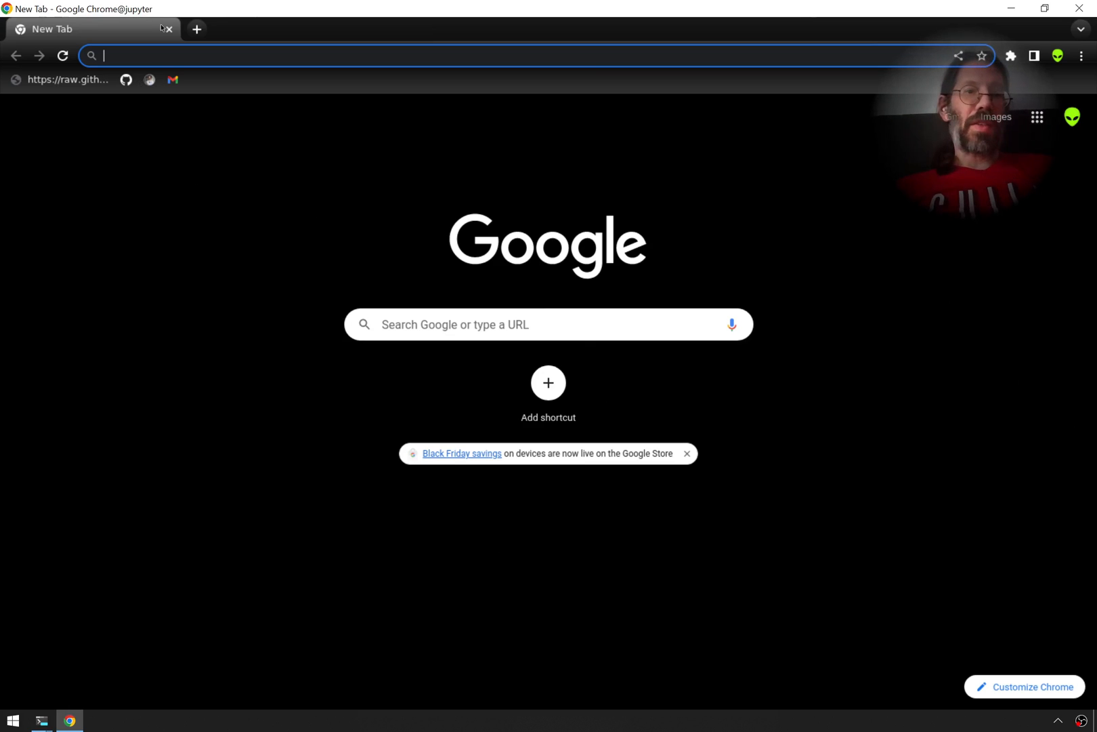
pyautogui.moveTo(316, 135)
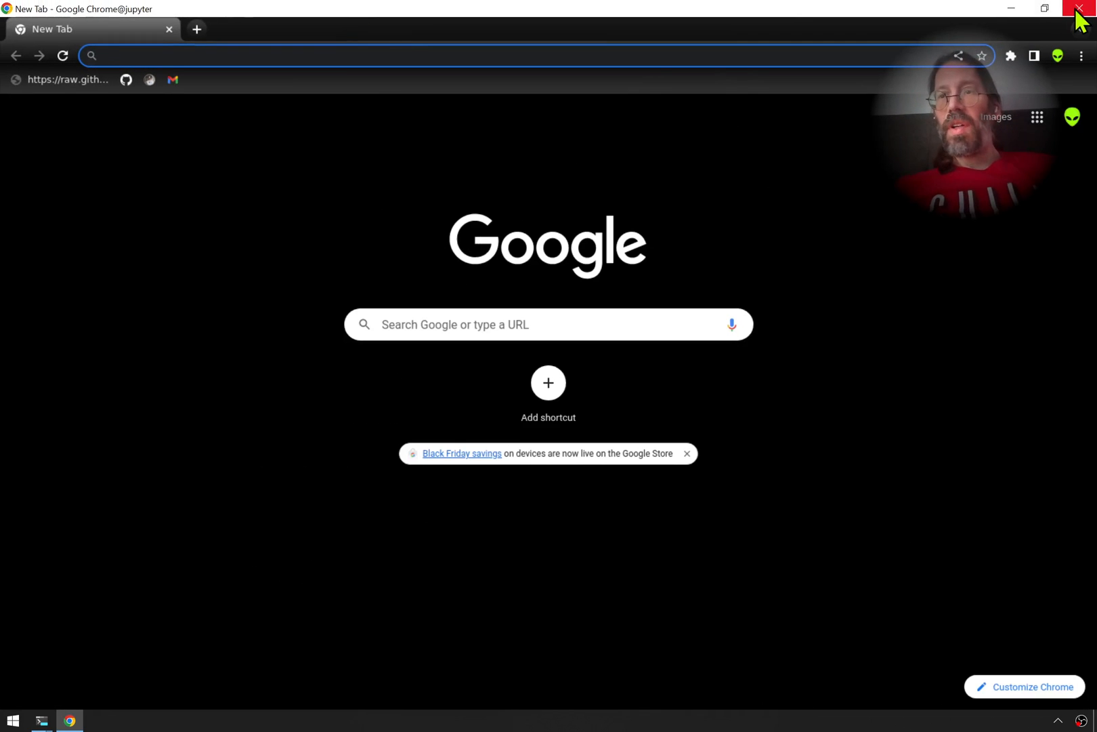
pyautogui.click(1080, 8)
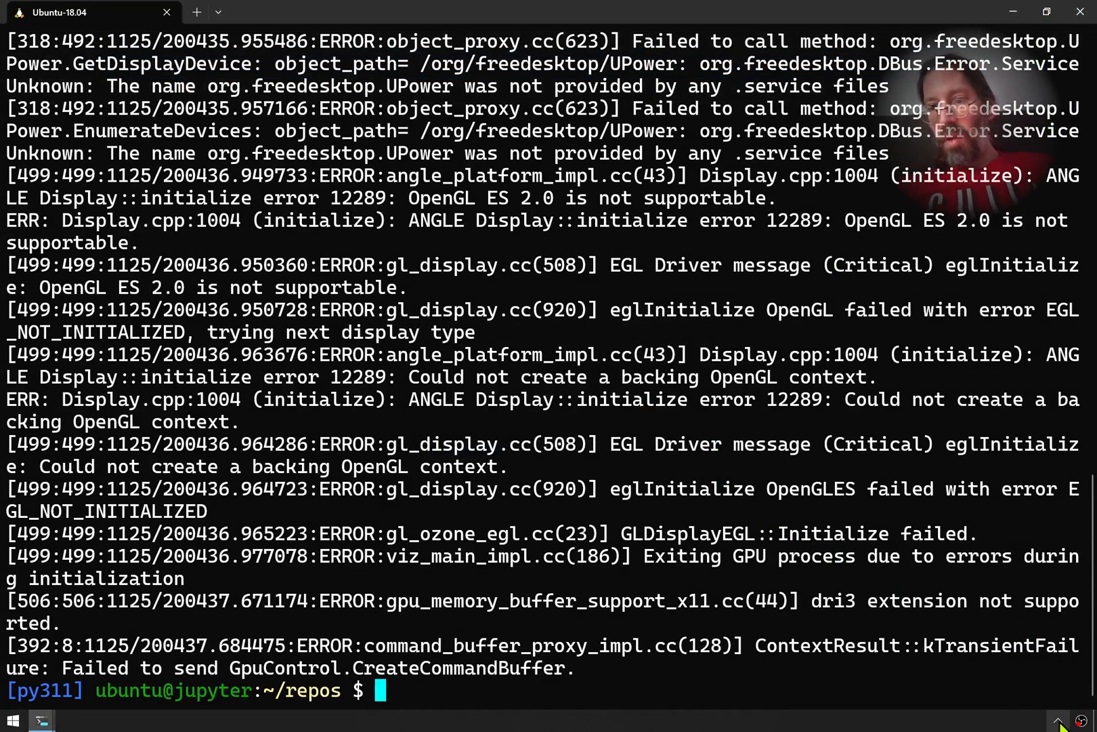
# Exit the VcXsrv X server again via its tray menu and confirm the shutdown
pyautogui.rightClick(1062, 720)
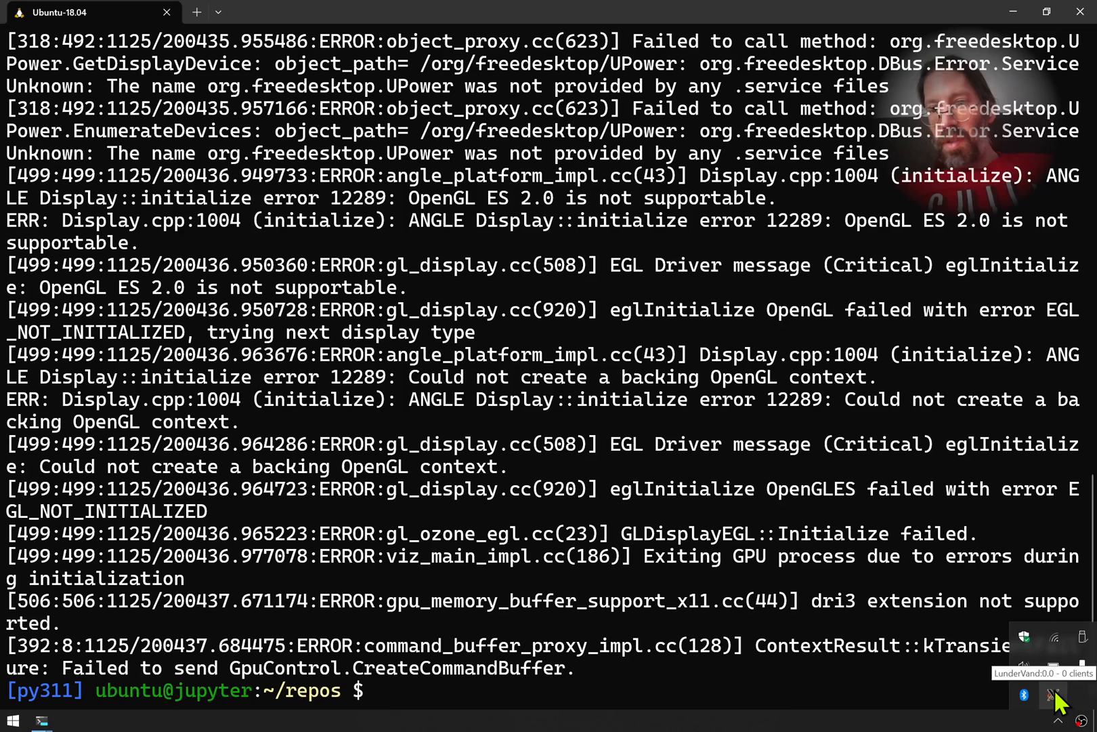
pyautogui.rightClick(1053, 696)
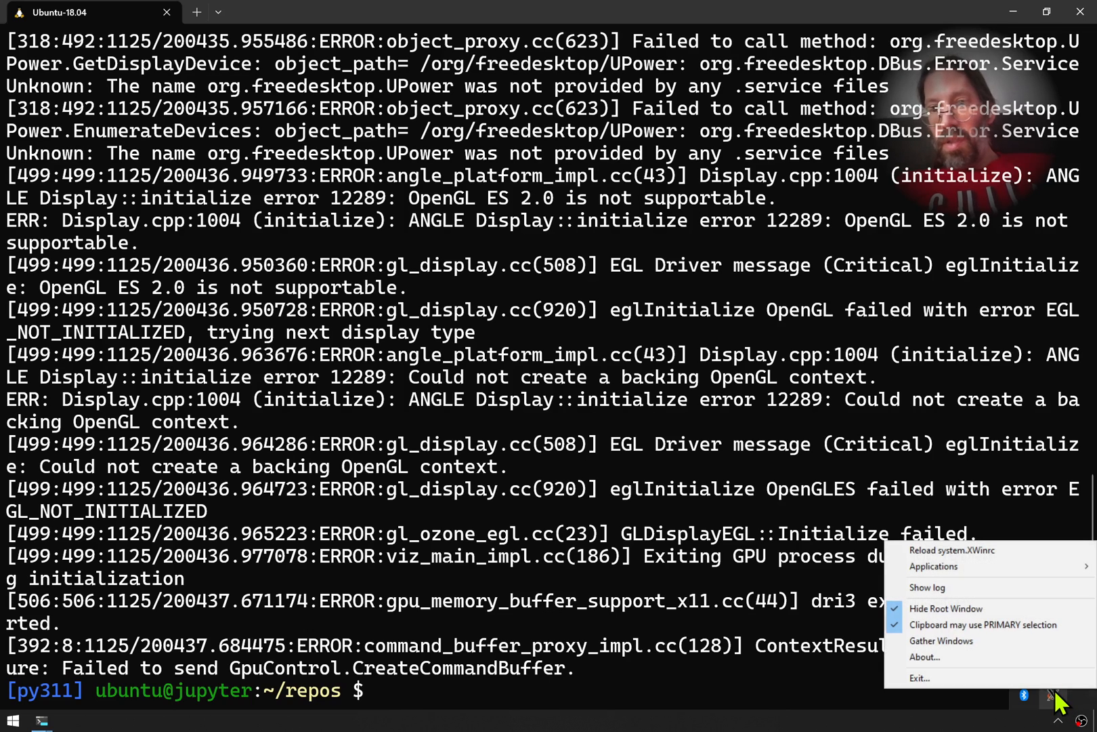
pyautogui.click(921, 678)
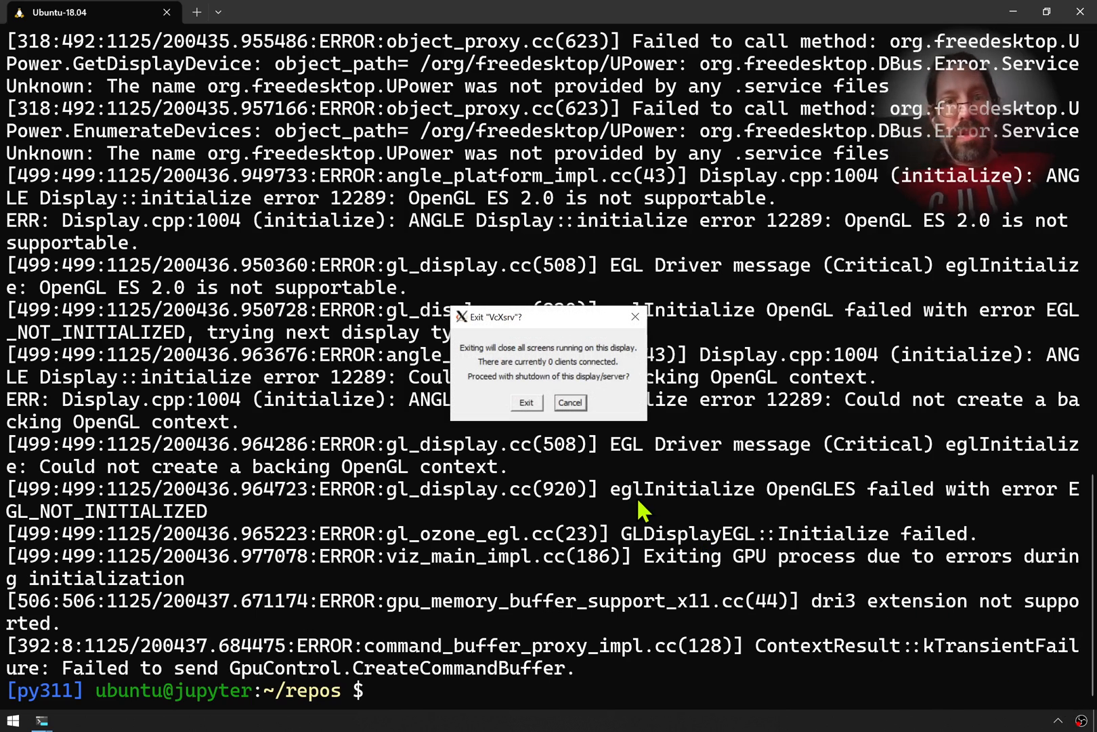
pyautogui.click(569, 402)
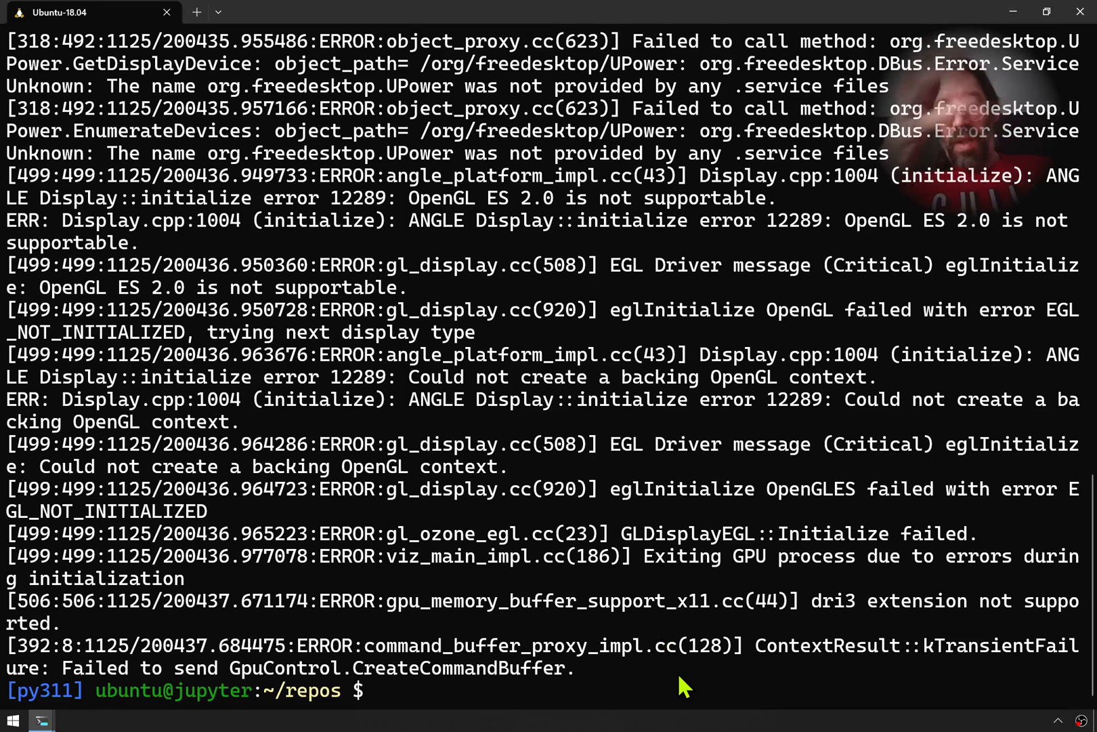
# Run google-chrome with the X server down, wait as it hangs, then interrupt it with Ctrl+C
pyautogui.click(380, 691)
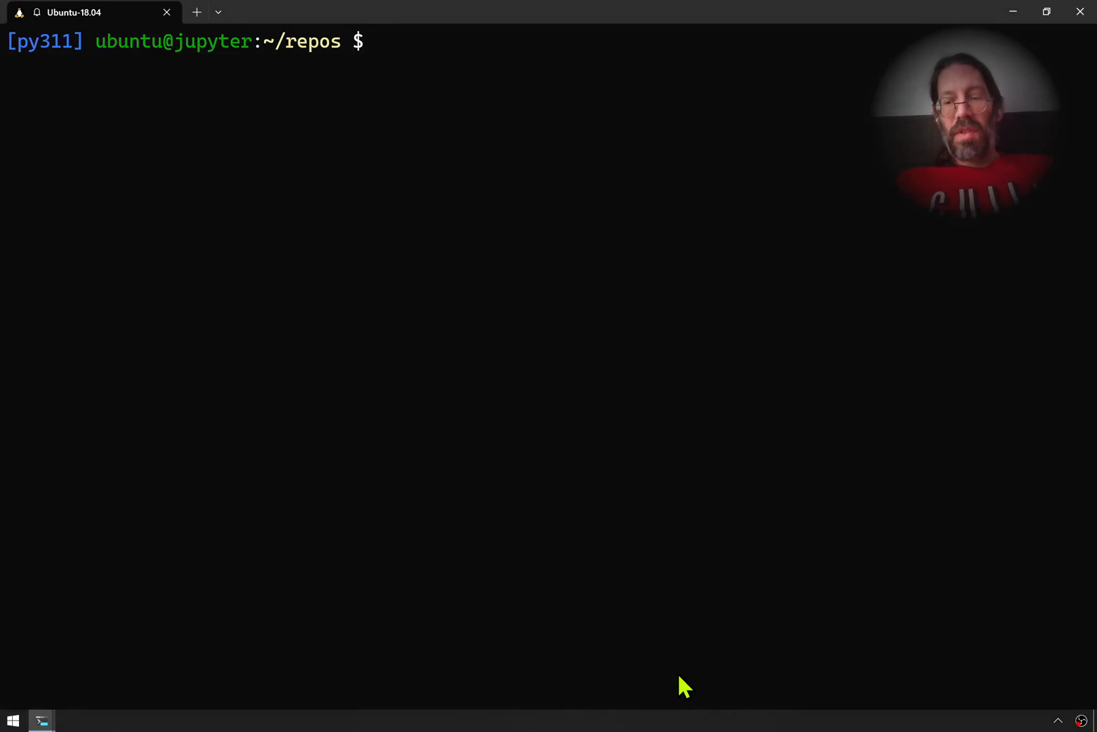
pyautogui.write('google-chrome')
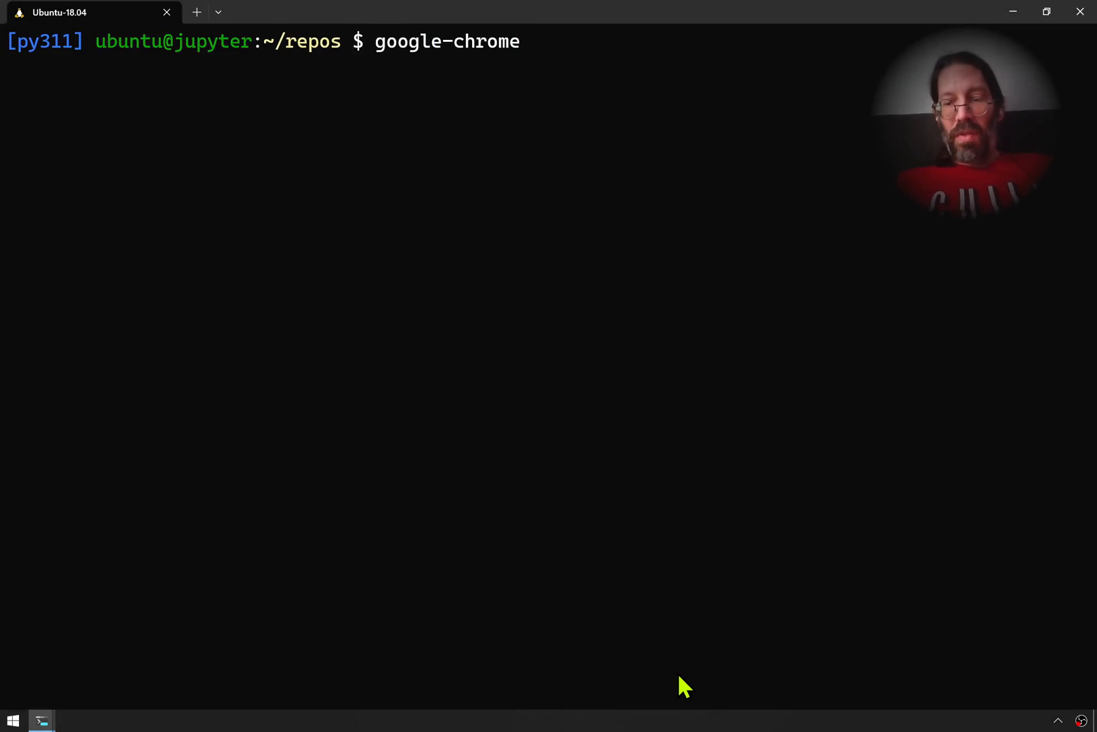
pyautogui.press('Return')
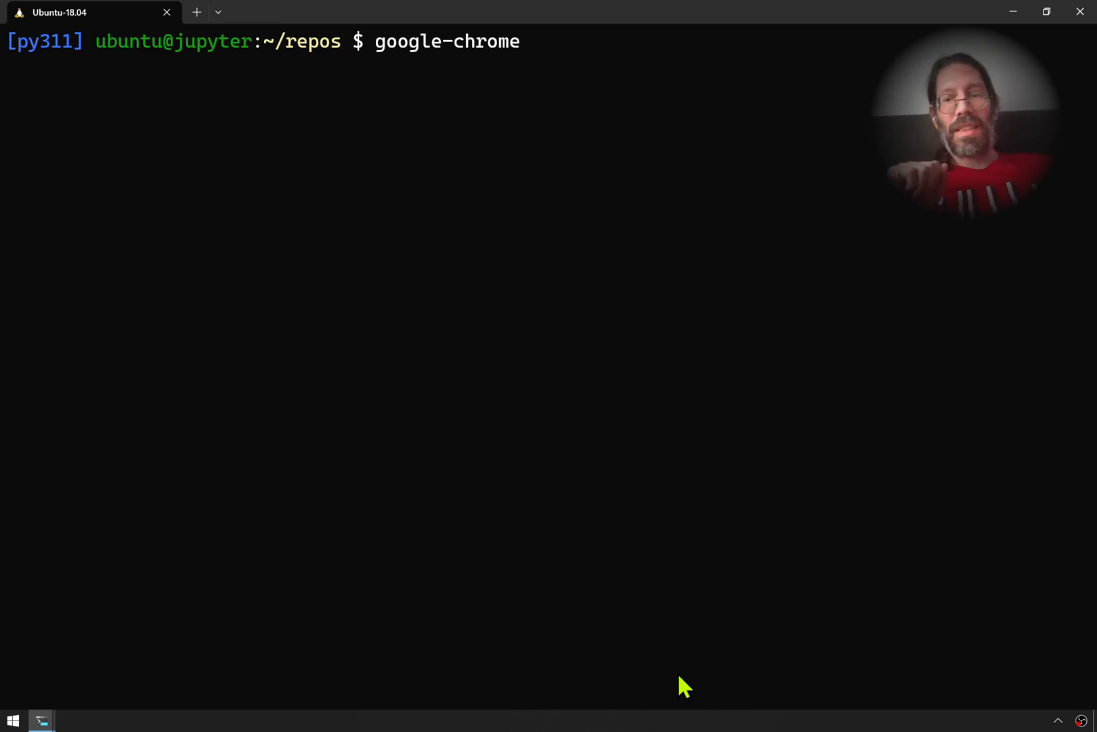
pyautogui.press('Return')
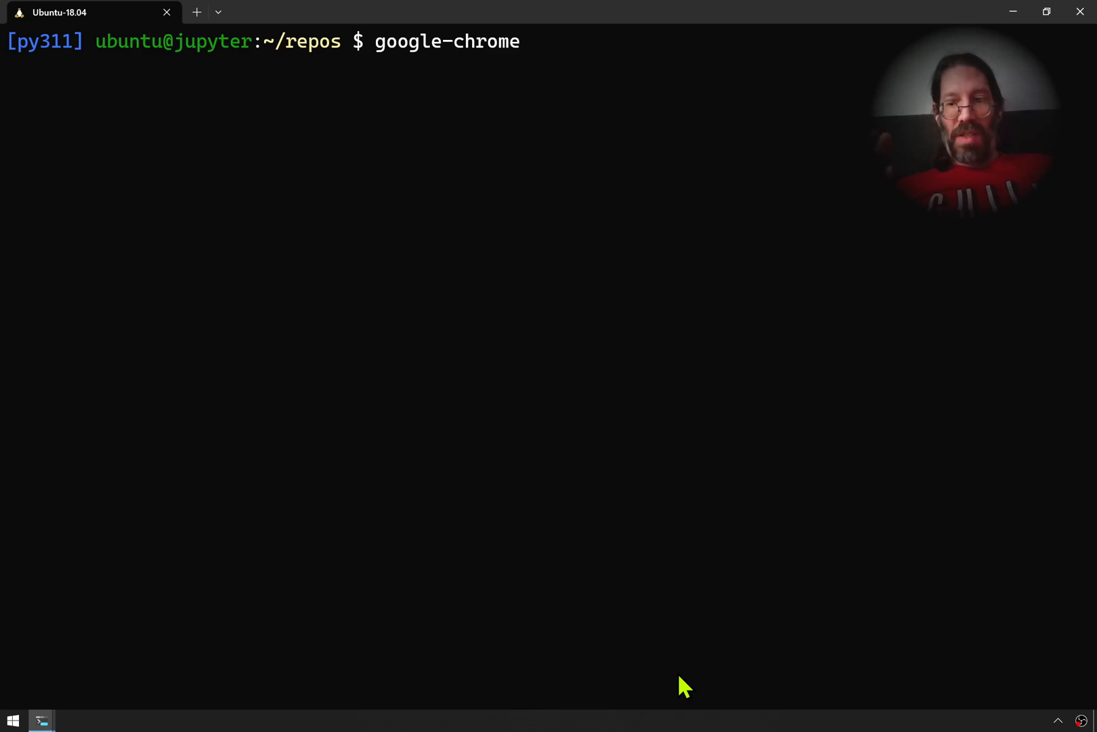
pyautogui.press('Return')
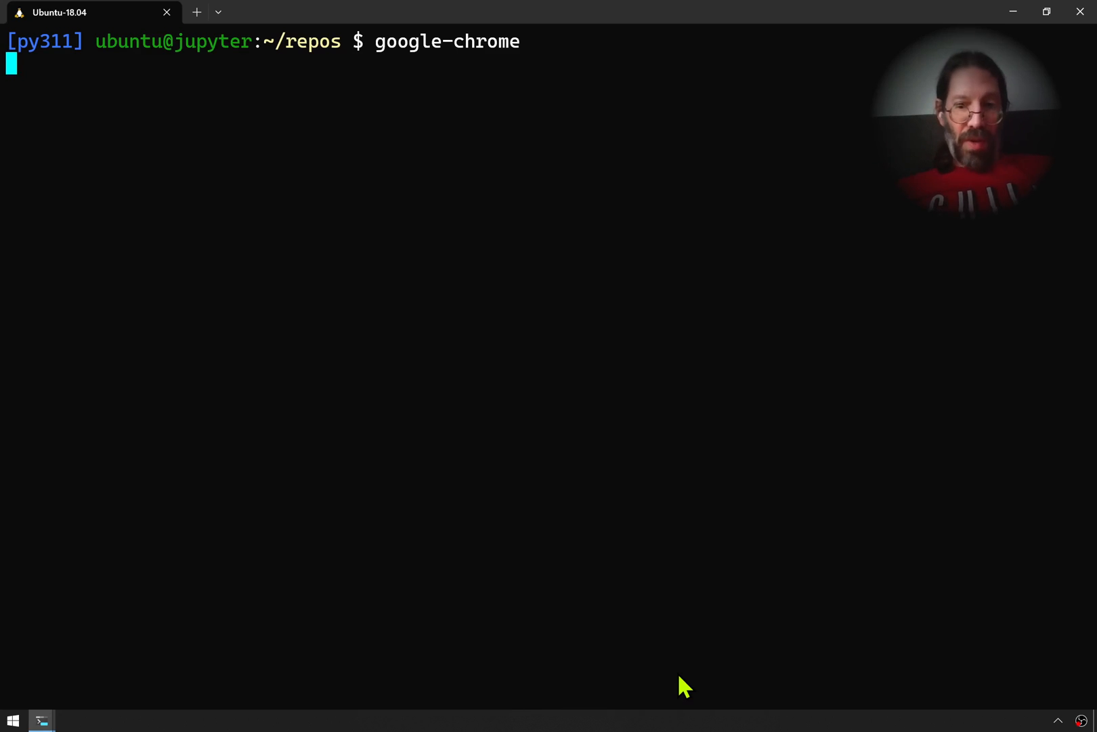
pyautogui.moveTo(742, 450)
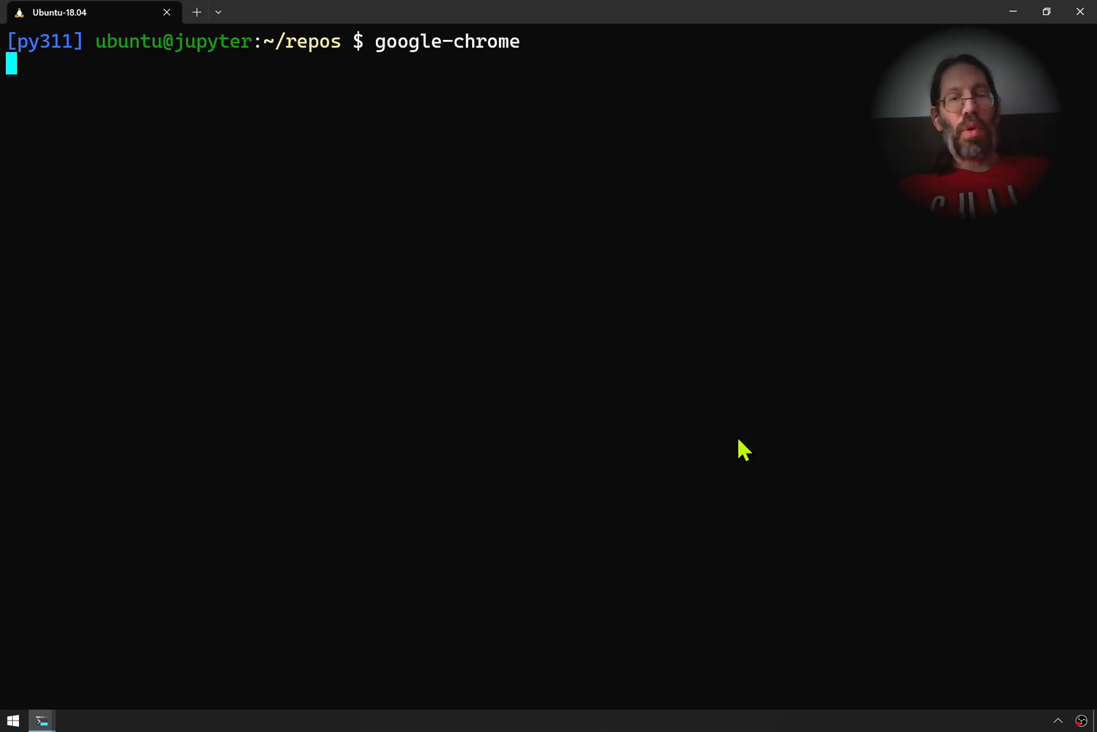
pyautogui.moveTo(670, 317)
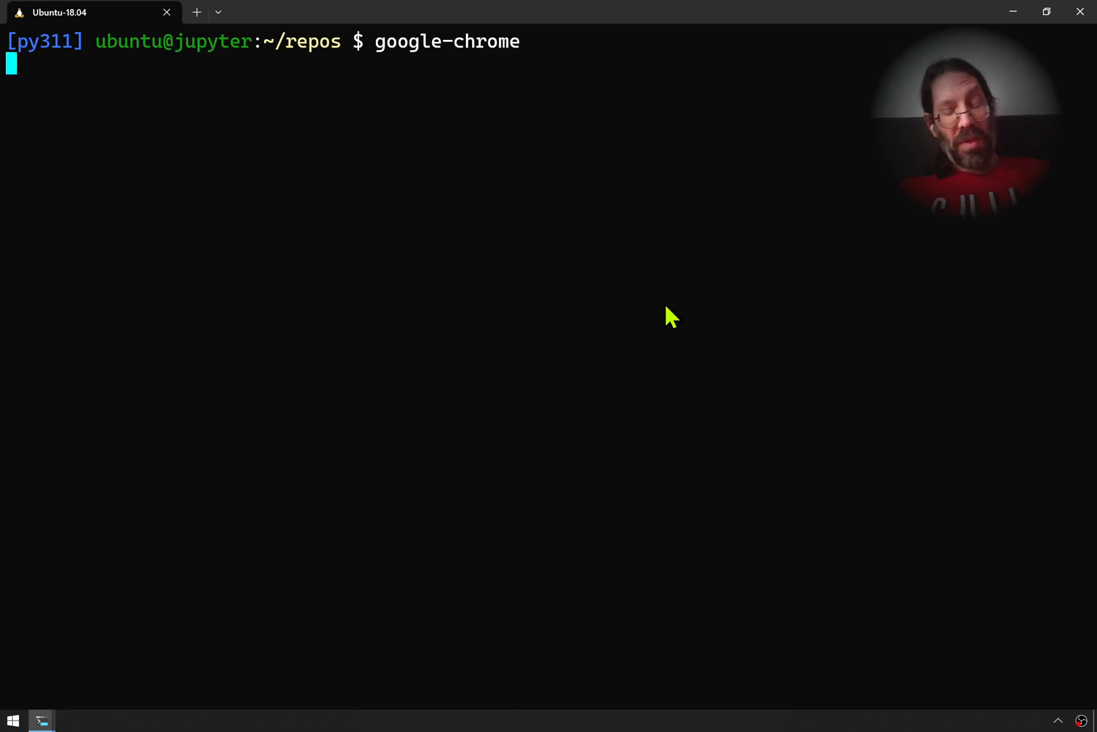
pyautogui.moveTo(566, 318)
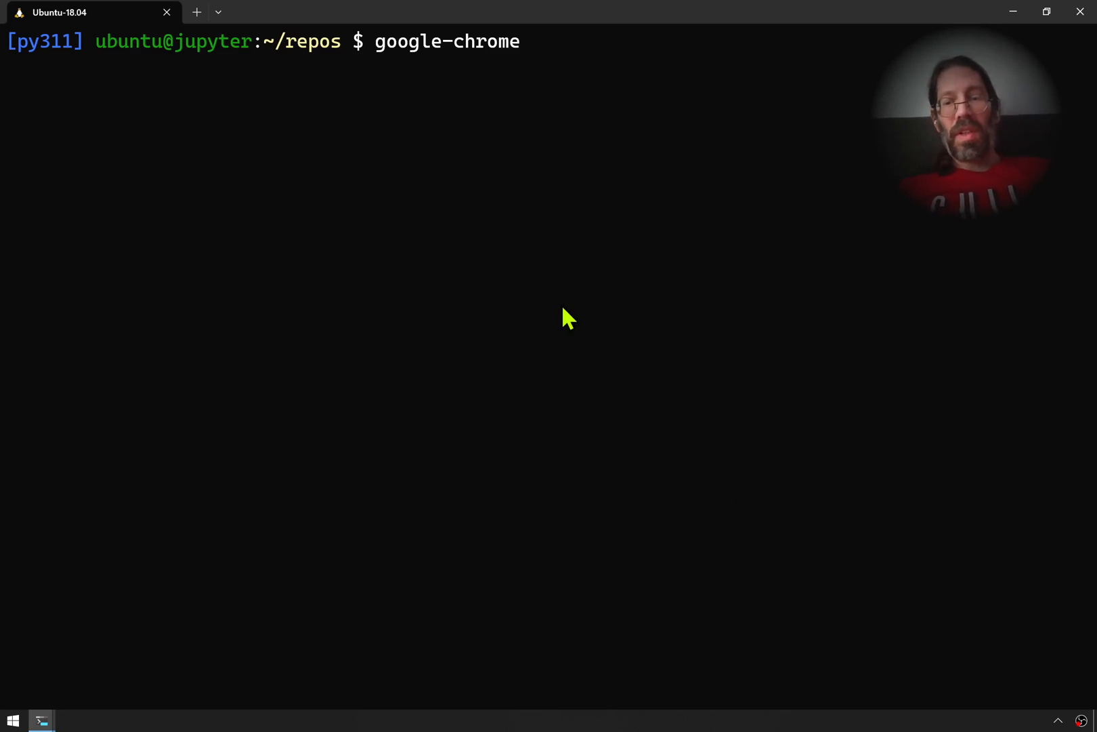
pyautogui.press('Return')
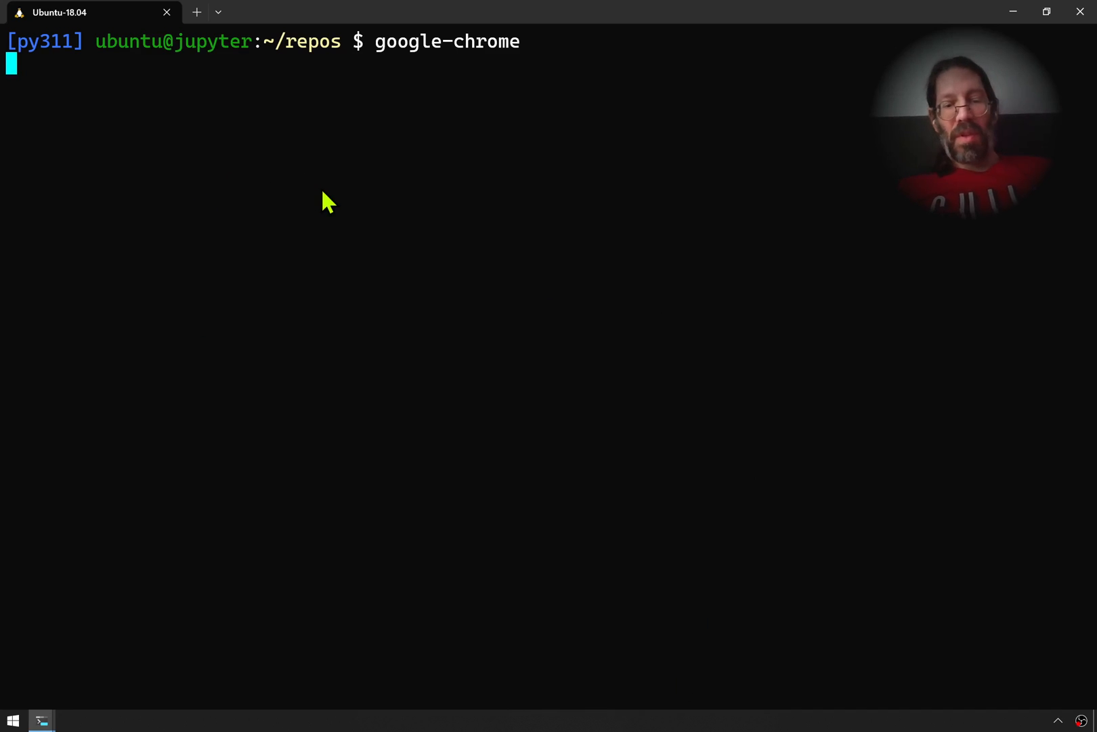
pyautogui.press('ctrl+c')
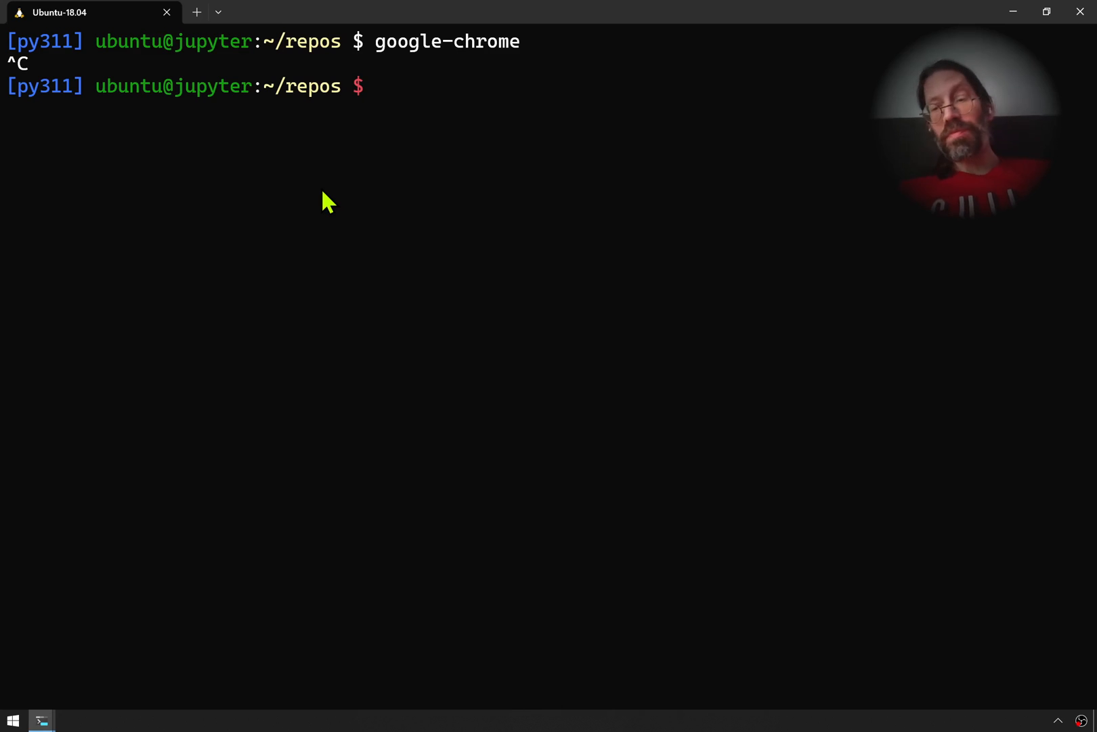
pyautogui.moveTo(389, 353)
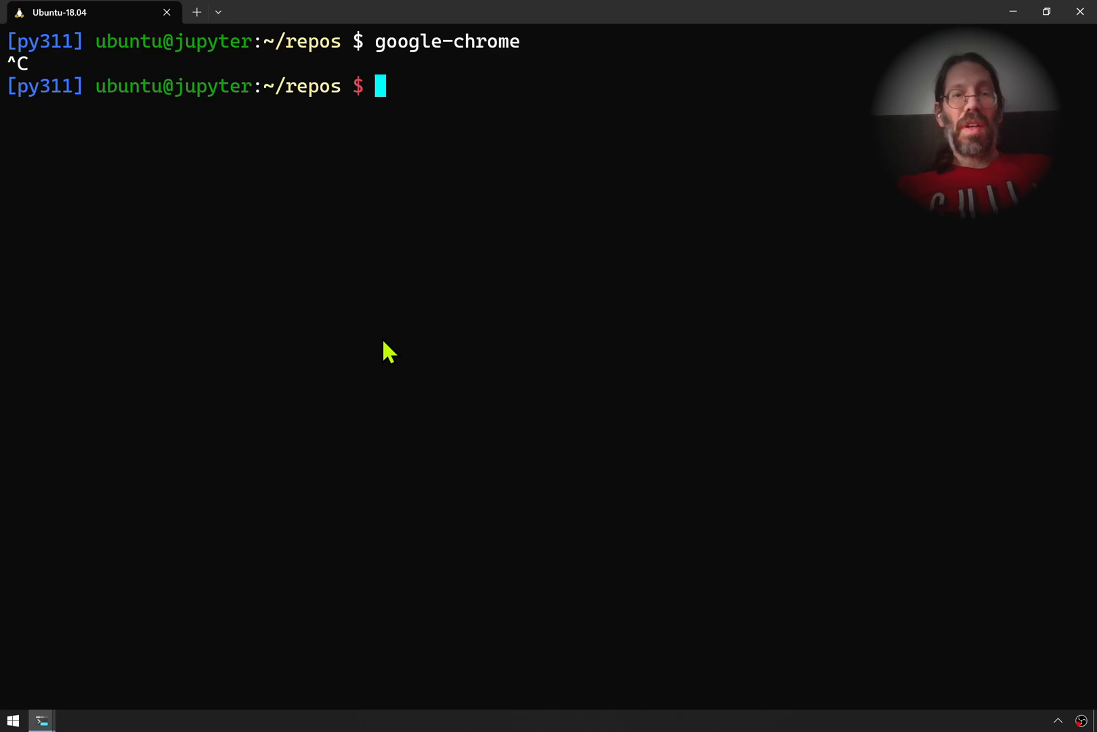
# Open ~/.bash_profile in vim from the container shell
pyautogui.write('vim')
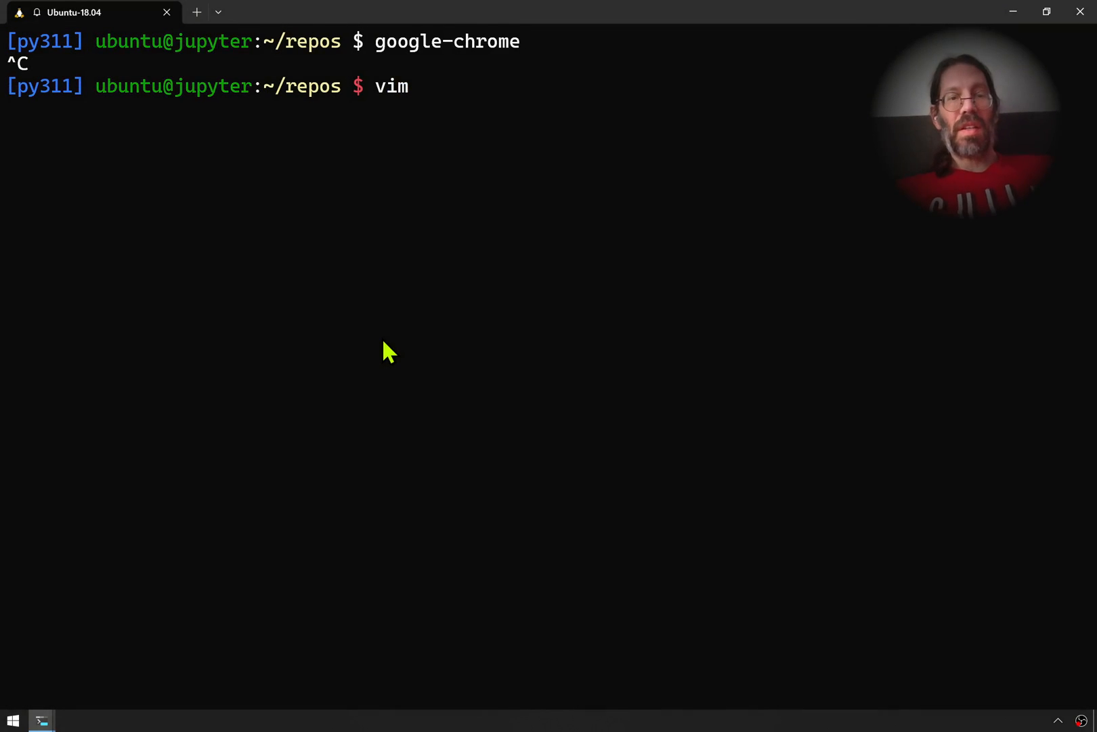
pyautogui.write('~/b')
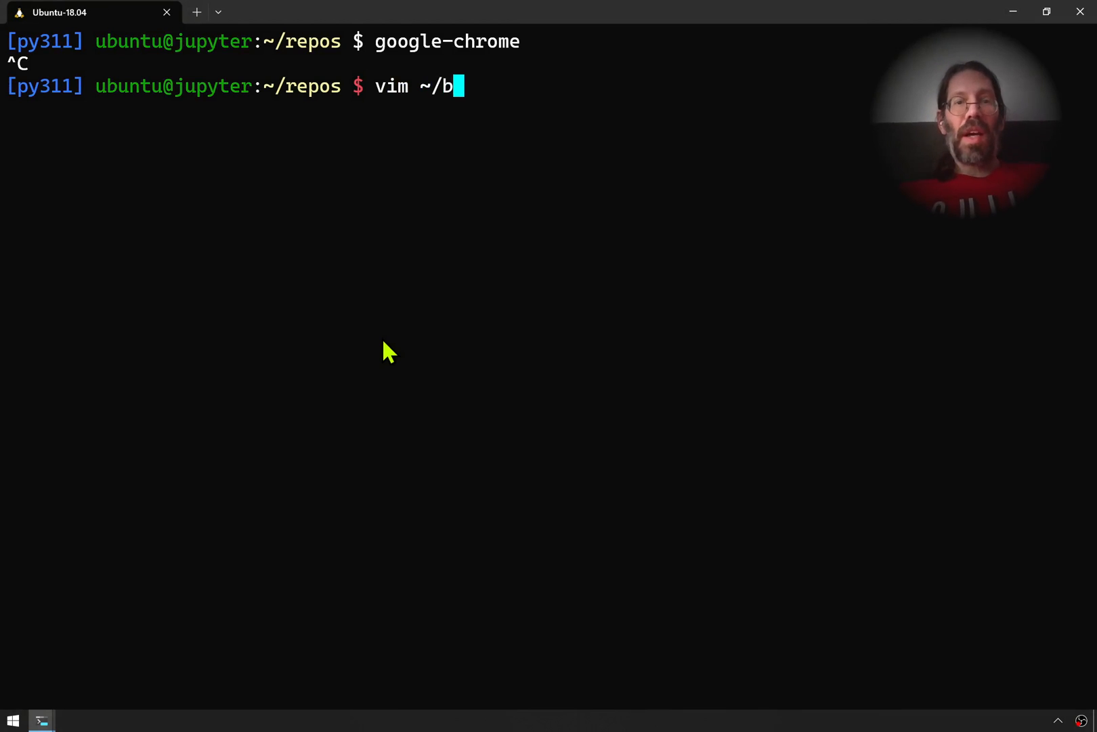
pyautogui.press('Backspace')
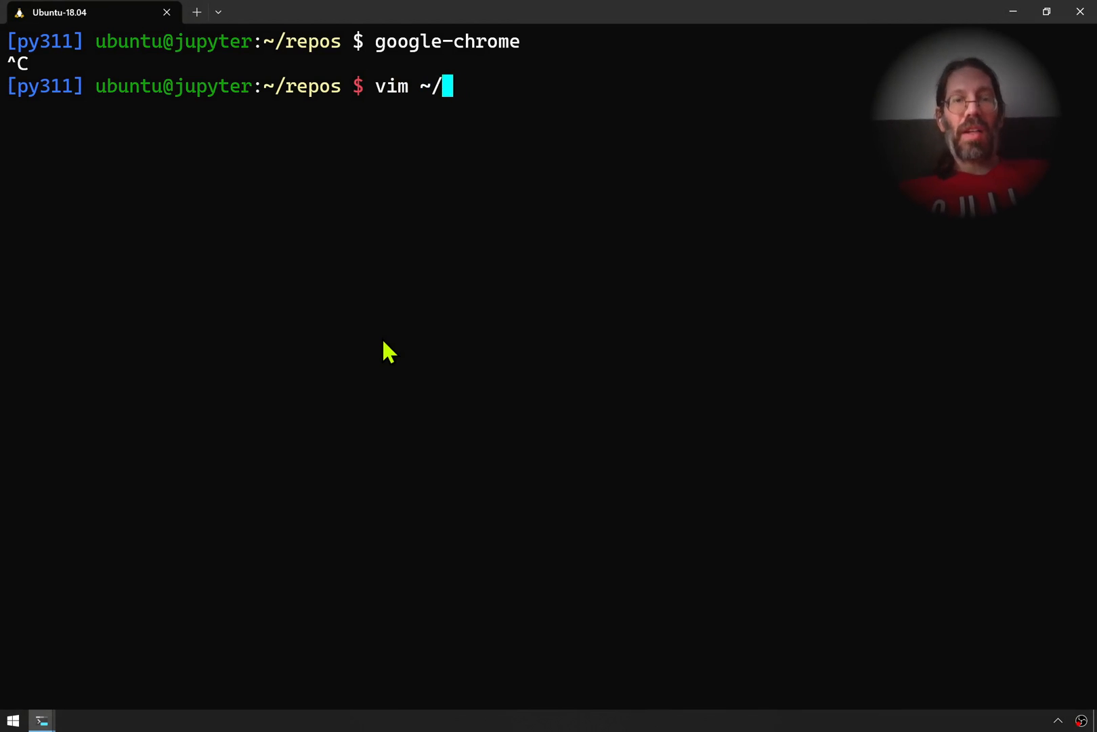
pyautogui.write('.bash_prof')
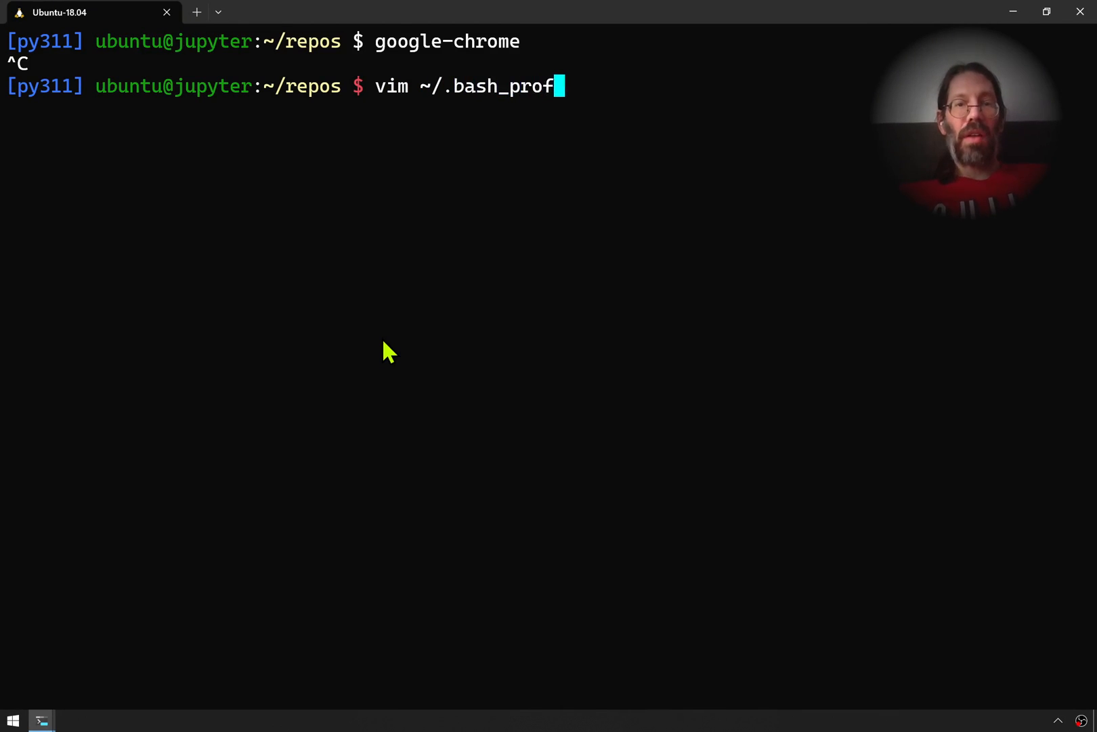
pyautogui.press('Return')
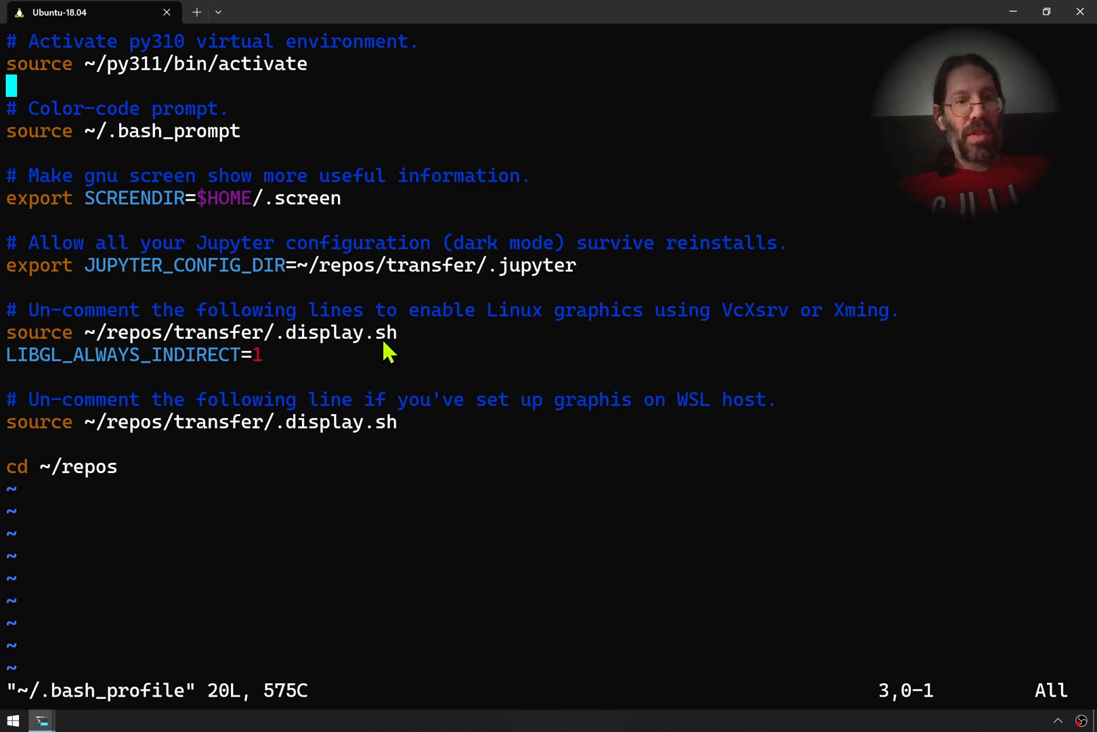
# Comment out the ~/repos/transfer/.display.sh source line with a leading # in vim
pyautogui.press('i')
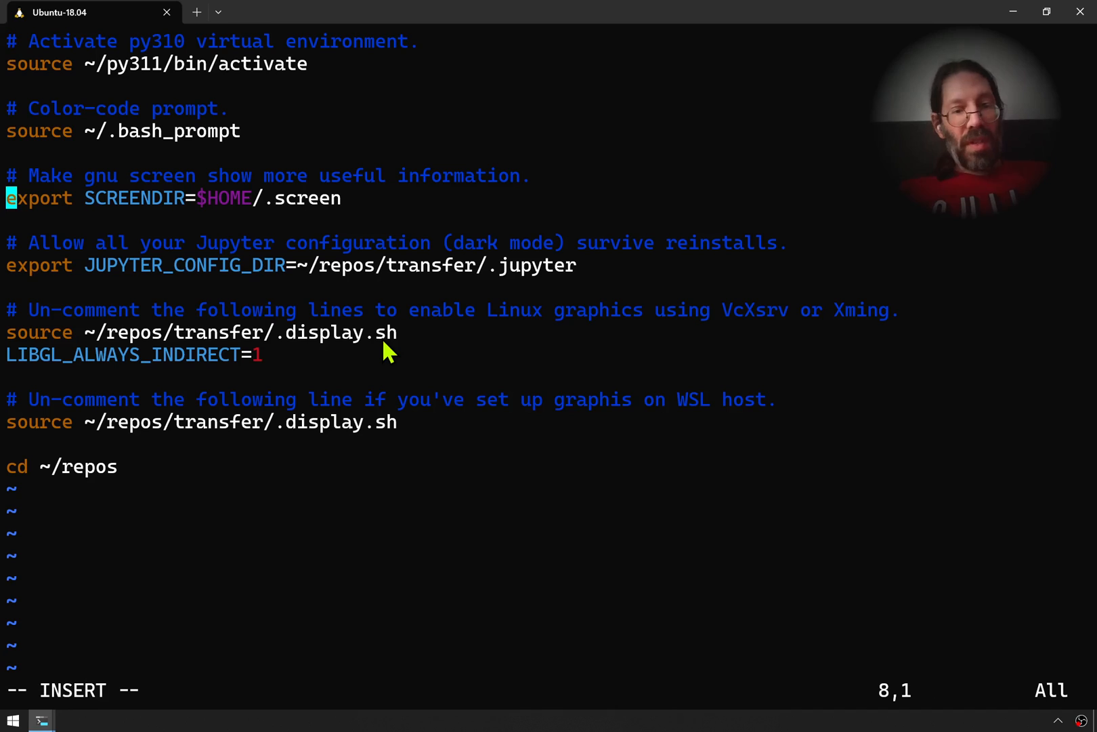
pyautogui.write('#')
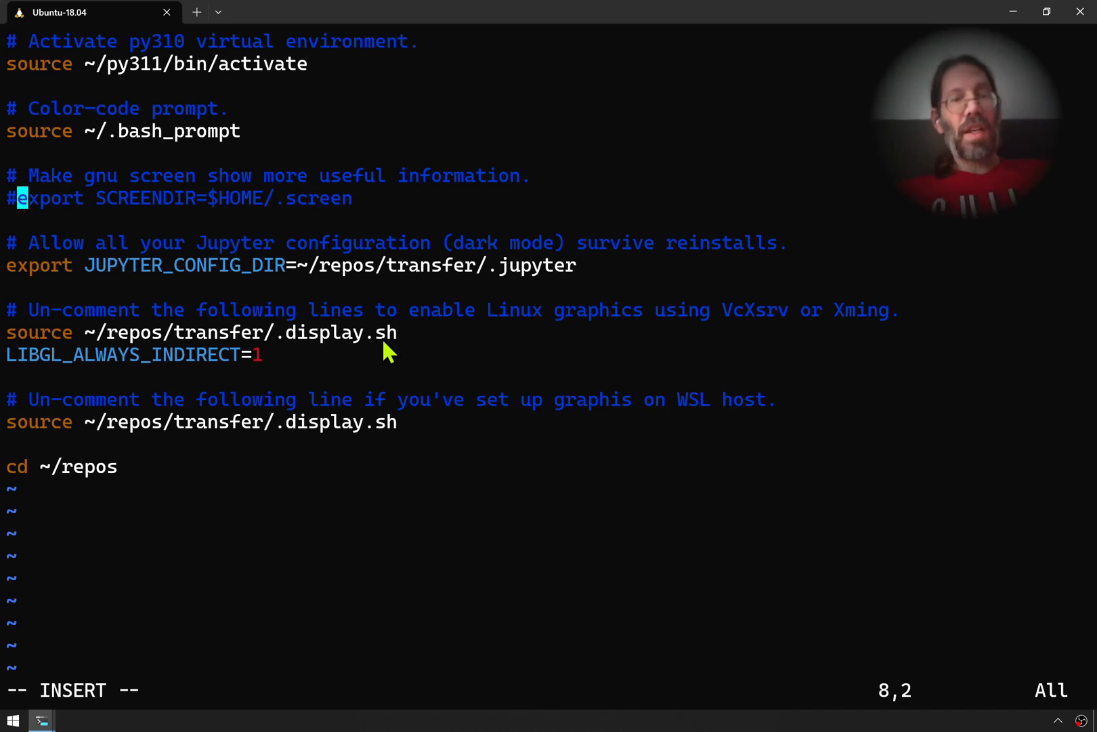
pyautogui.press('Escape')
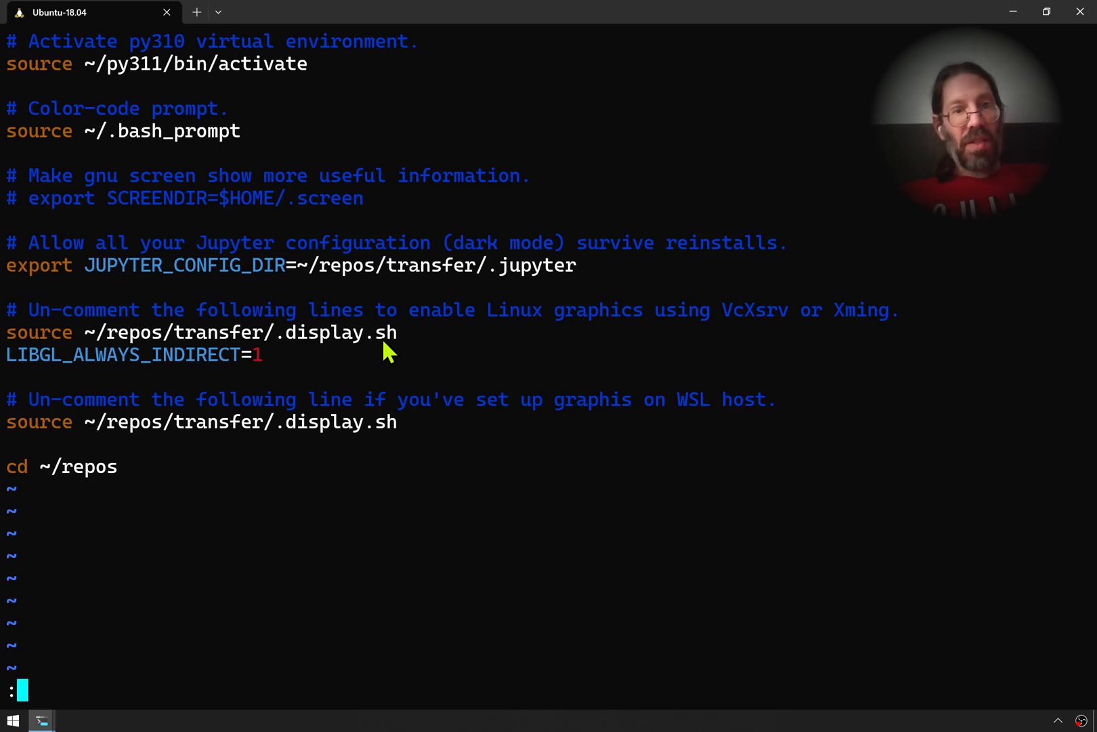
pyautogui.write('w')
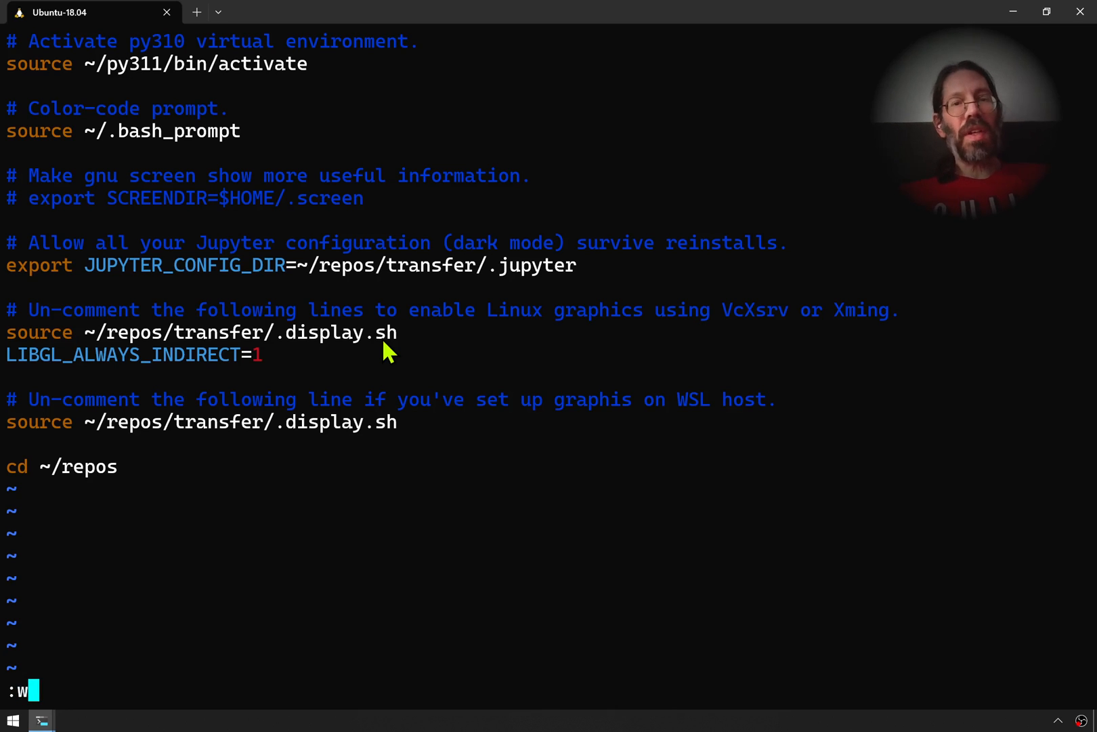
pyautogui.press('Return')
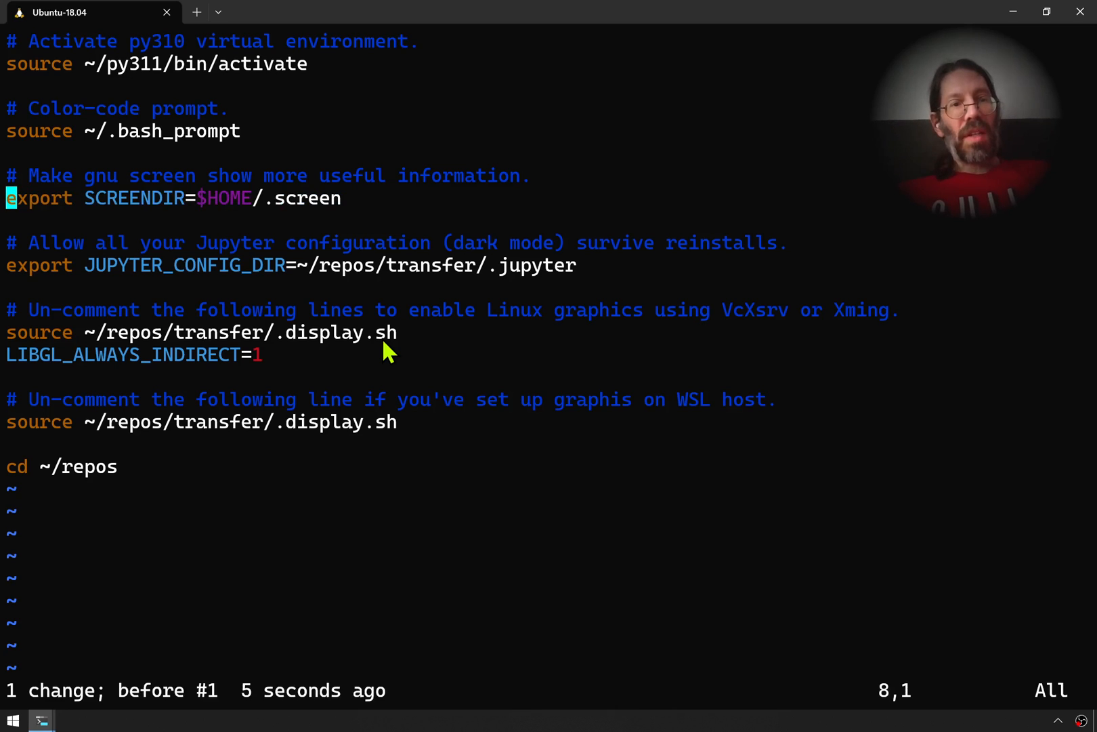
pyautogui.press('Up')
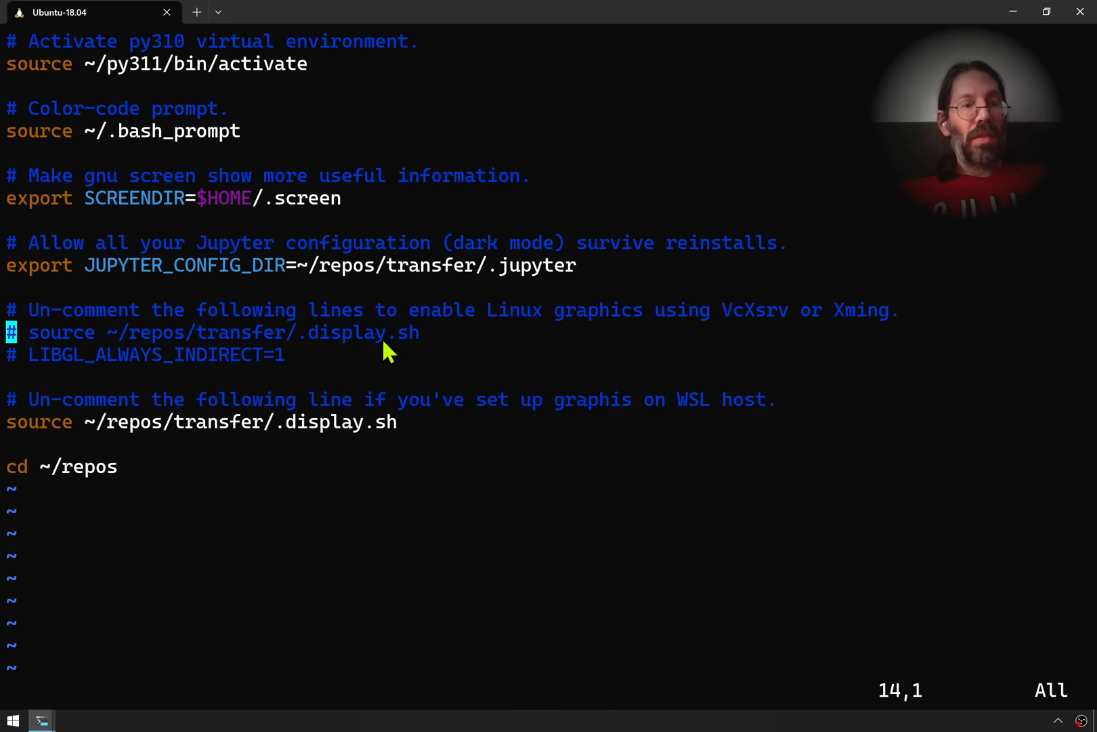
pyautogui.press('Down')
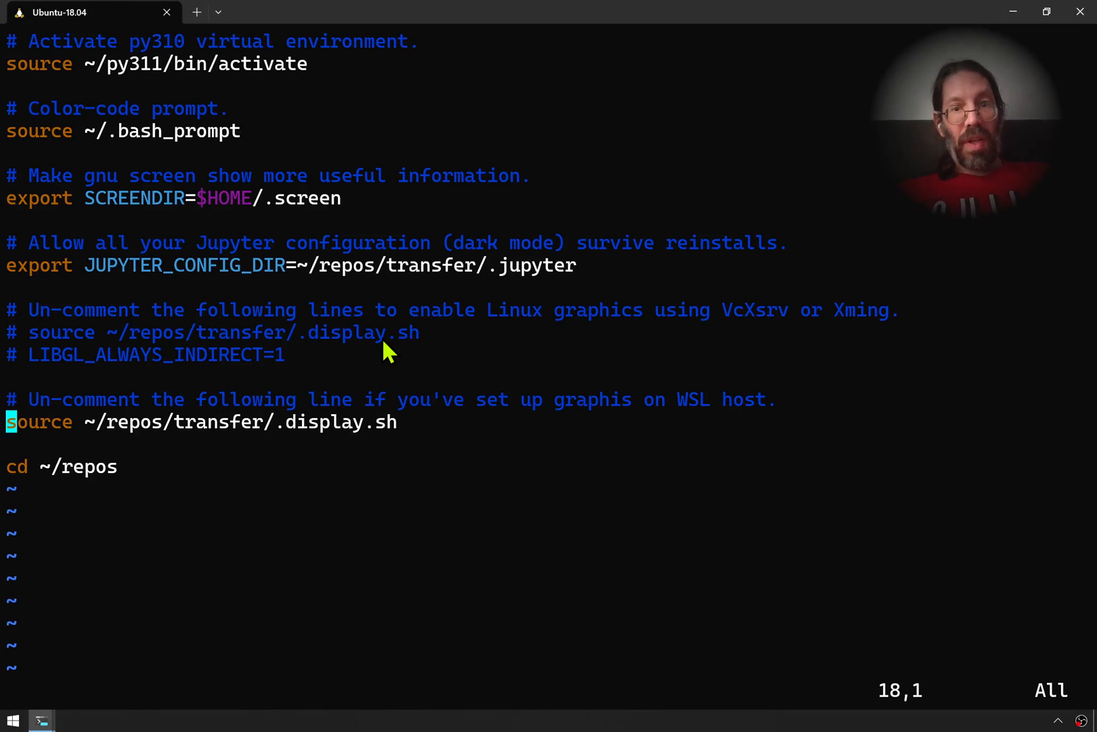
pyautogui.press('i')
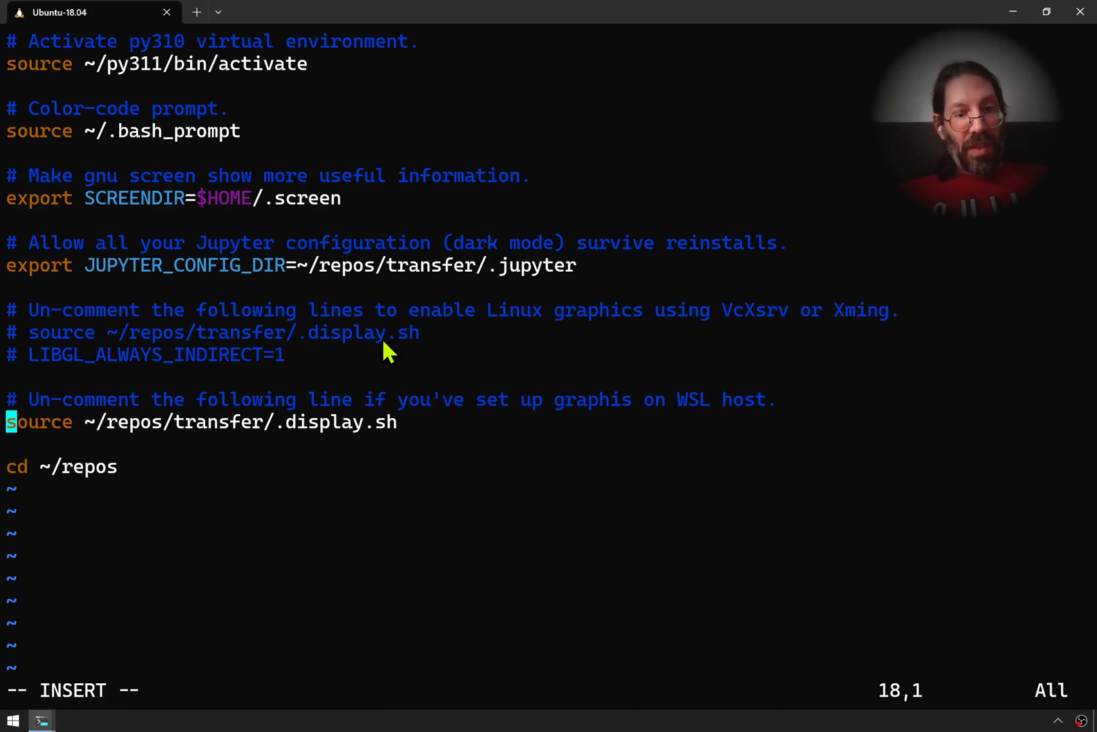
pyautogui.write('#')
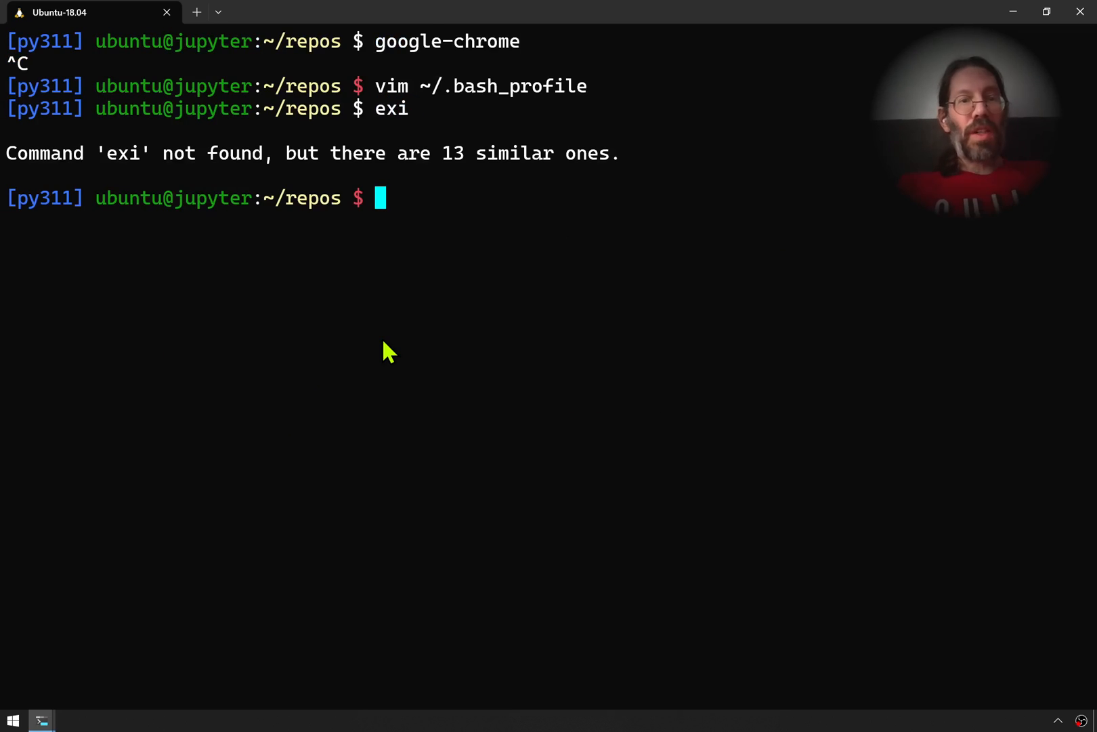
# Exit the container shell and relaunch the JupyterLab Login session for a fresh prompt
pyautogui.write('exit')
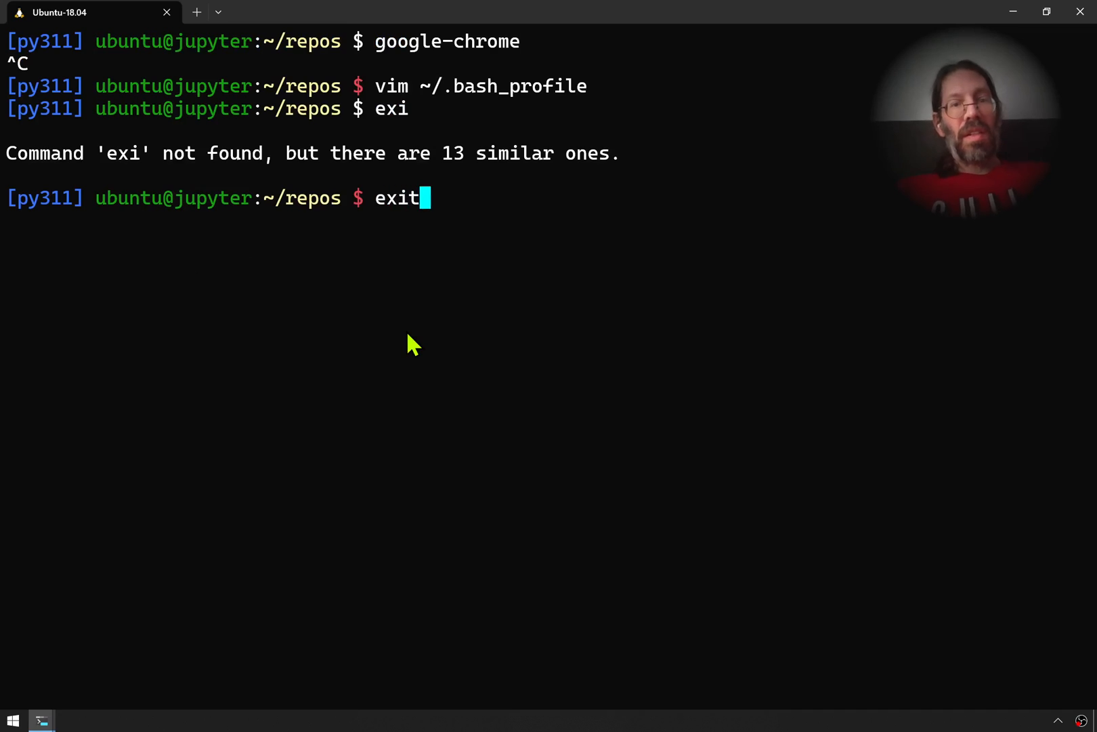
pyautogui.press('Return')
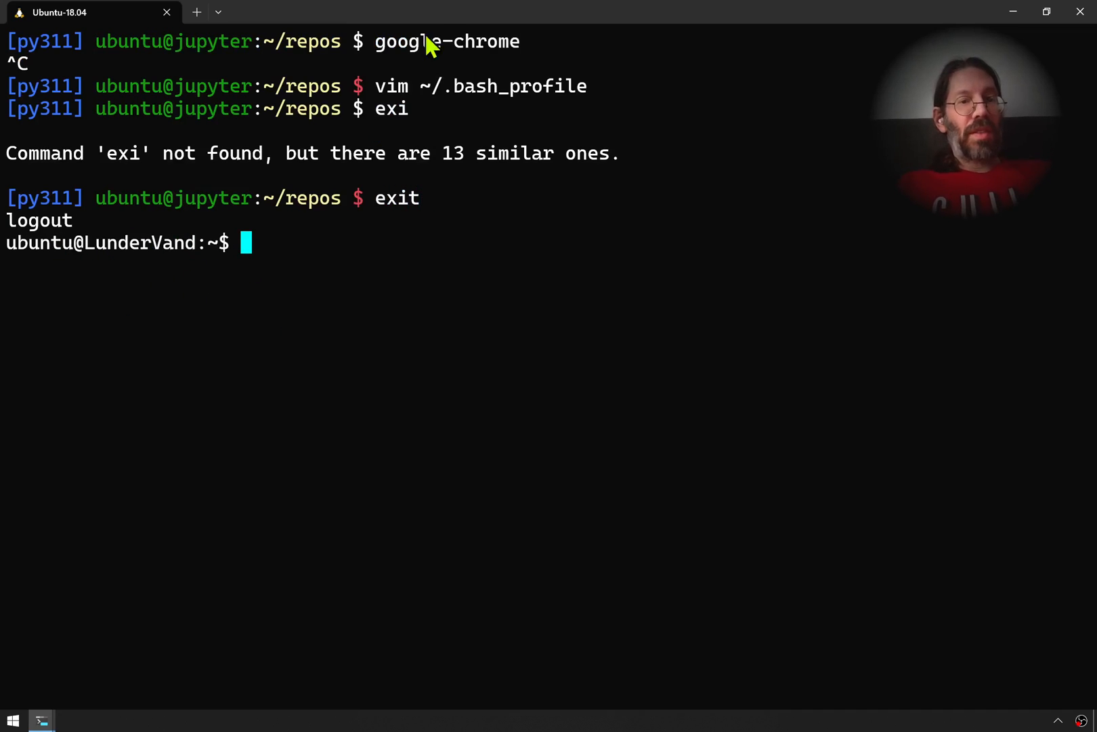
pyautogui.moveTo(218, 302)
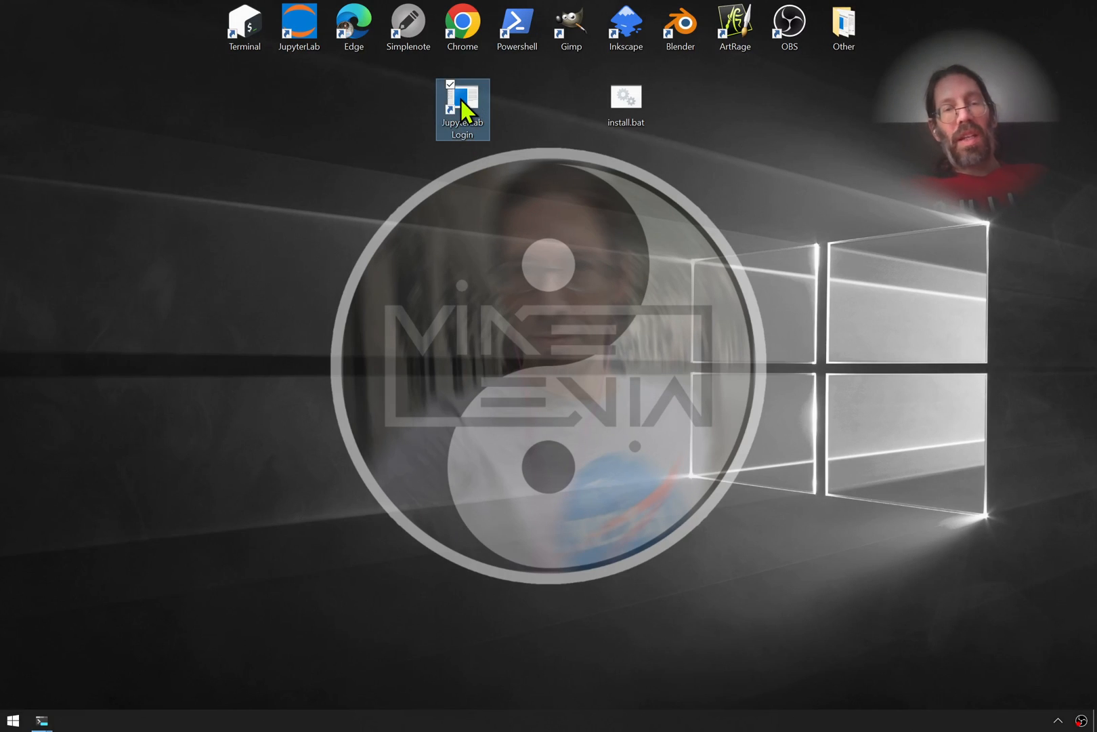
pyautogui.doubleClick(462, 108)
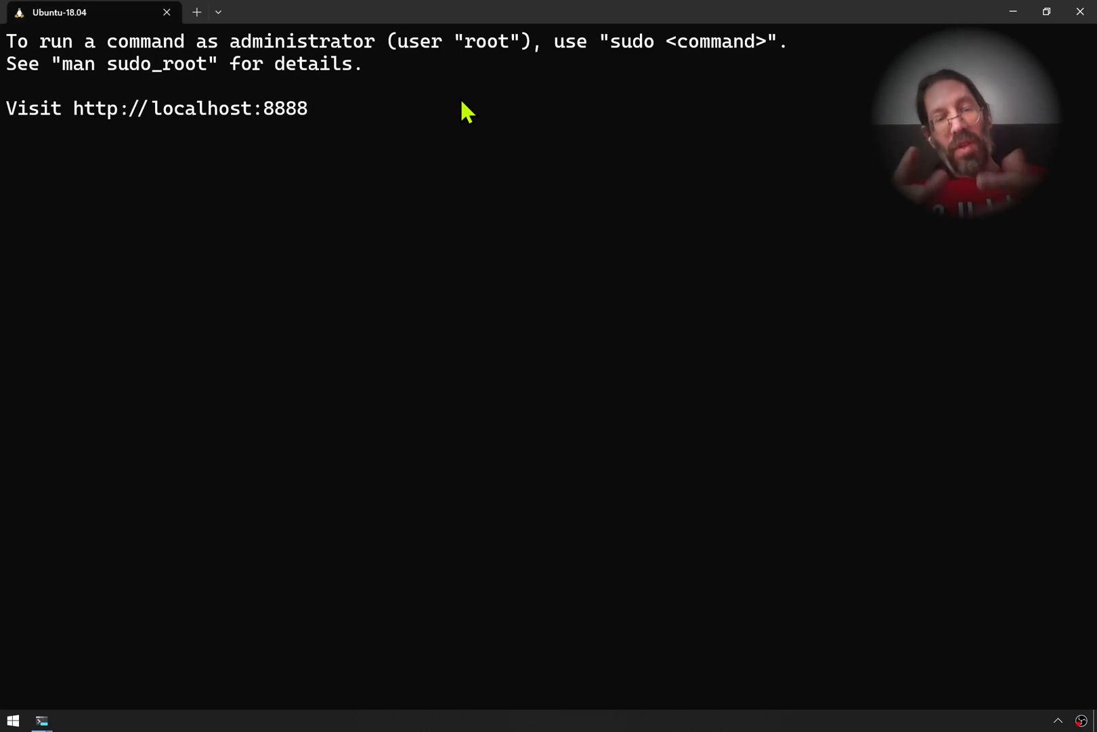
pyautogui.press('Return')
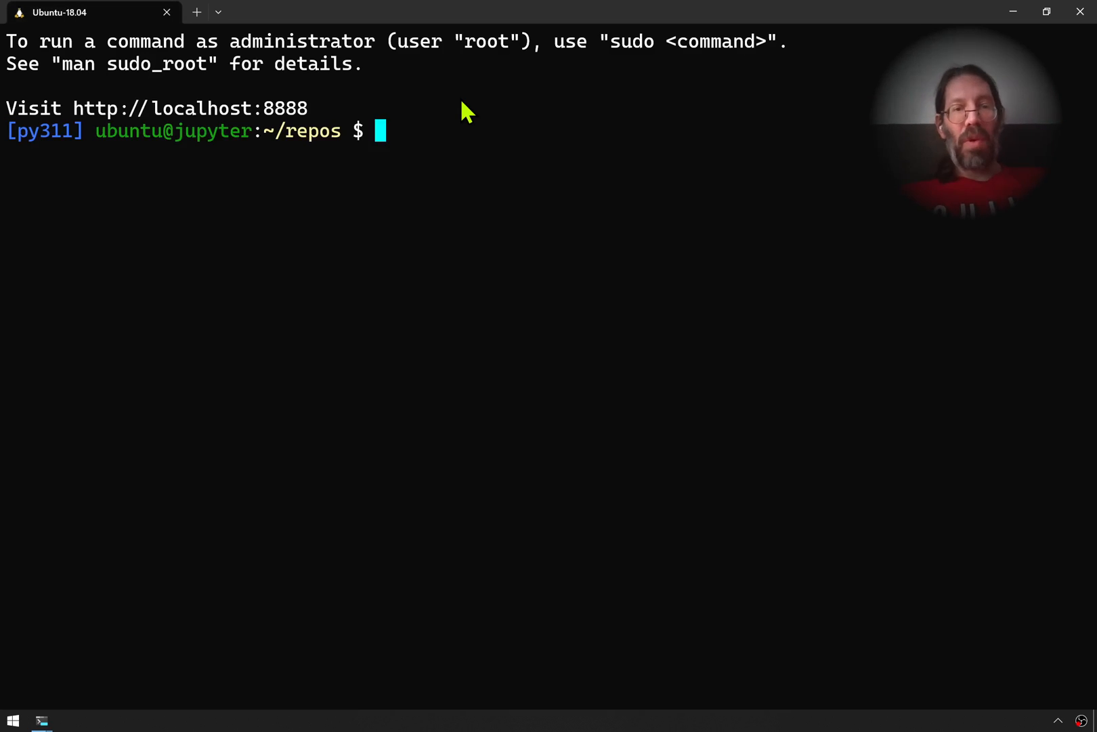
# Run google-chrome in the new session and observe the missing X server $DISPLAY error
pyautogui.write('go')
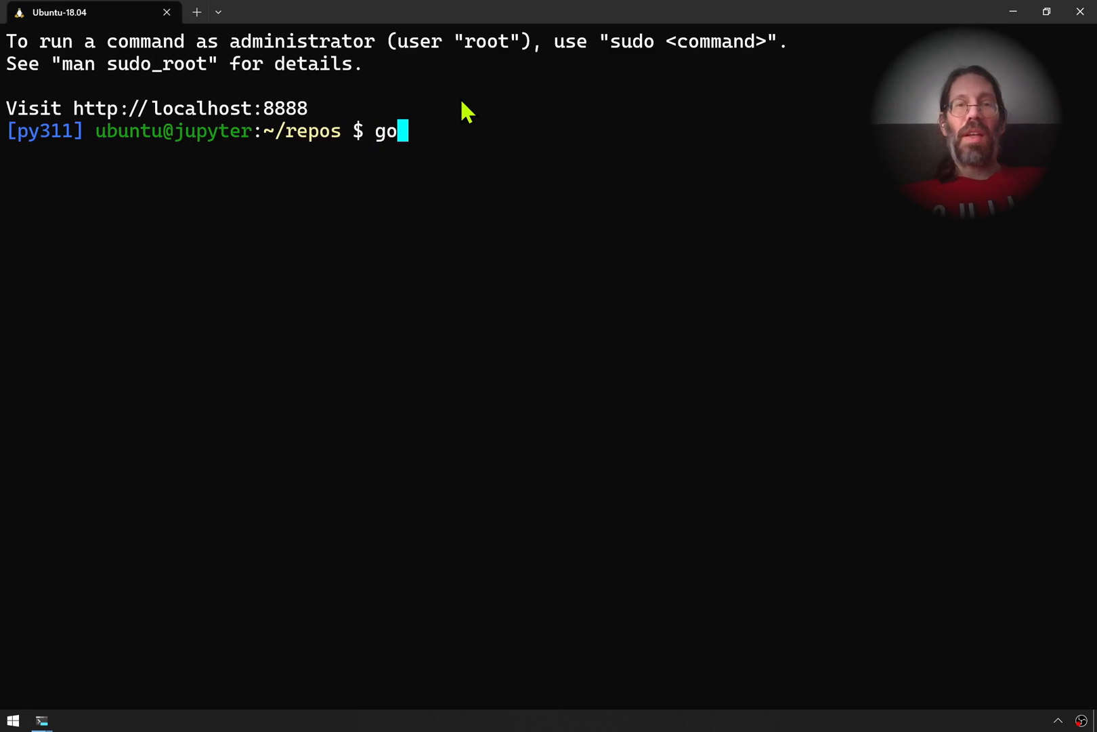
pyautogui.write('ogle-chrome')
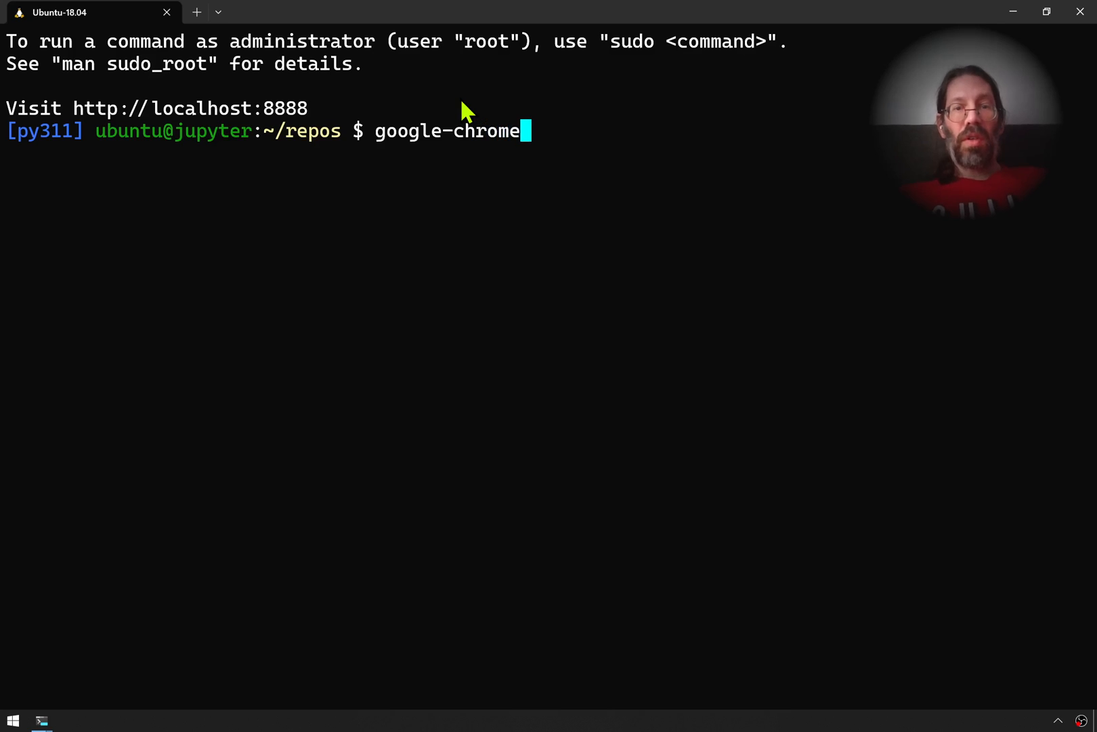
pyautogui.press('Return')
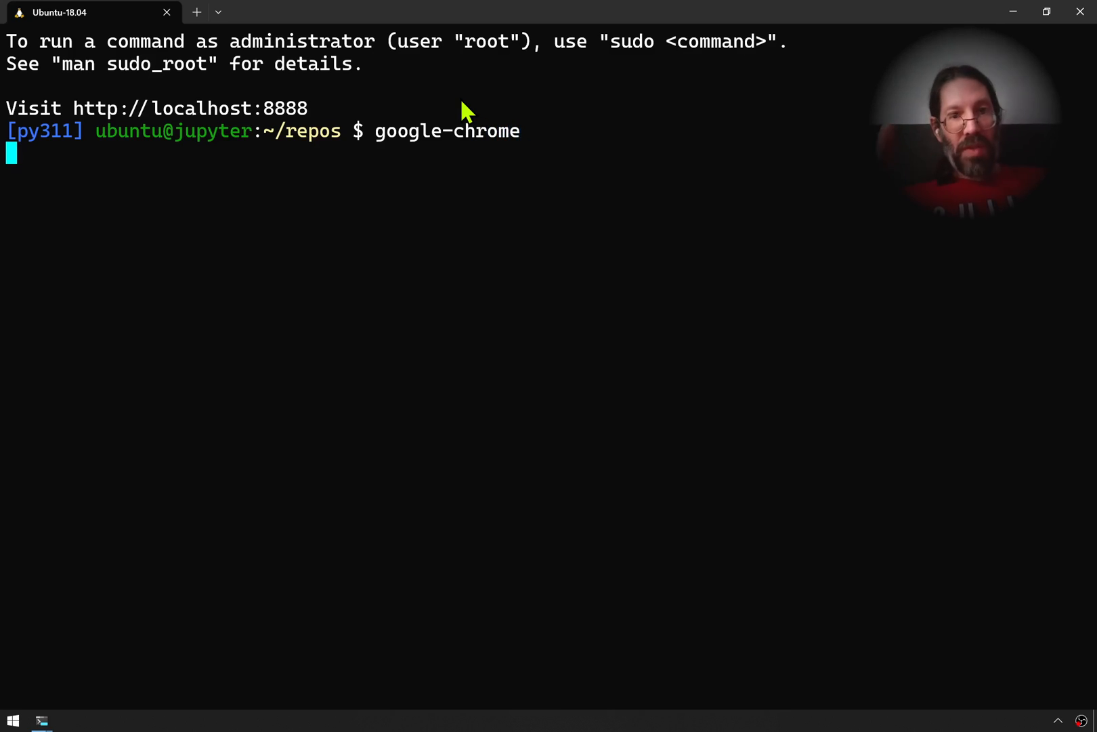
pyautogui.press('Return')
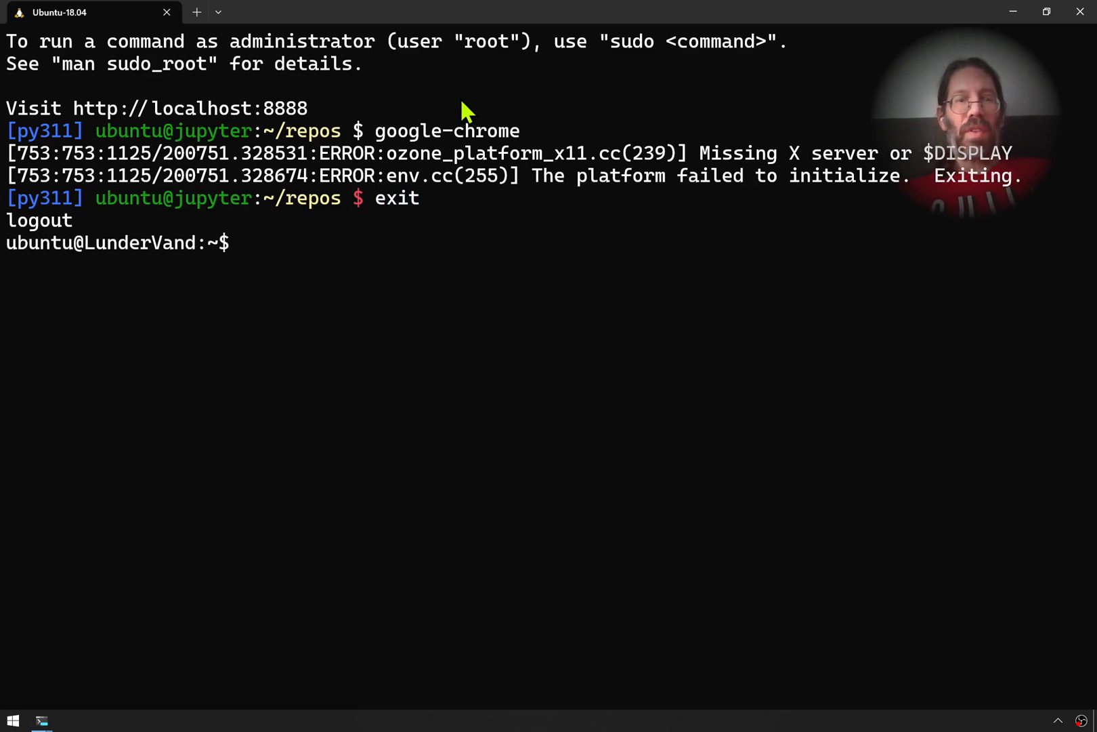
# Refresh the package lists with sudo apt update, supplying the administrator password
pyautogui.write('sudo a')
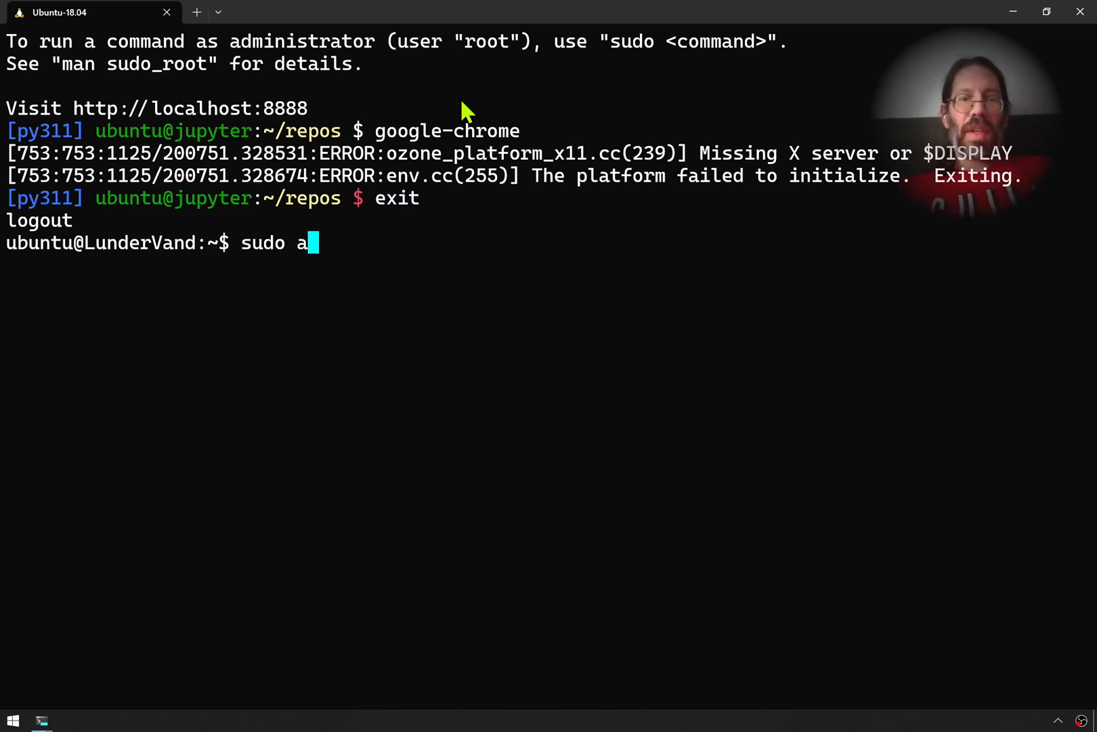
pyautogui.press('Return')
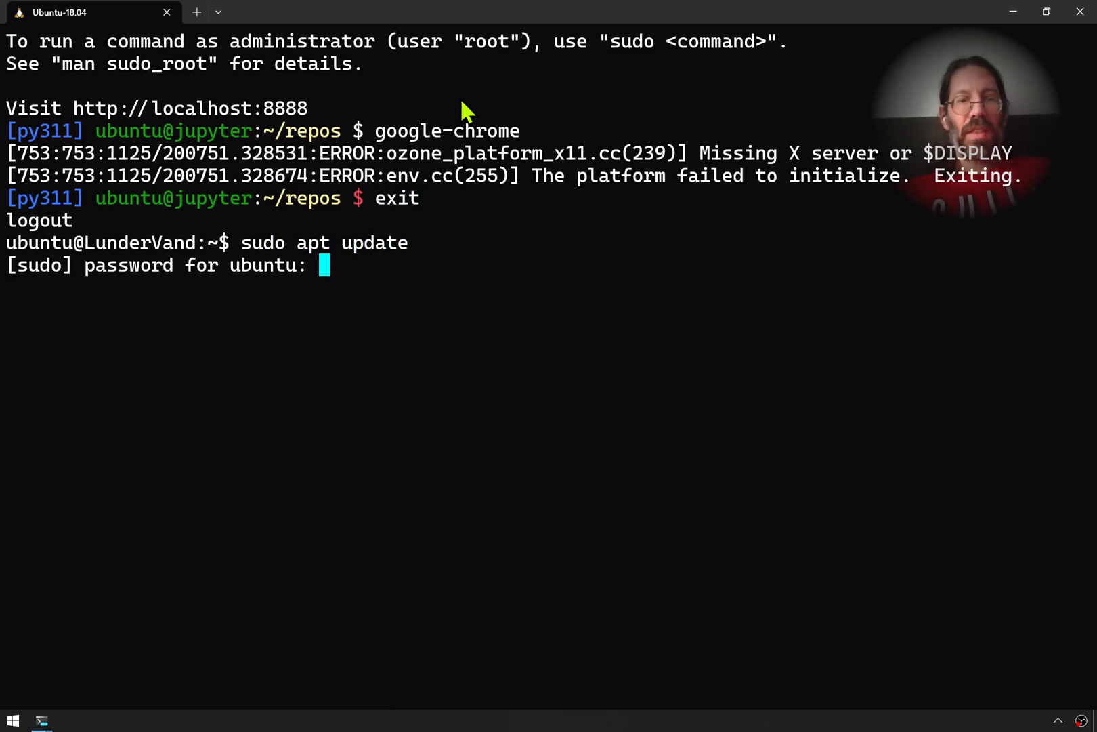
pyautogui.press('Return')
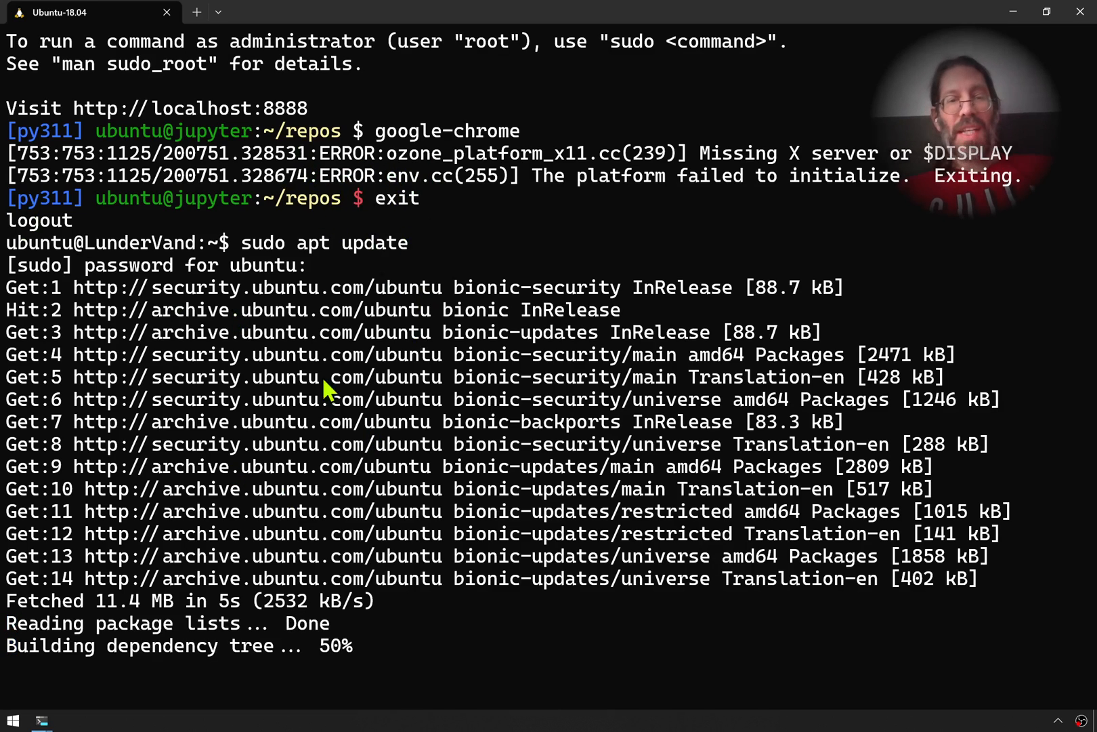
pyautogui.scroll(-3)
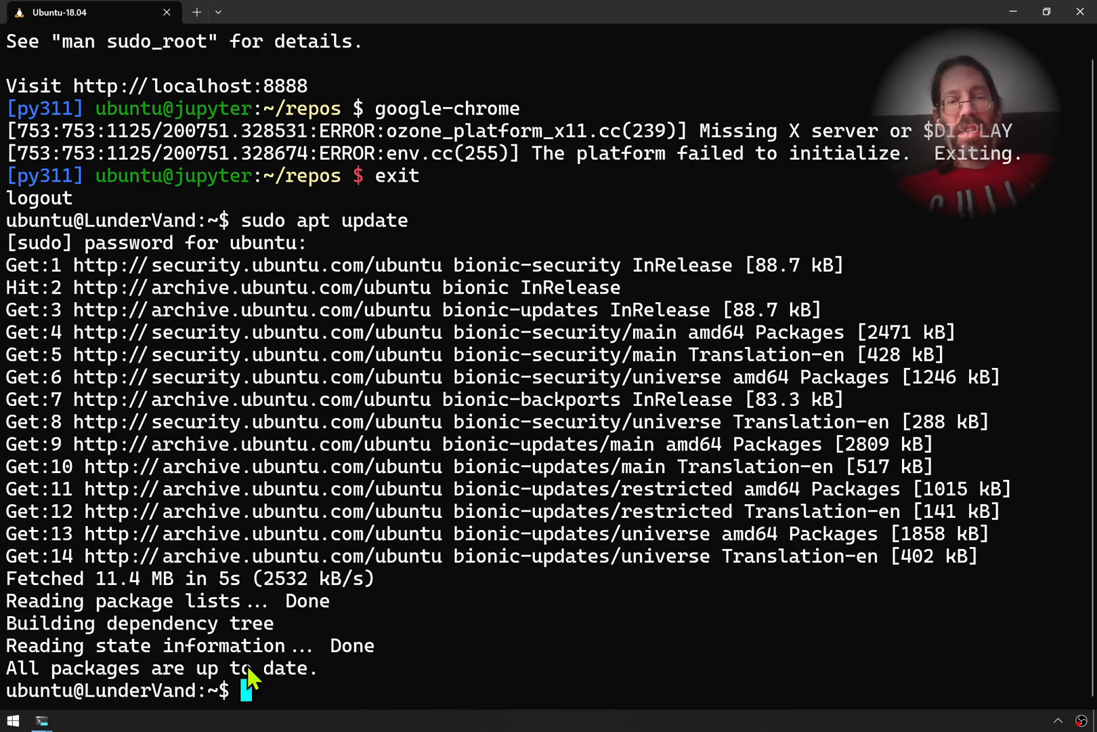
# Install the xutils package with sudo apt install xutils
pyautogui.write('sudo')
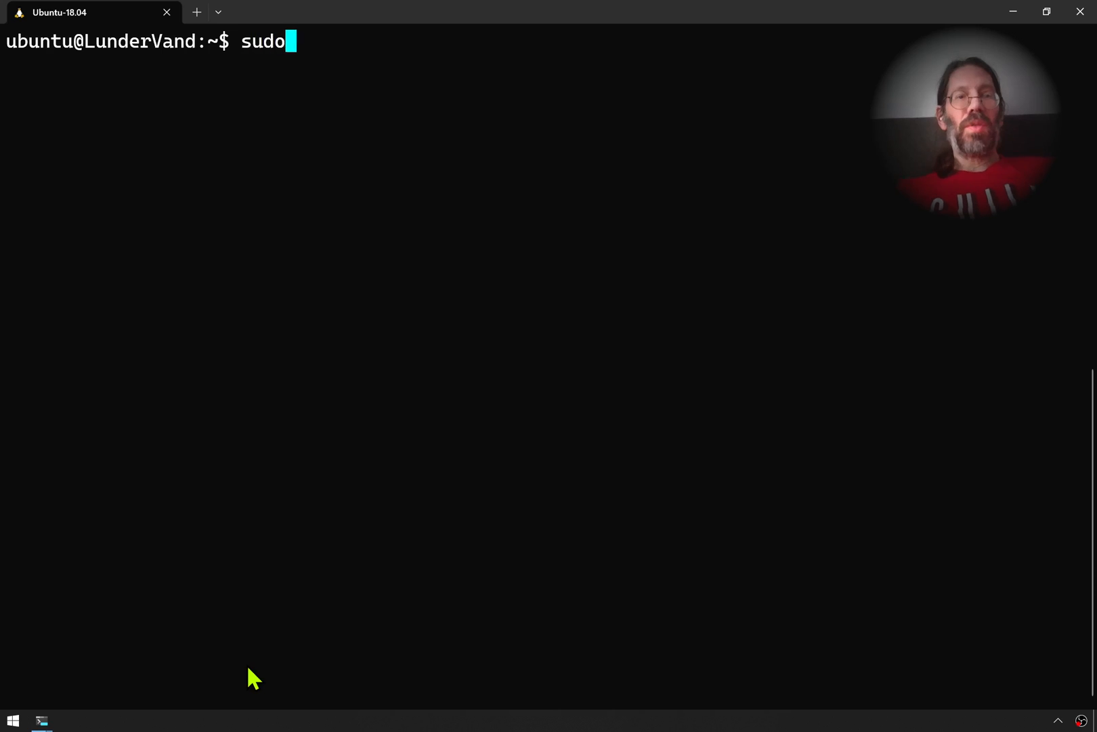
pyautogui.write('apt install')
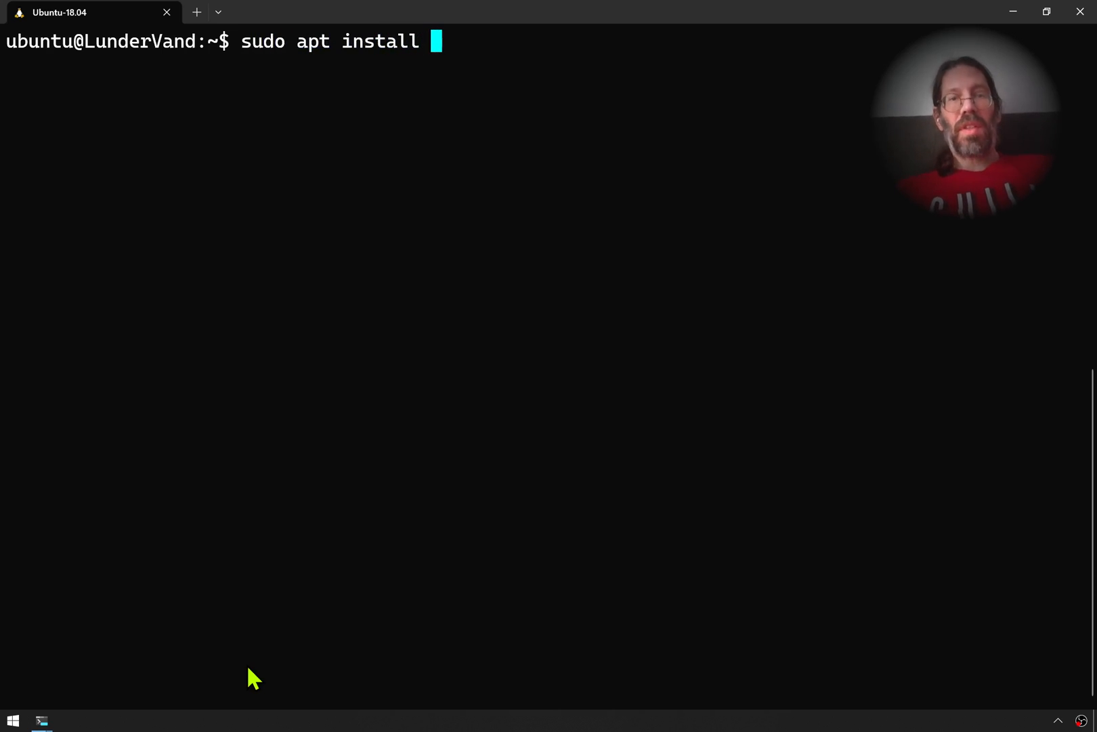
pyautogui.write('xutil')
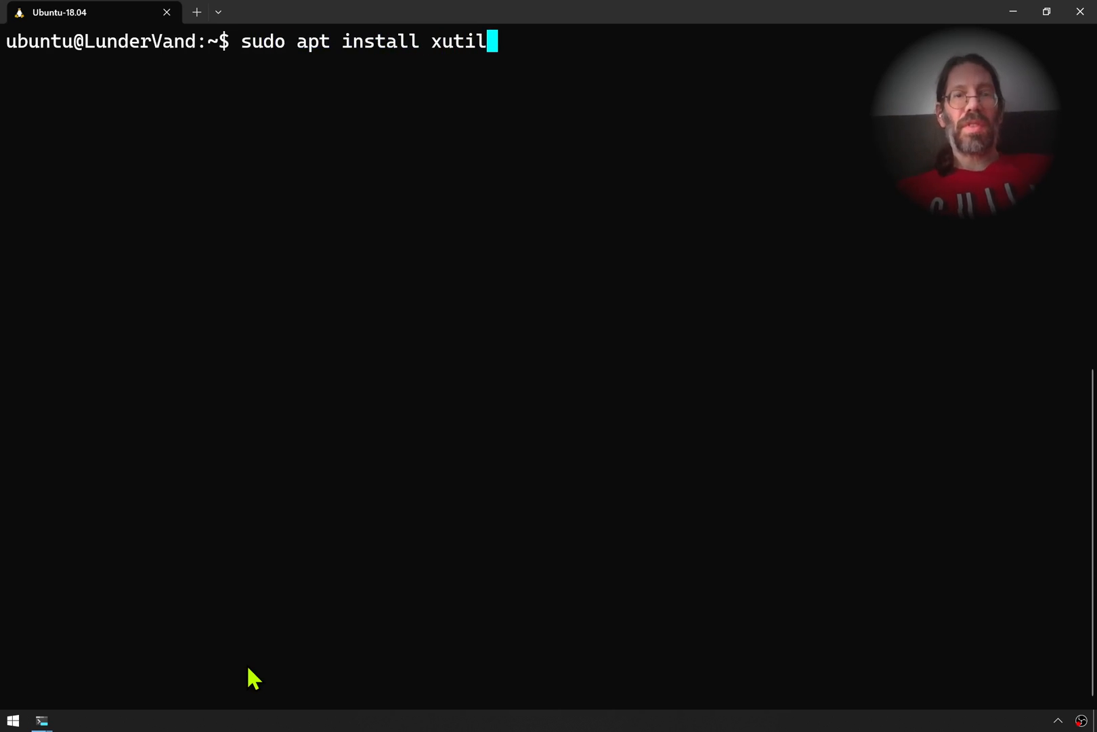
pyautogui.press('Return')
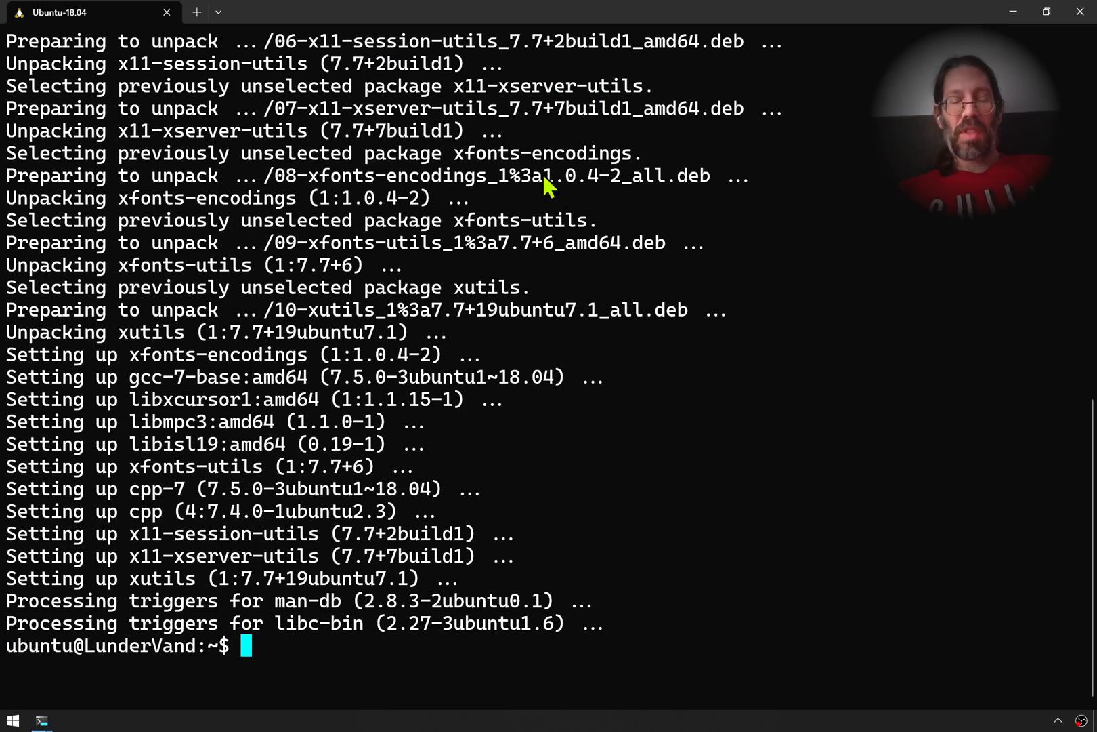
pyautogui.moveTo(371, 35)
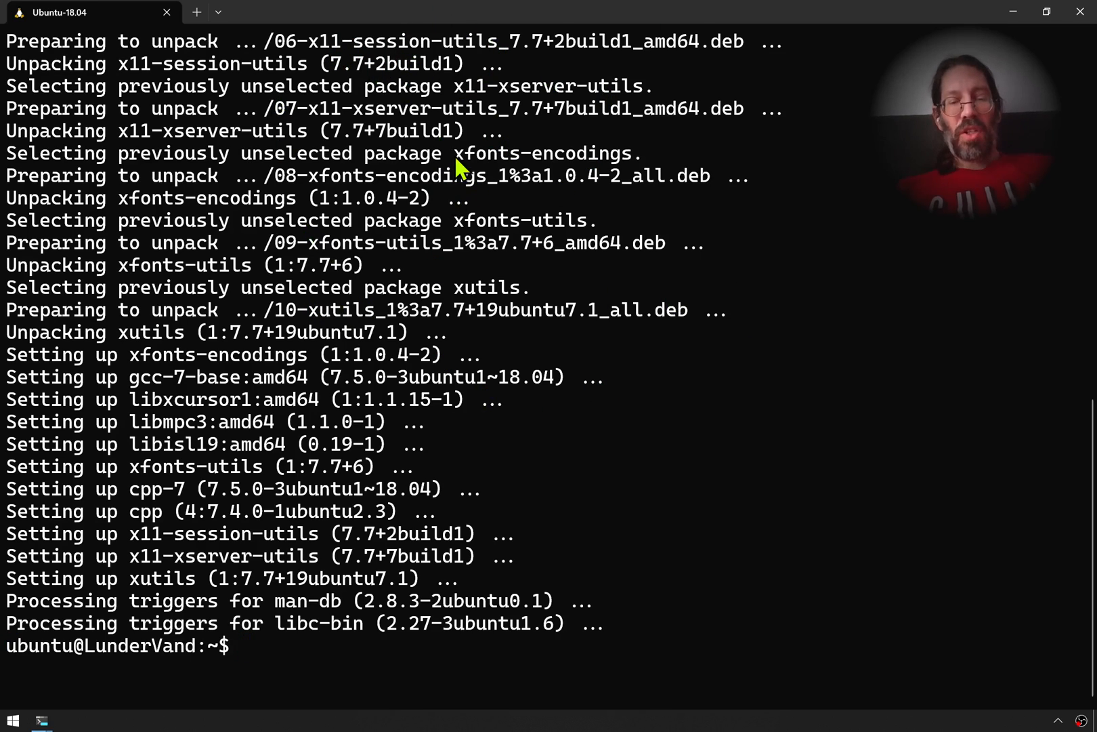
# Comment out the export DISPLAY and echo lines in ~/.bash_profile with vim, then save and quit
pyautogui.write('vim')
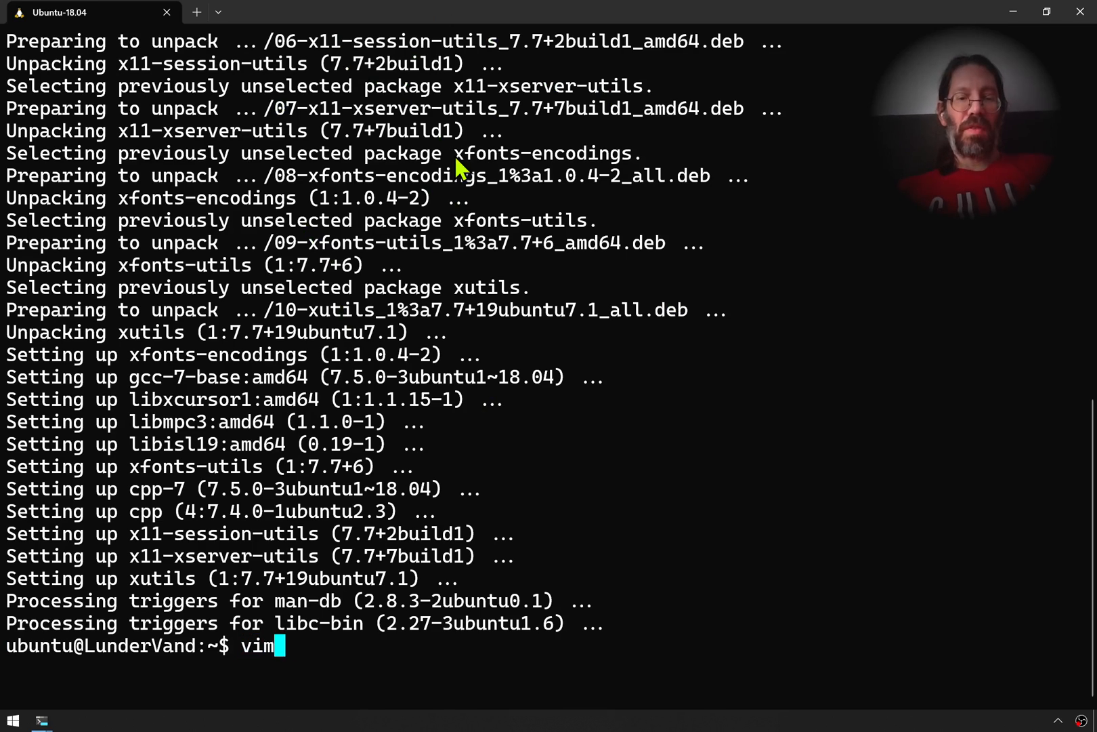
pyautogui.write('.bash_p')
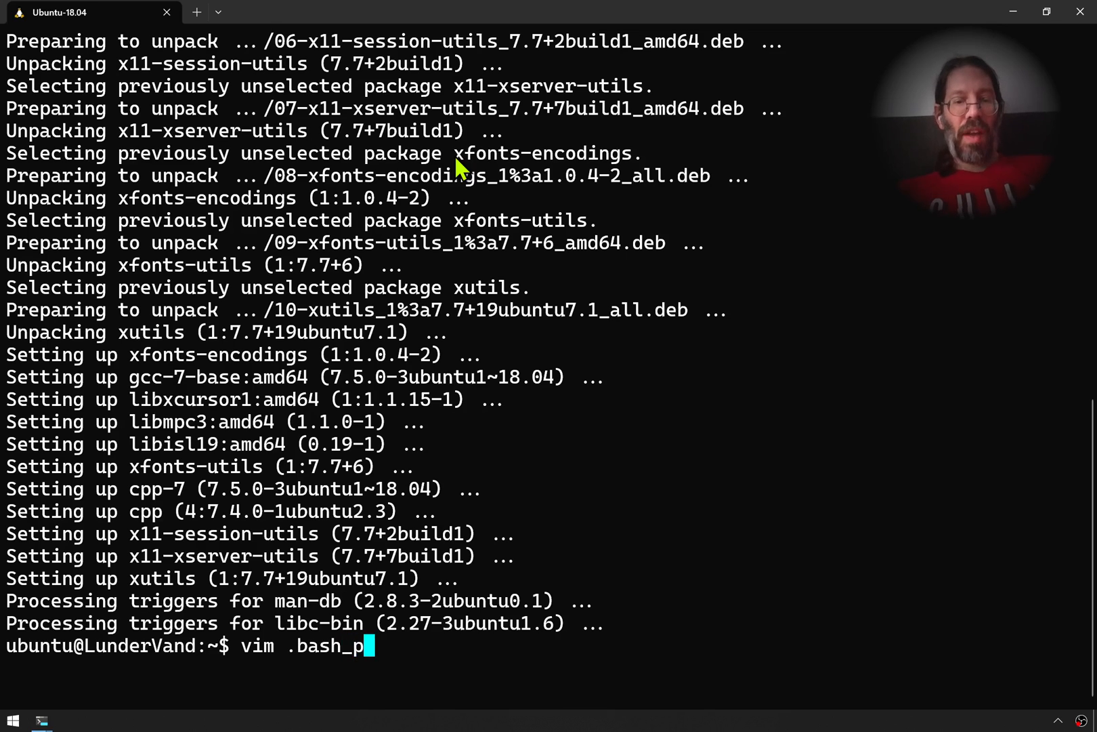
pyautogui.write('rofile')
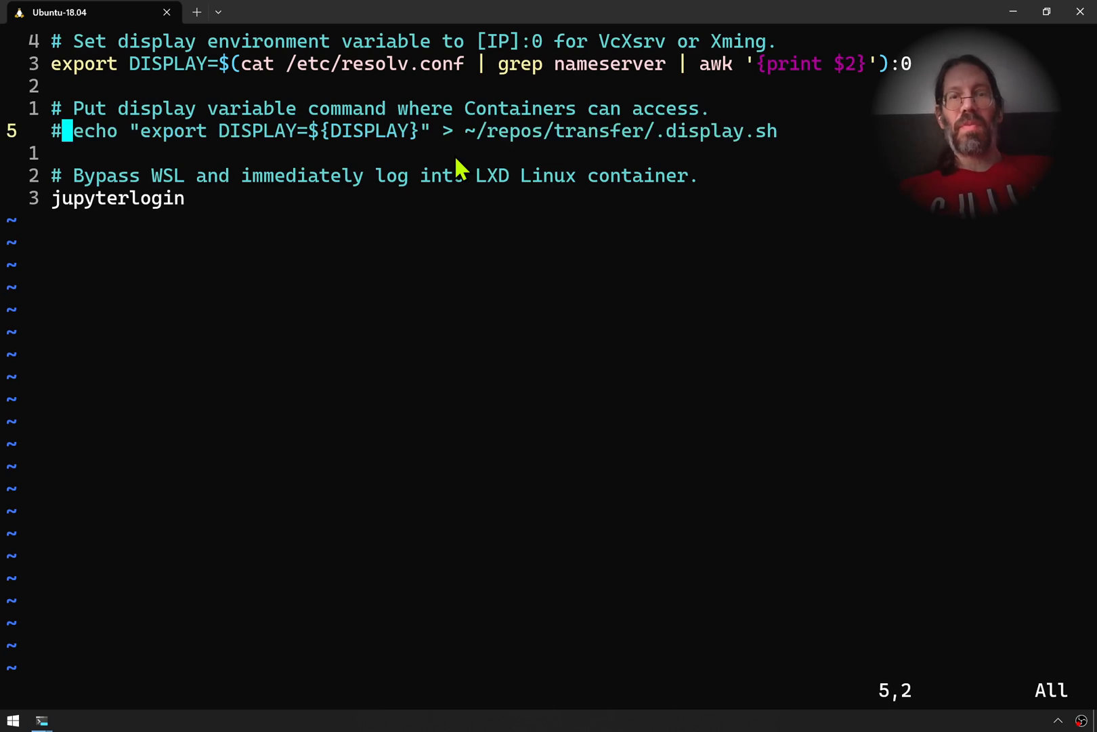
pyautogui.press('i')
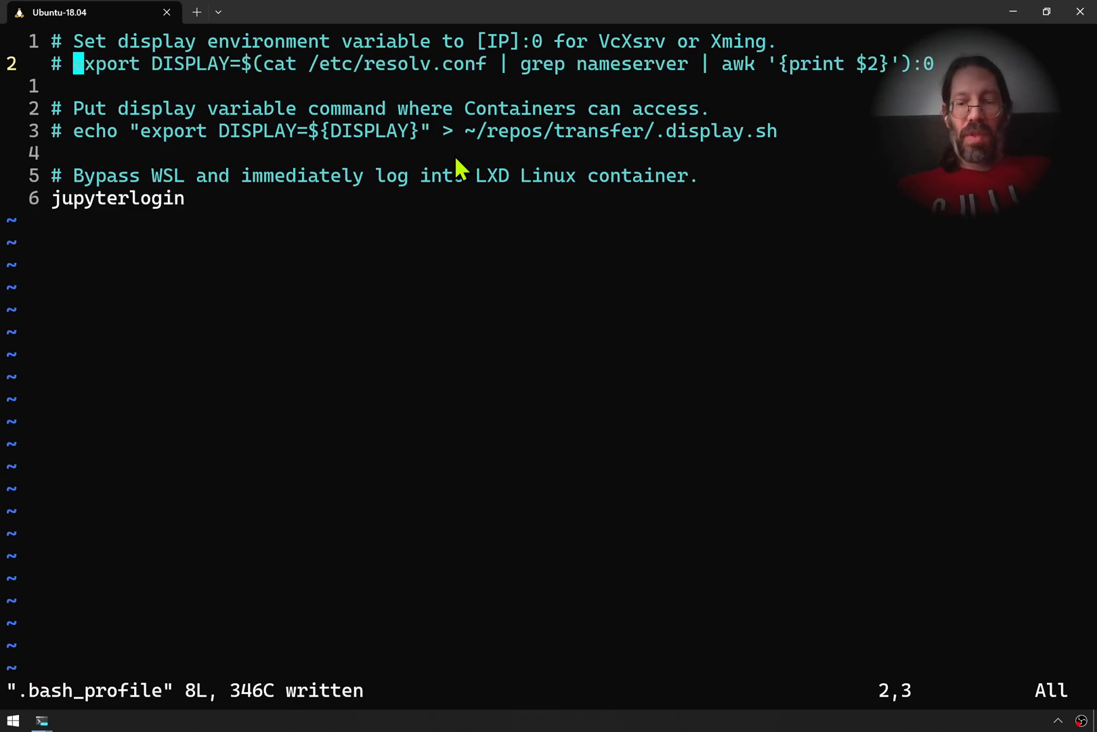
pyautogui.write(':q')
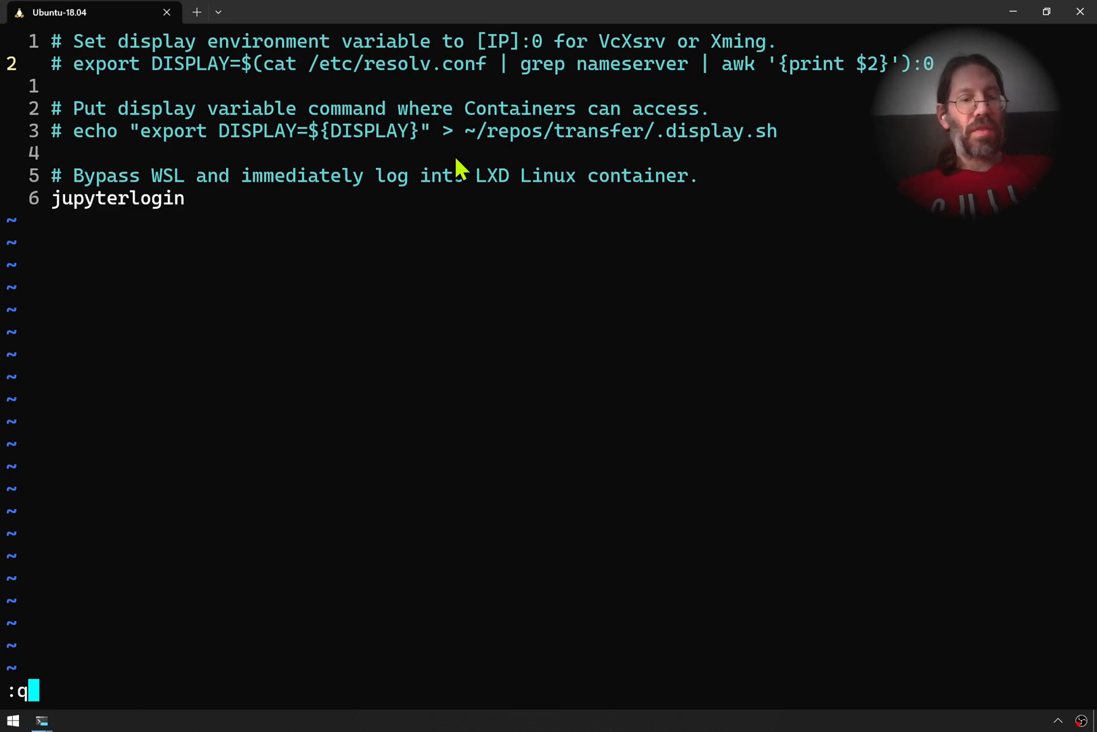
pyautogui.press('Return')
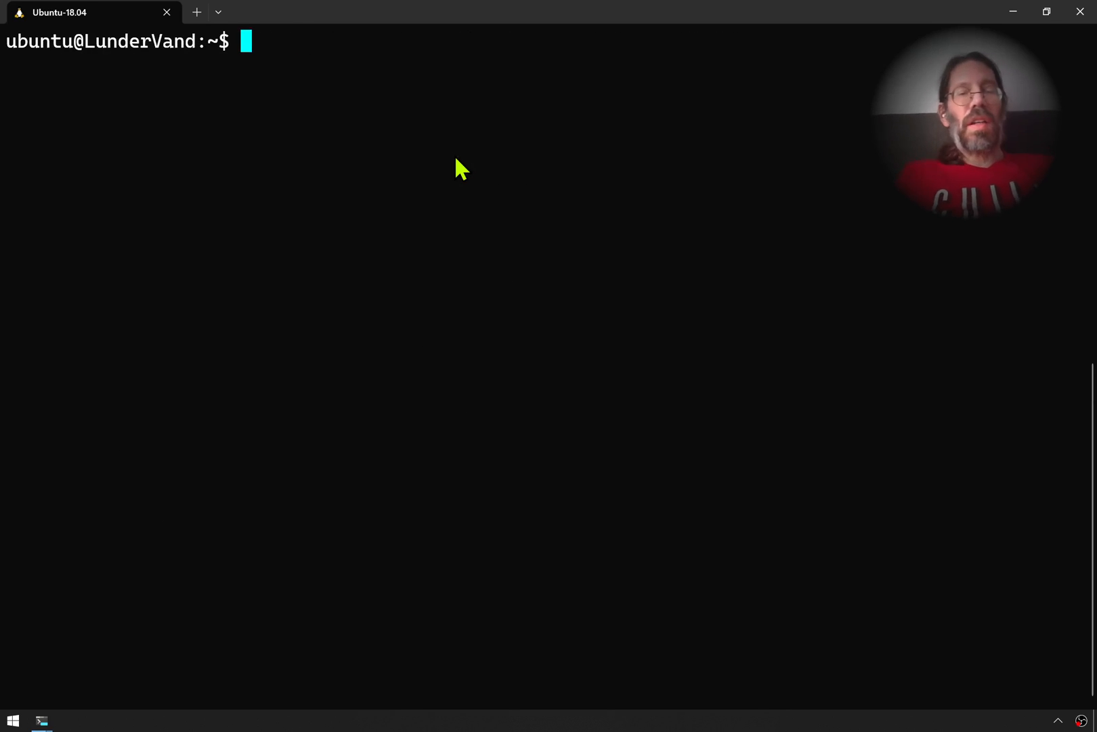
# Clear the screen and try xeyes, which is not found
pyautogui.write('sudo apt update')
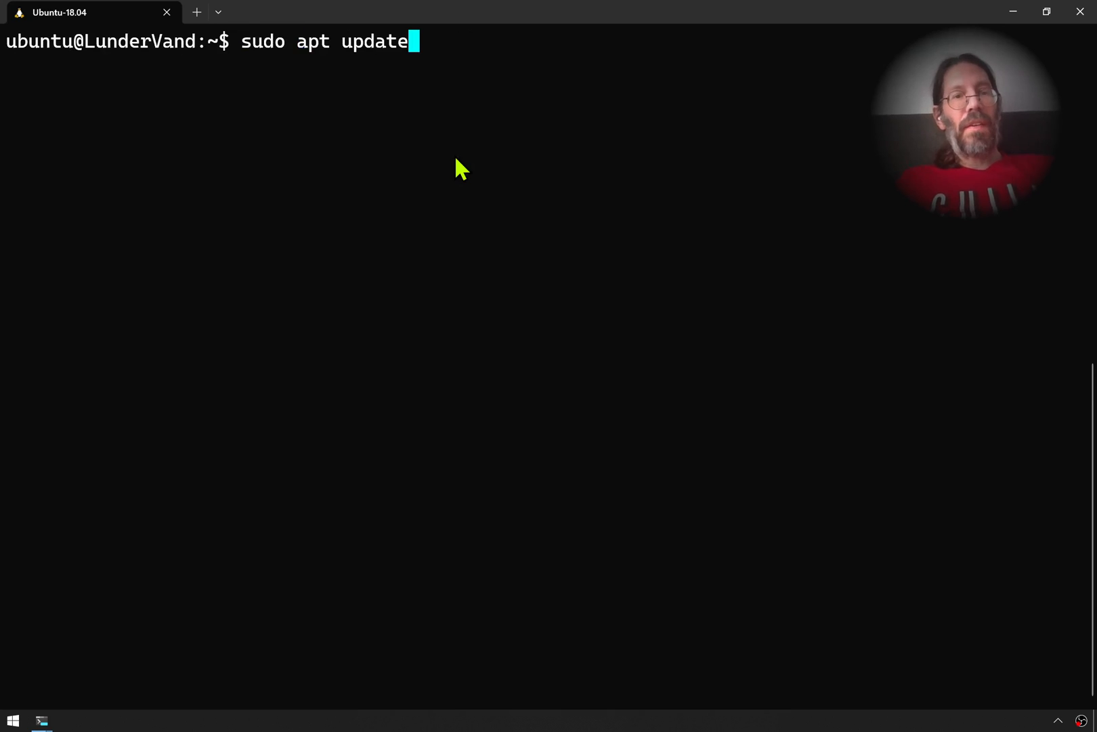
pyautogui.write('clear')
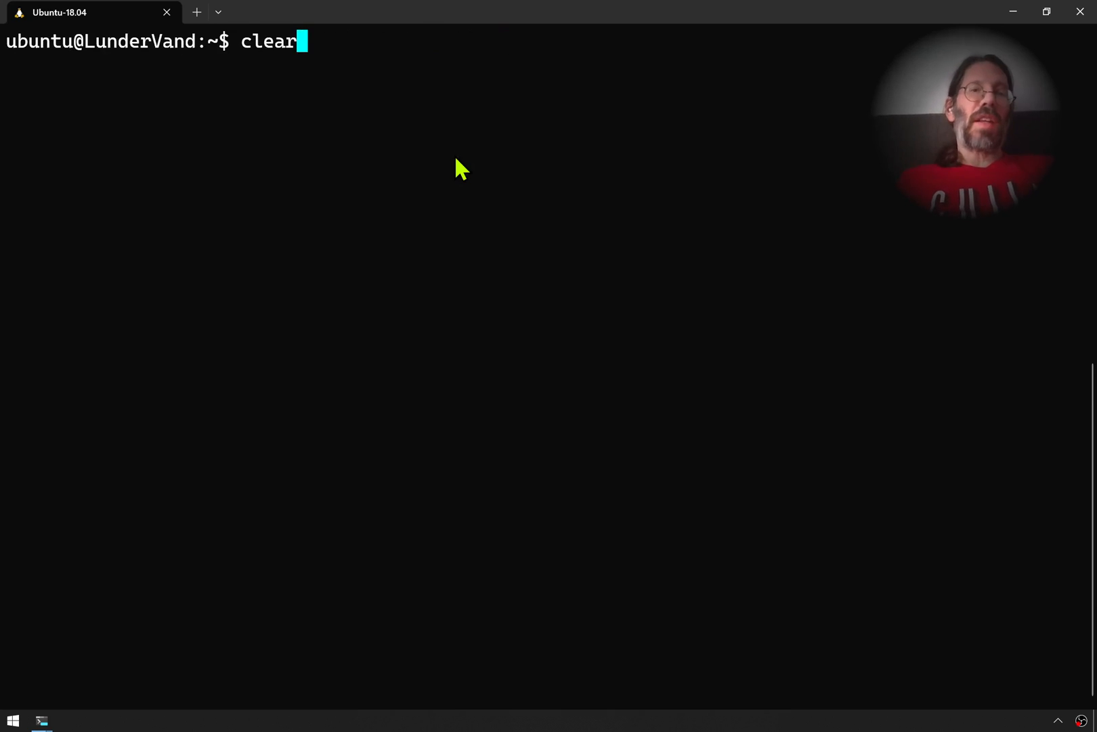
pyautogui.press('Return')
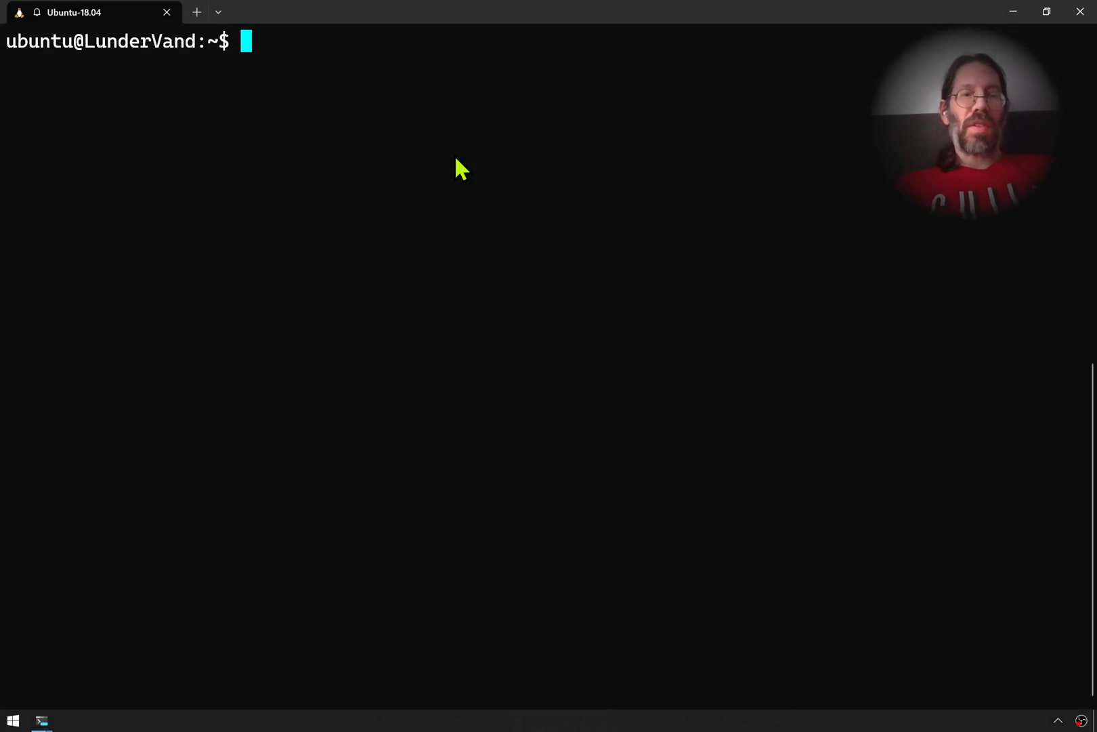
pyautogui.write('xeye')
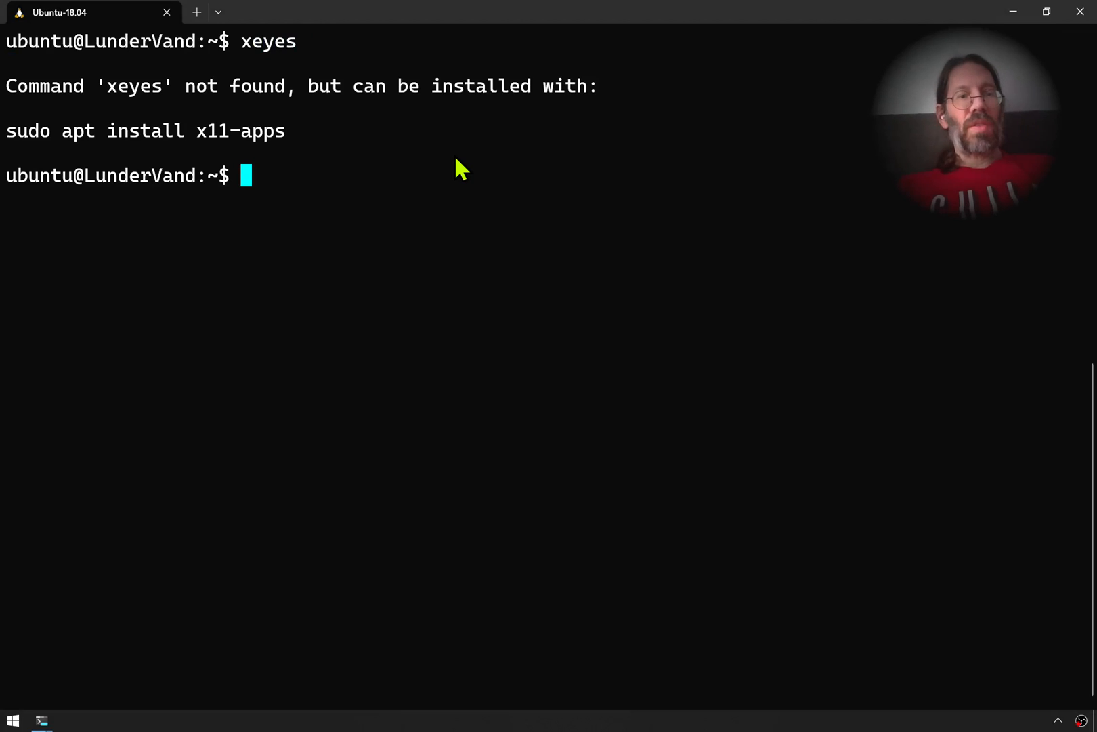
# Install x11-apps with sudo apt install, confirming with Y
pyautogui.write('sudo apt')
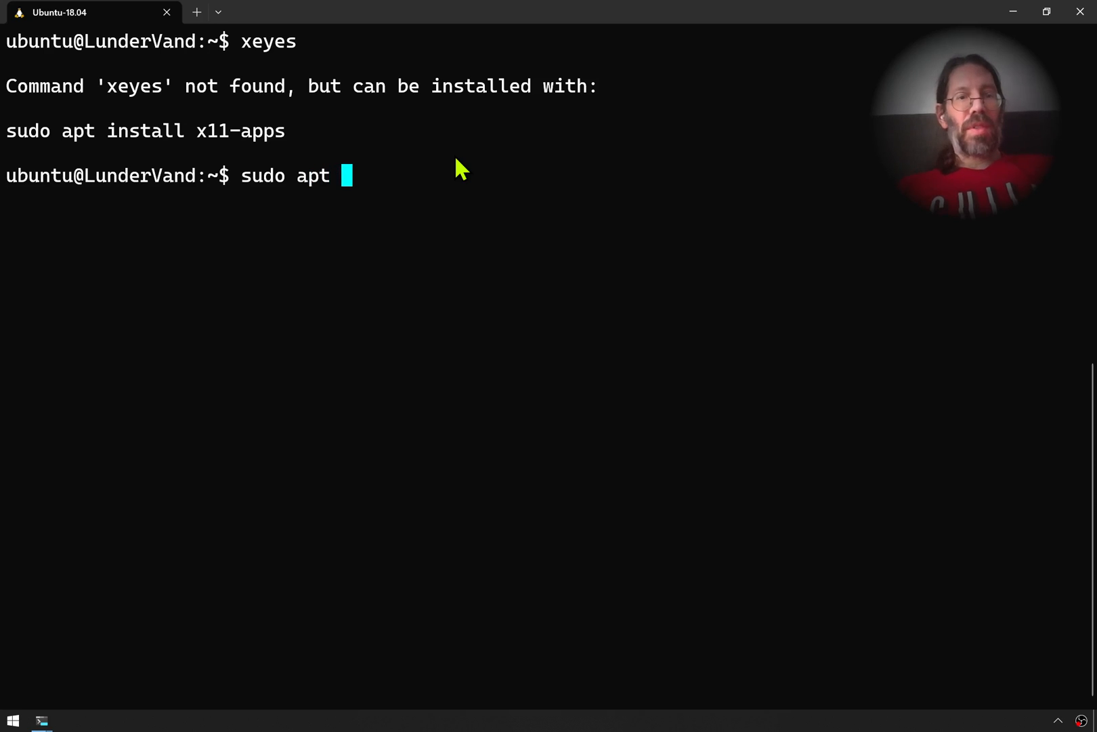
pyautogui.write('install')
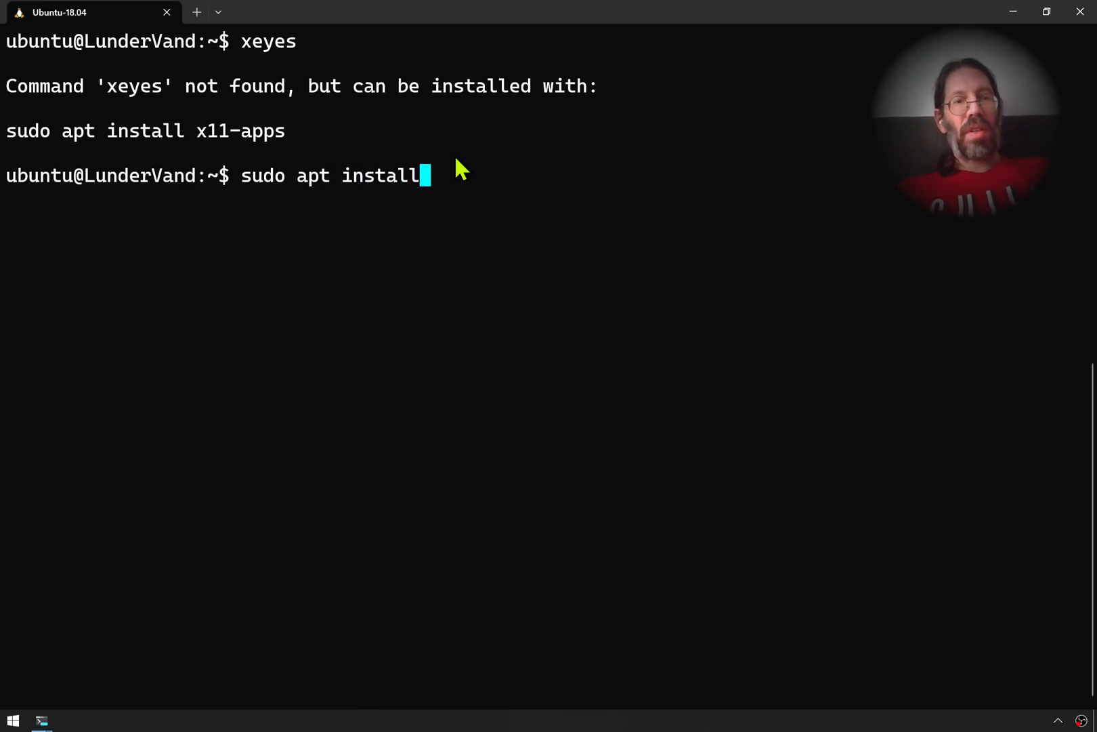
pyautogui.write('x11-')
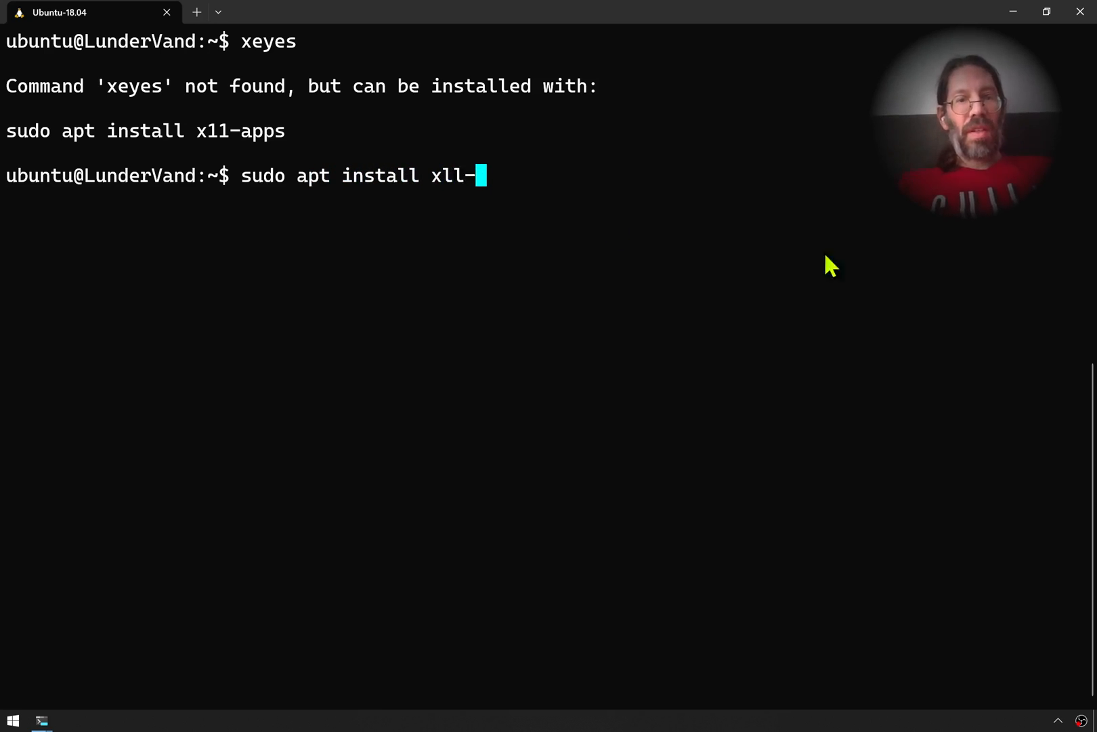
pyautogui.press('BackSpace')
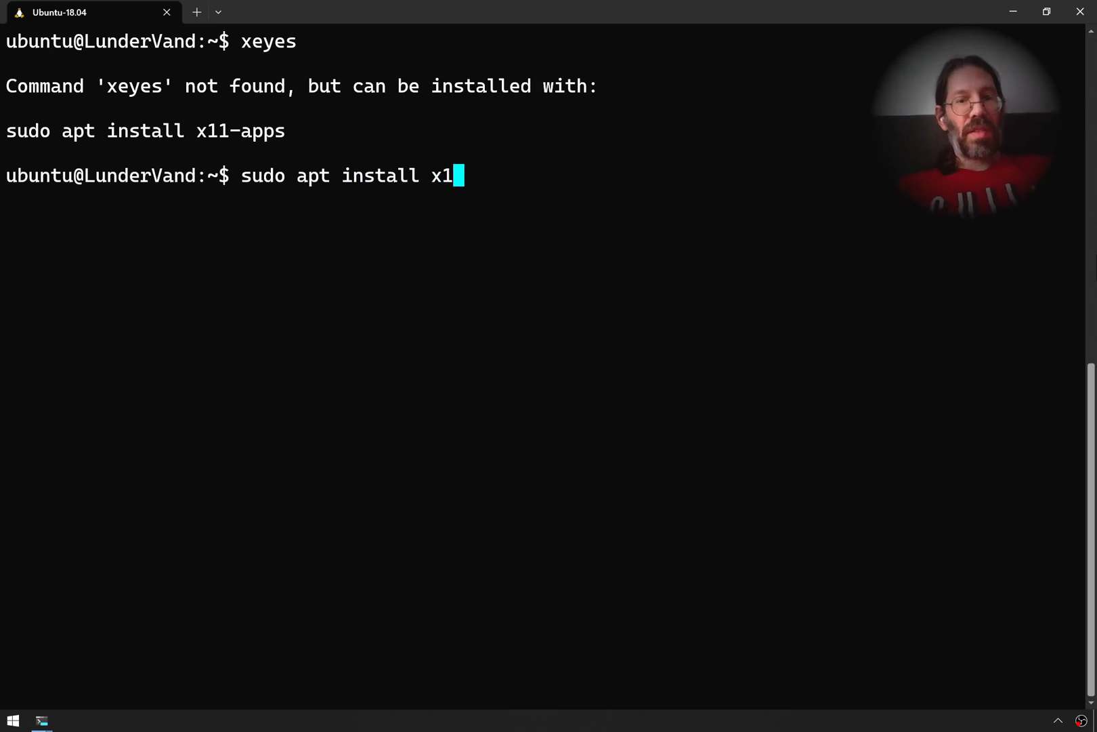
pyautogui.press('Return')
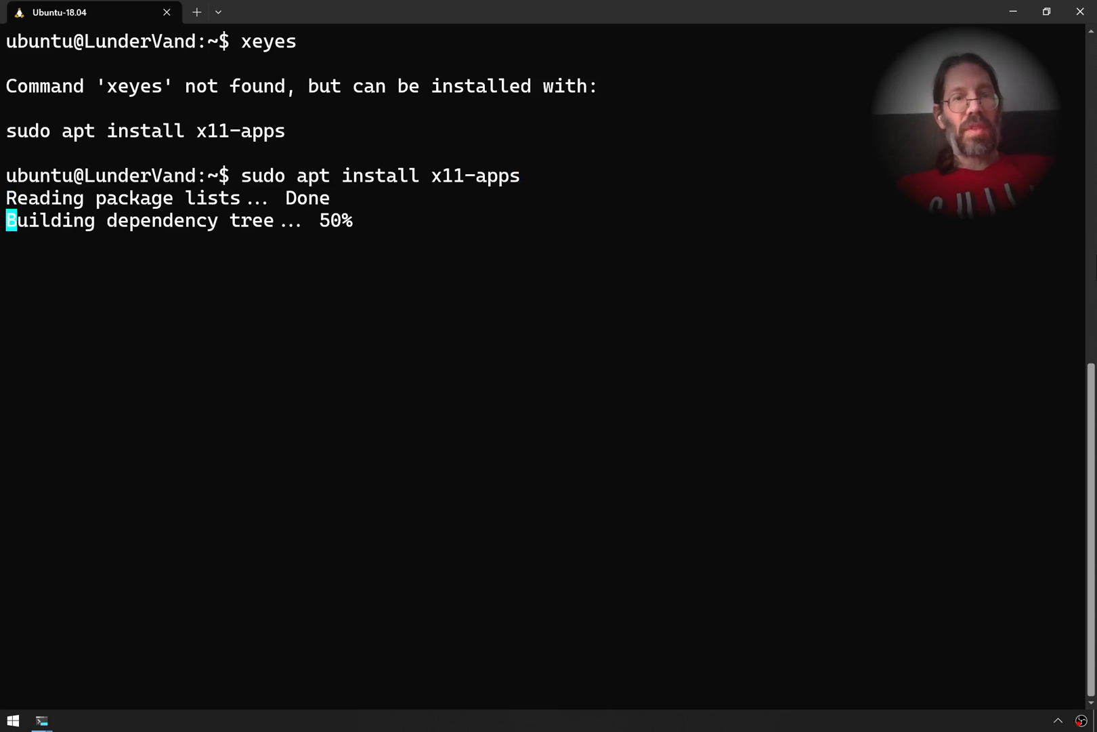
pyautogui.write('Y/n] Y')
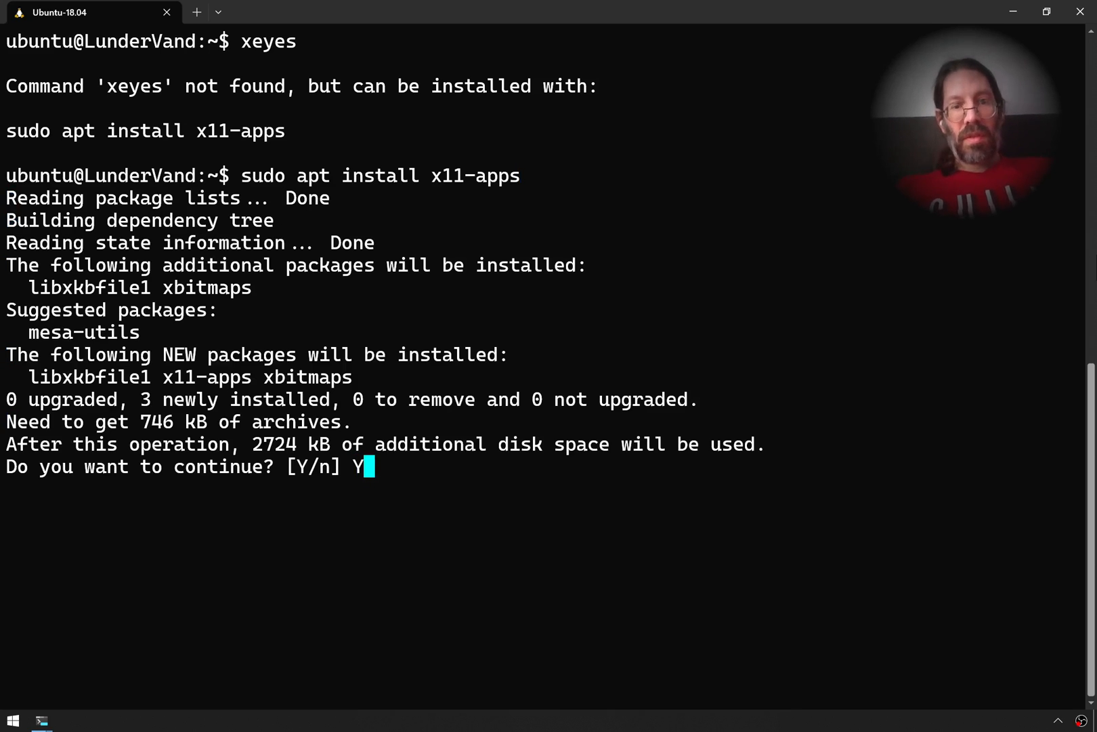
pyautogui.press('Return')
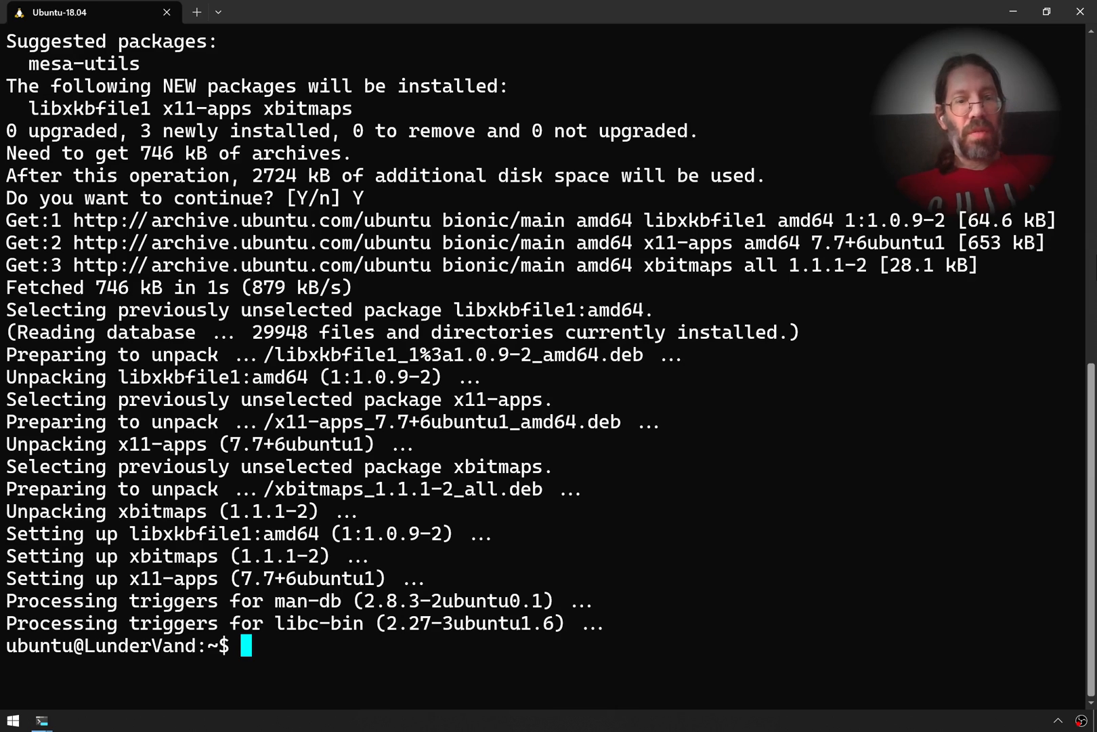
# Enter xeyes again now that x11-apps is installed
pyautogui.write('x')
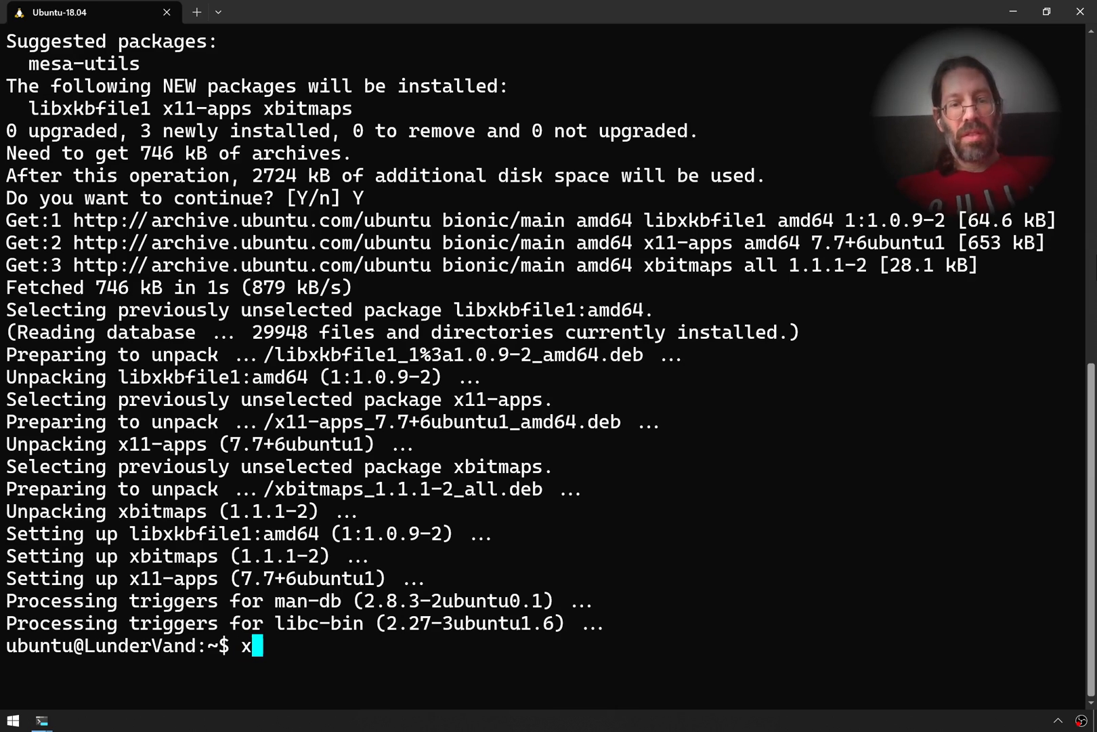
pyautogui.write('eyes')
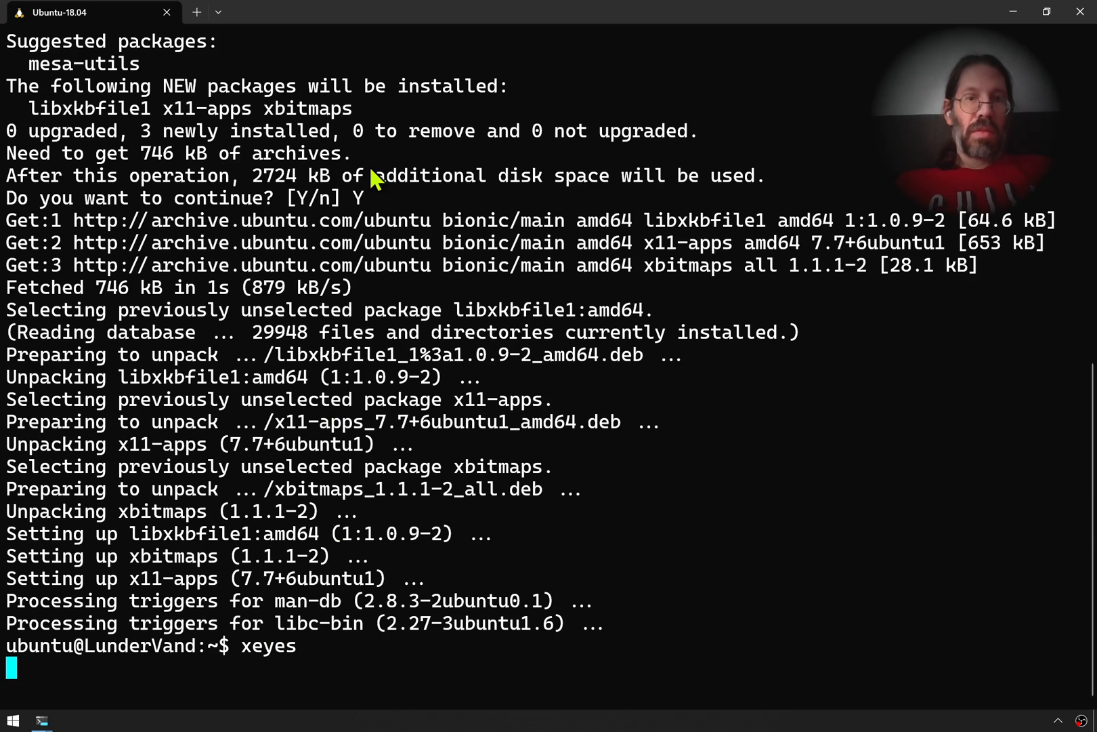
pyautogui.moveTo(523, 33)
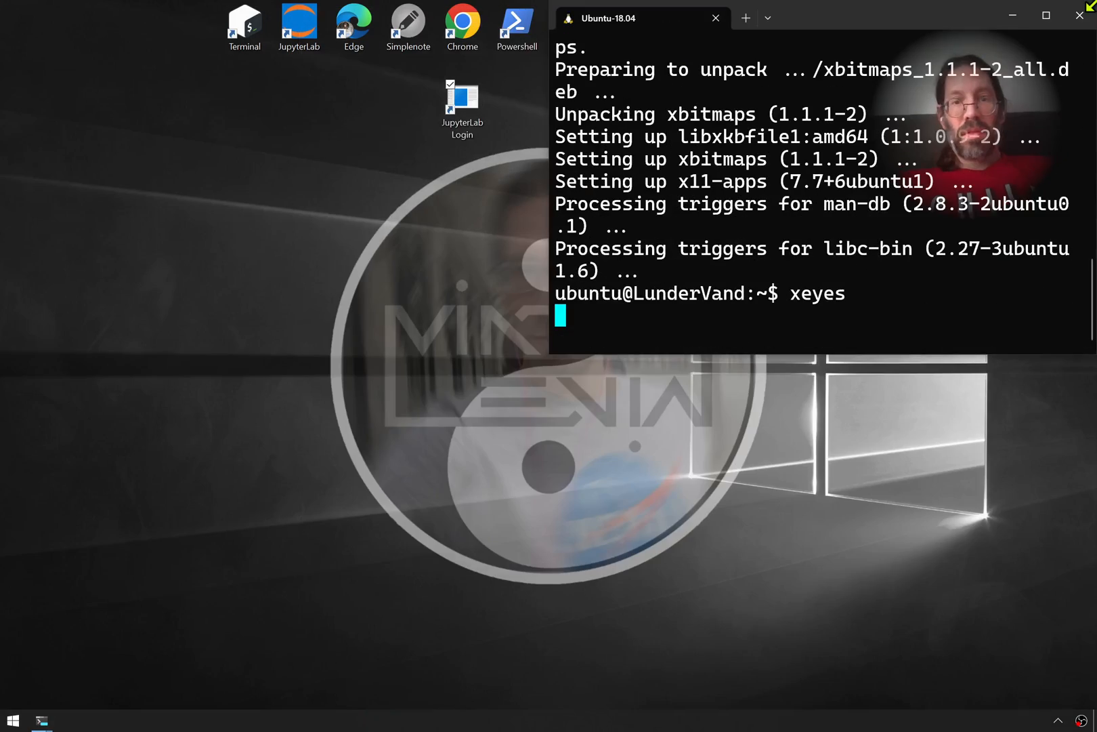
pyautogui.moveTo(614, 414)
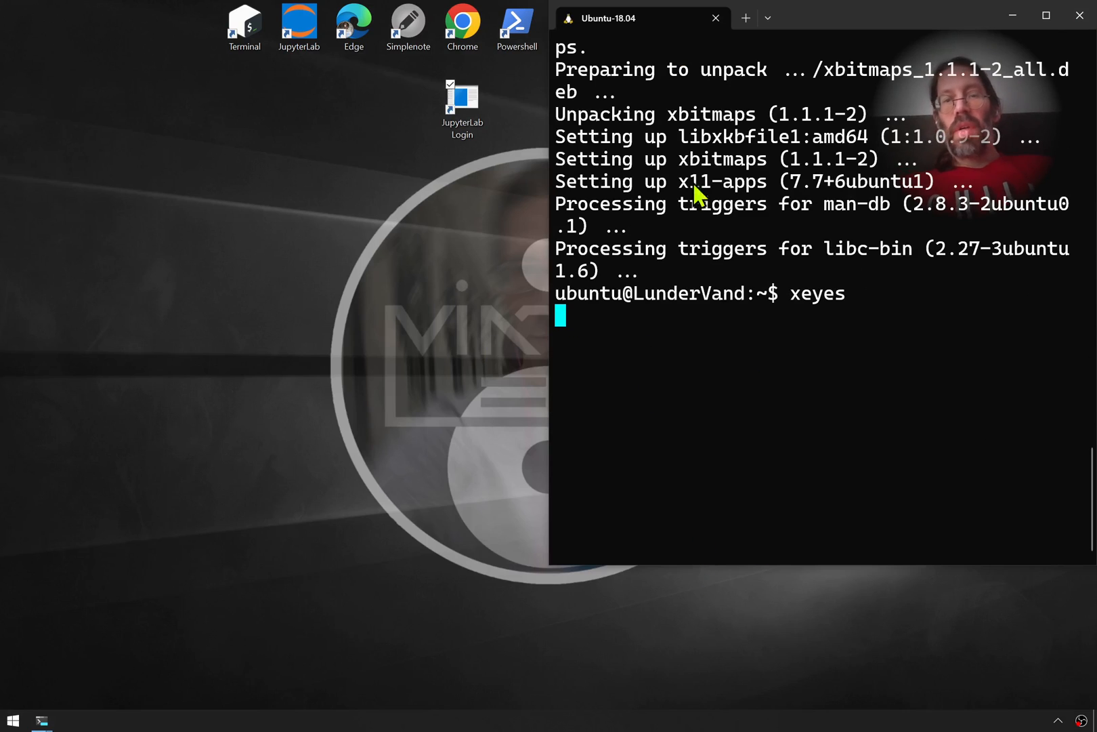
pyautogui.moveTo(669, 365)
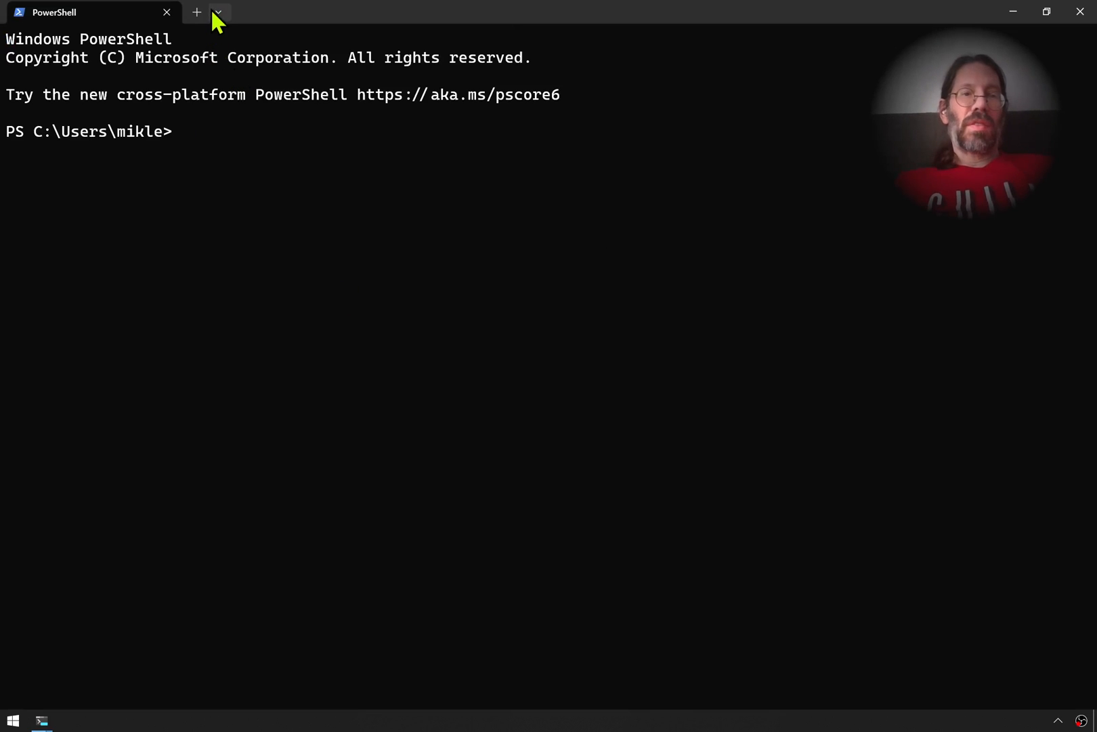
# Open a new Ubuntu-20.04 tab from the profile dropdown, showing its welcome message
pyautogui.click(218, 12)
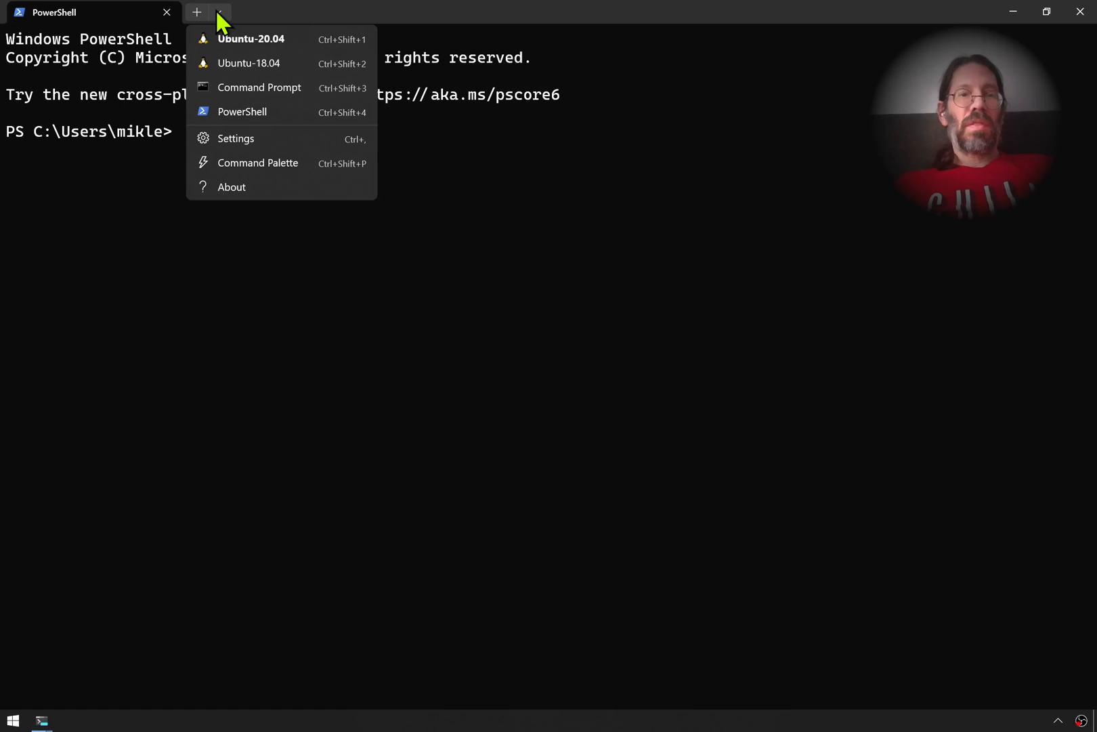
pyautogui.moveTo(249, 64)
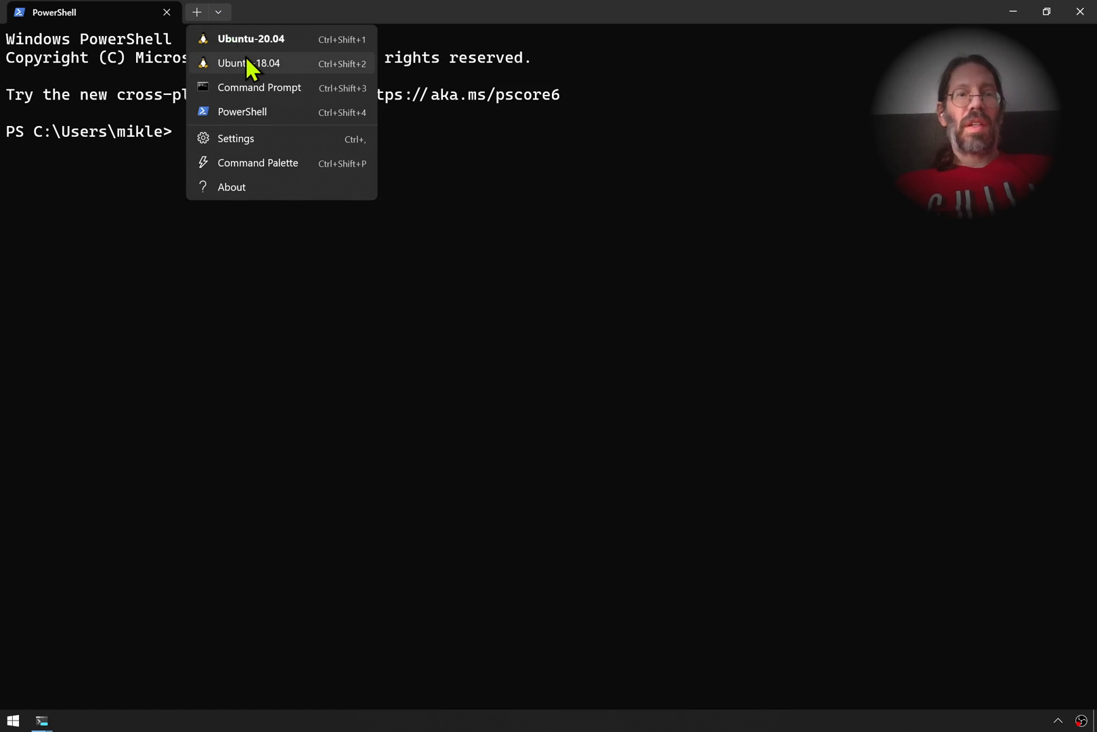
pyautogui.moveTo(241, 38)
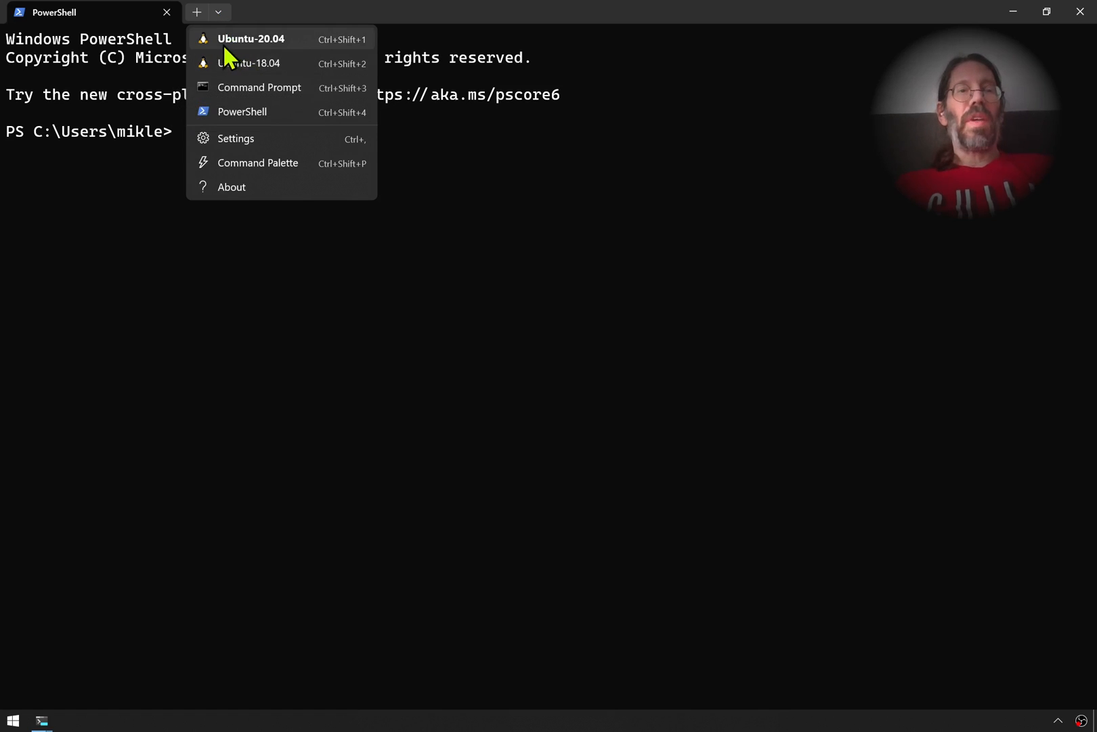
pyautogui.moveTo(144, 187)
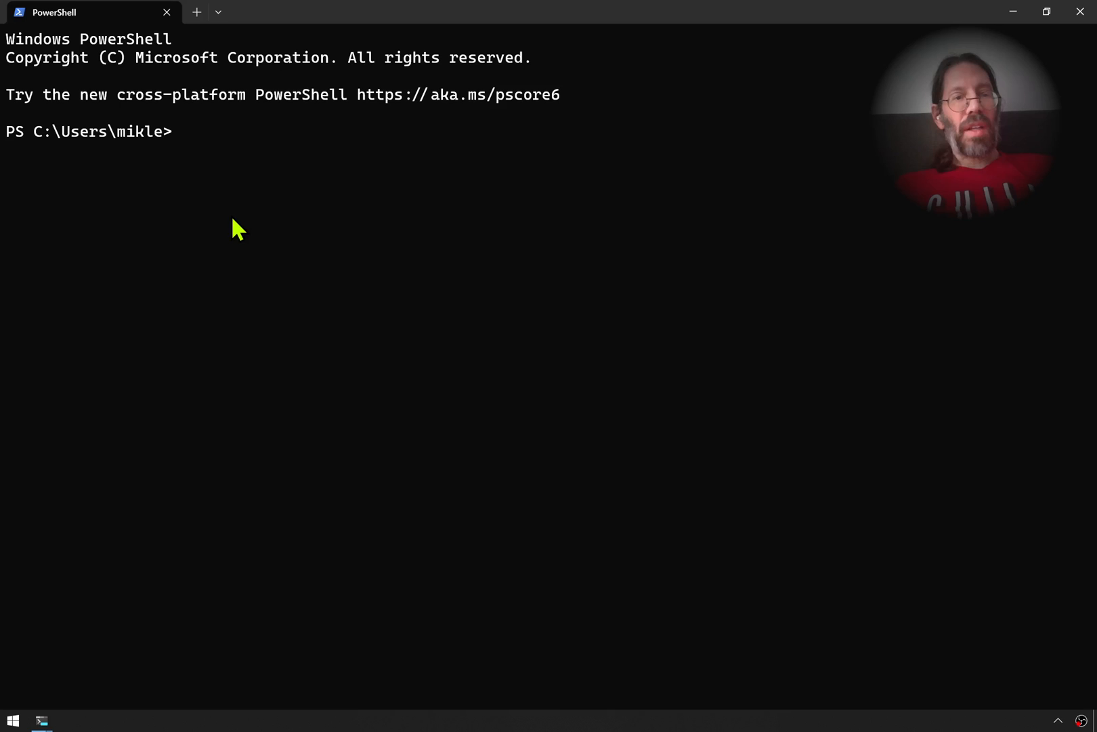
pyautogui.click(218, 12)
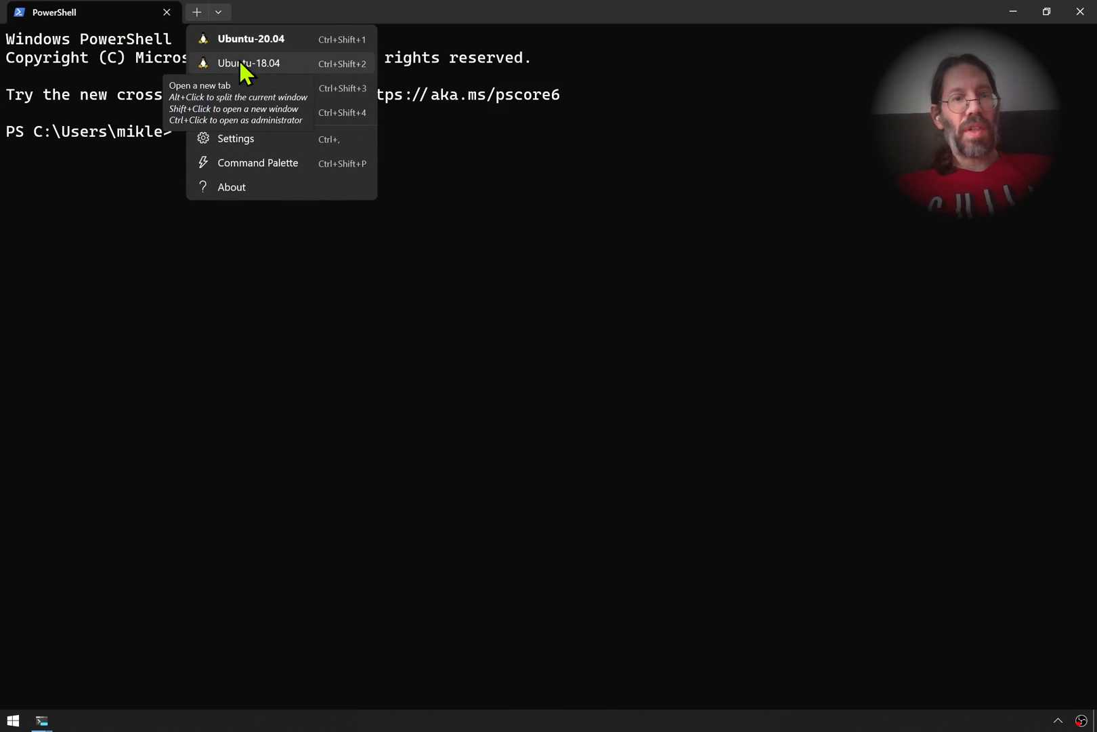
pyautogui.moveTo(234, 49)
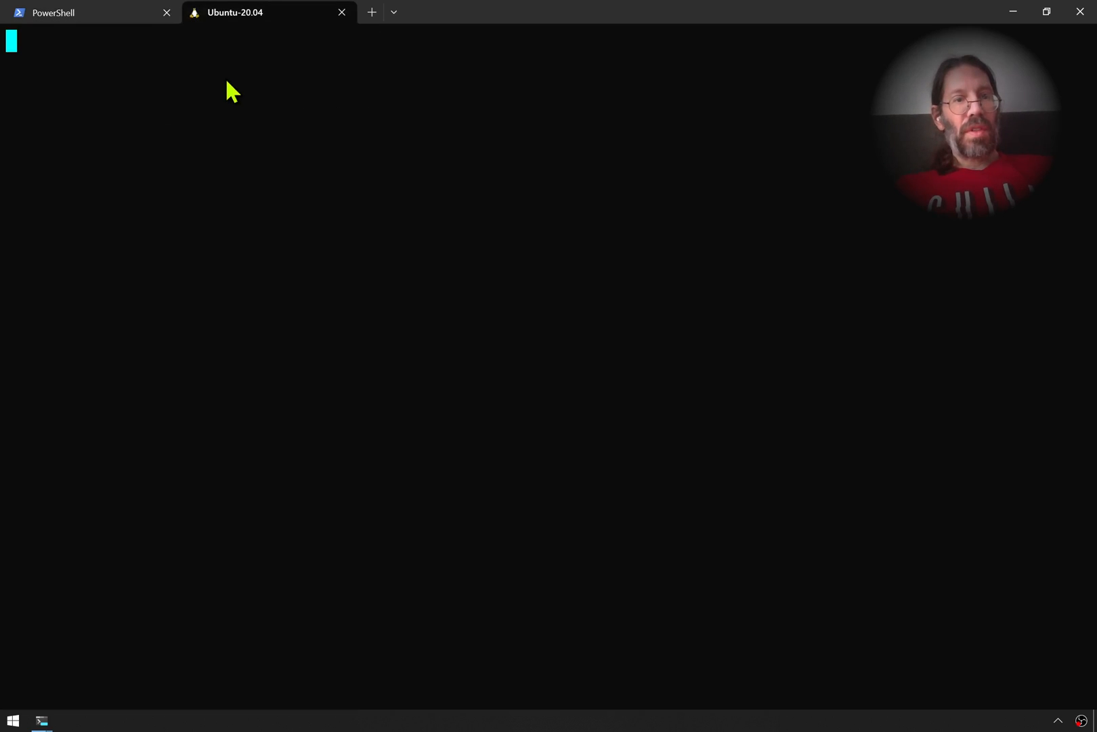
pyautogui.click(167, 12)
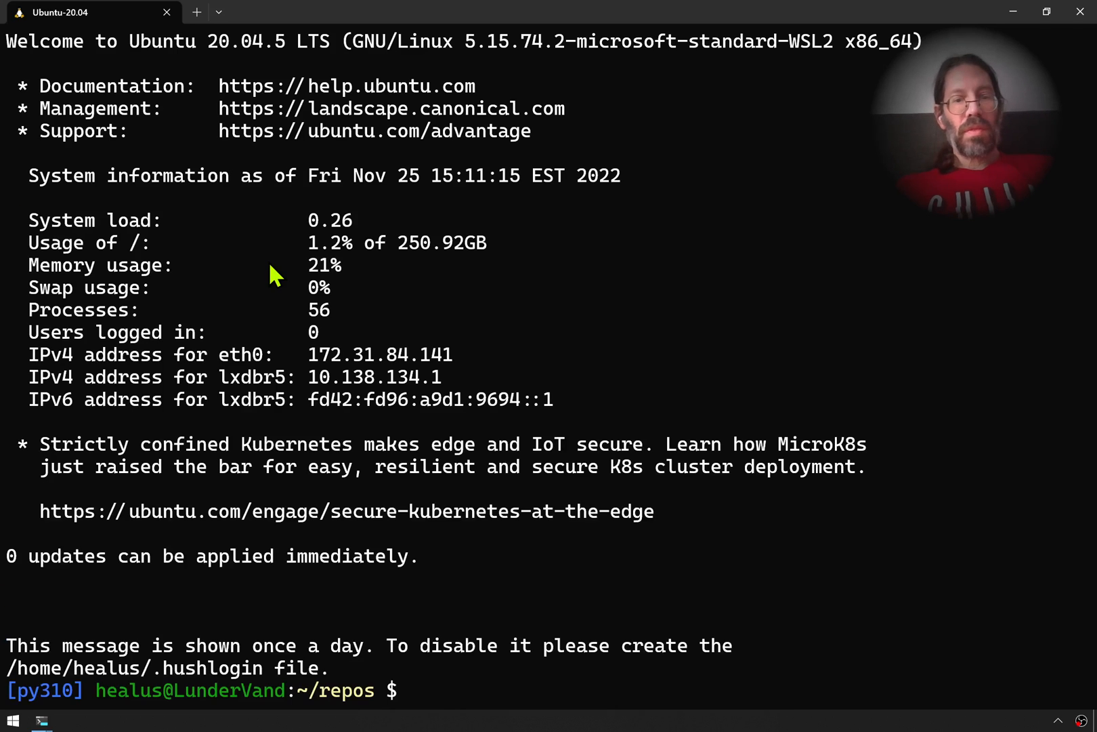
pyautogui.write('v')
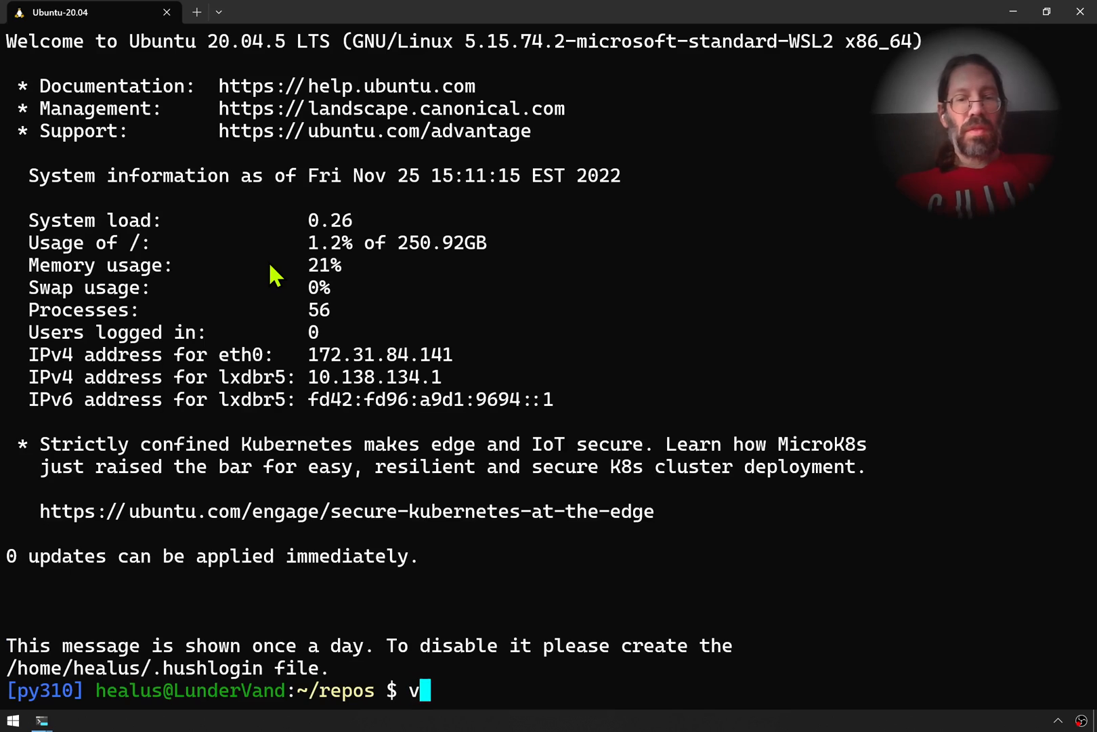
pyautogui.write('im')
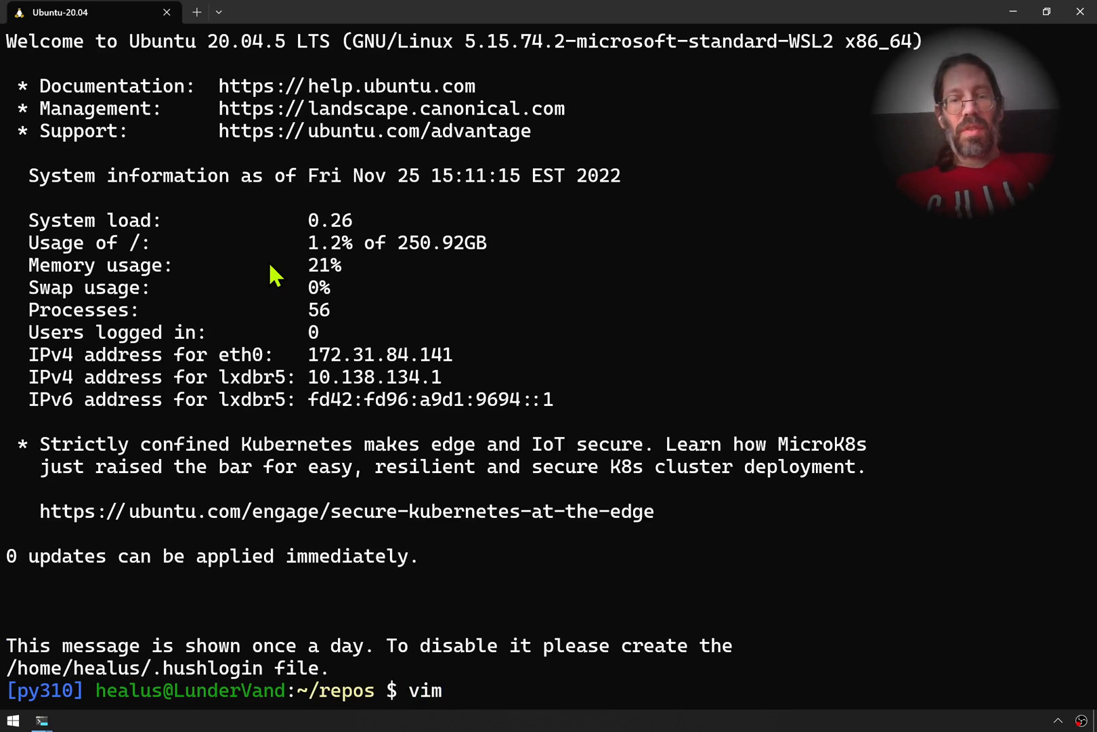
pyautogui.write('~/.ba')
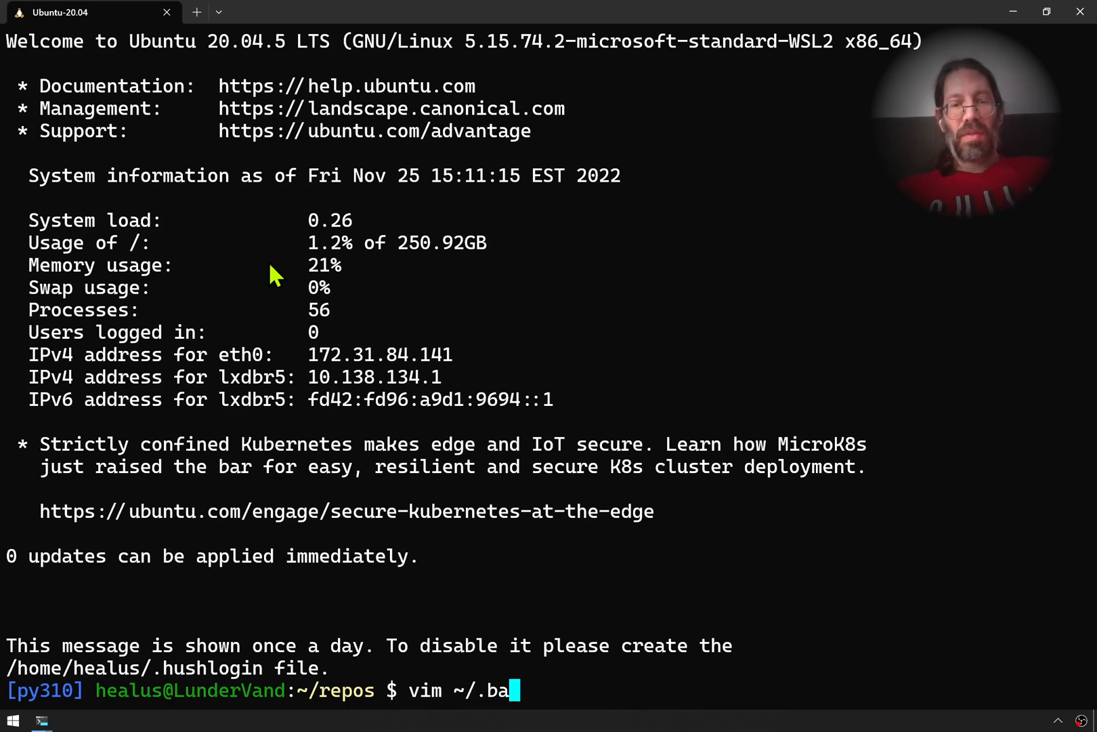
pyautogui.write('sh_r')
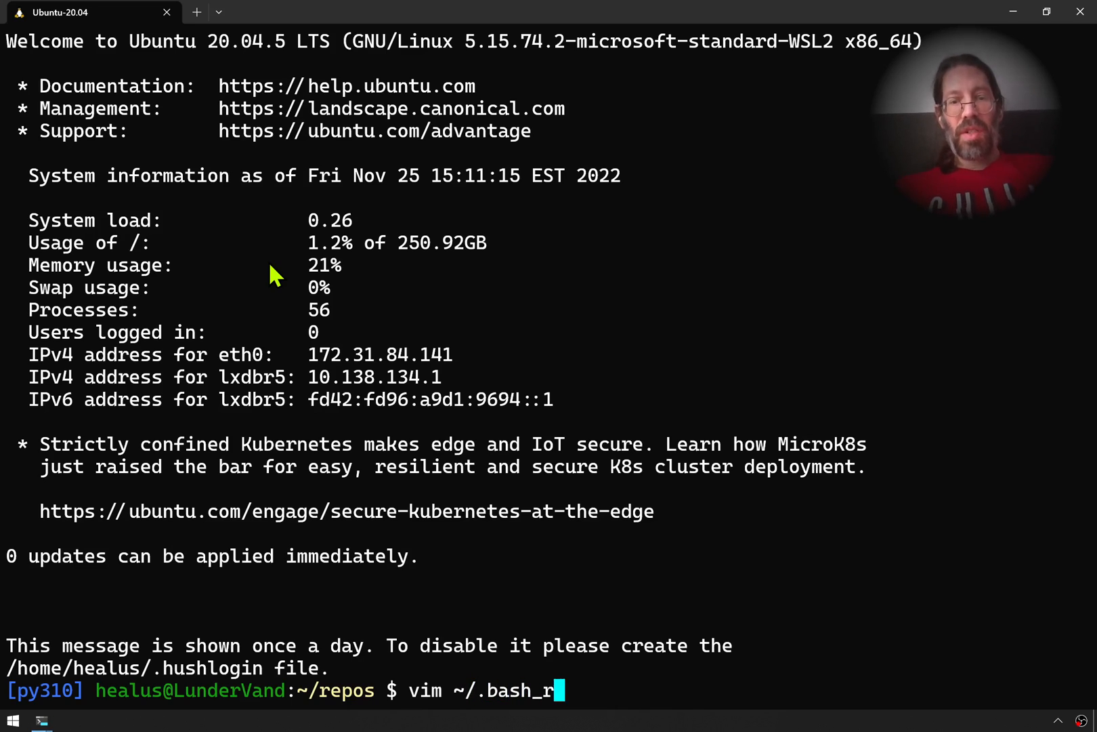
pyautogui.press('Return')
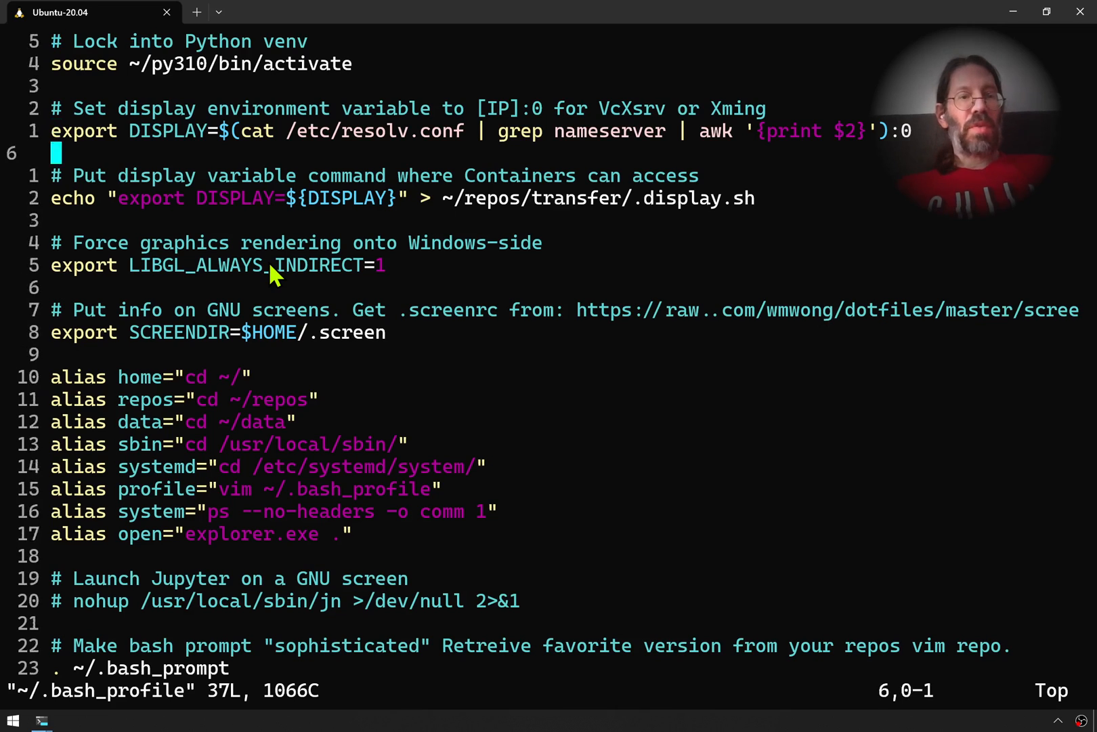
pyautogui.press('Up')
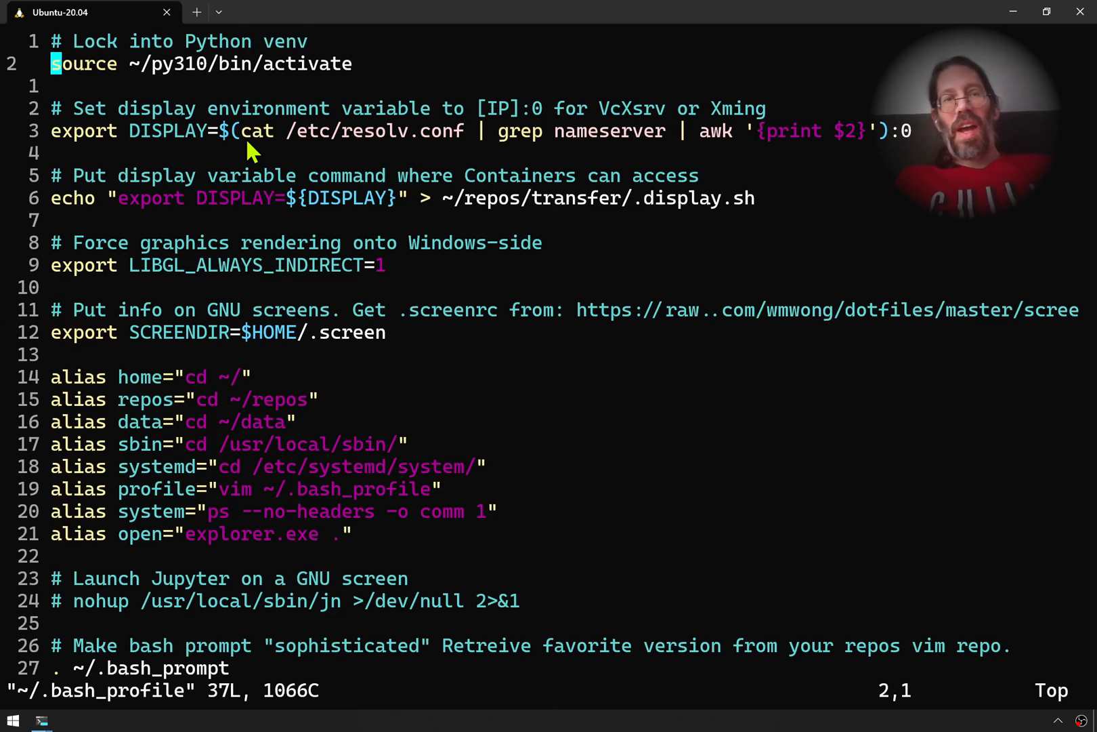
# Open a new Ubuntu-18.04 tab from the profile dropdown
pyautogui.click(218, 12)
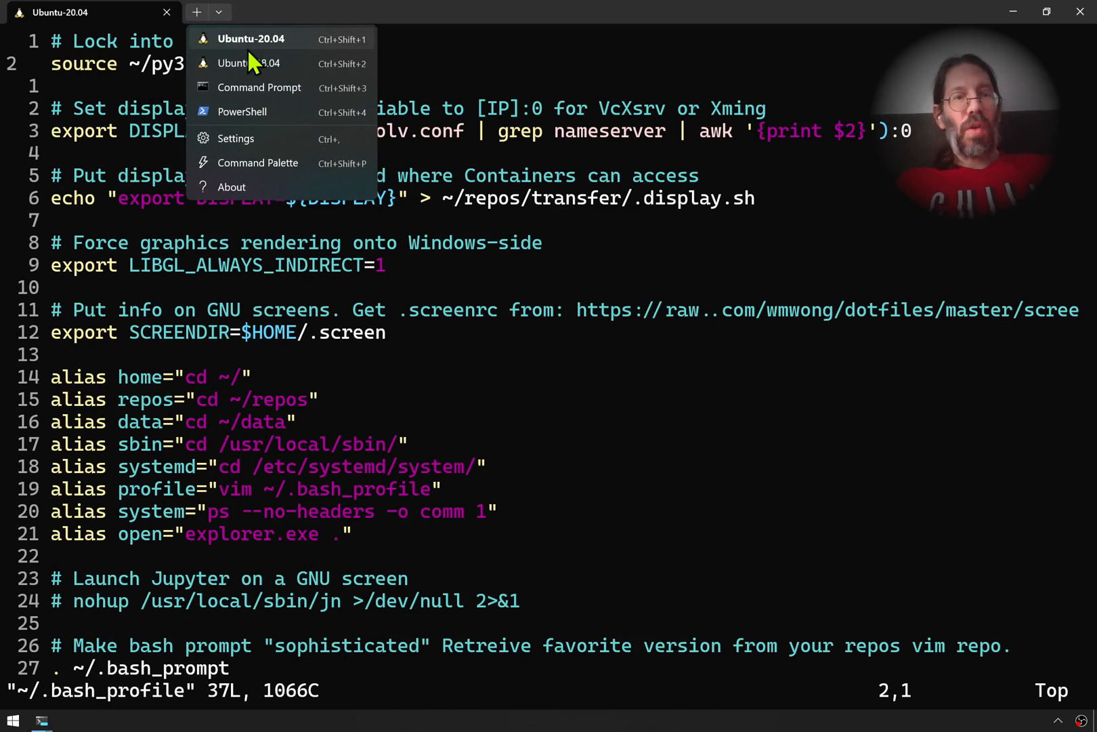
pyautogui.moveTo(248, 64)
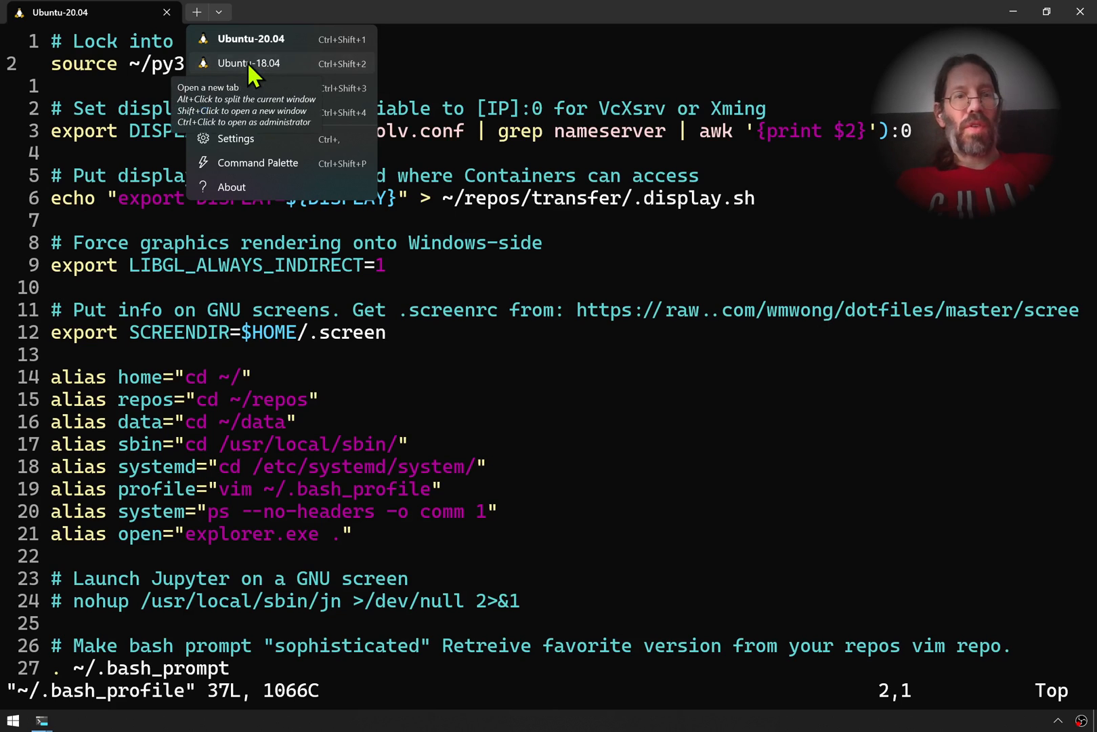
pyautogui.click(248, 63)
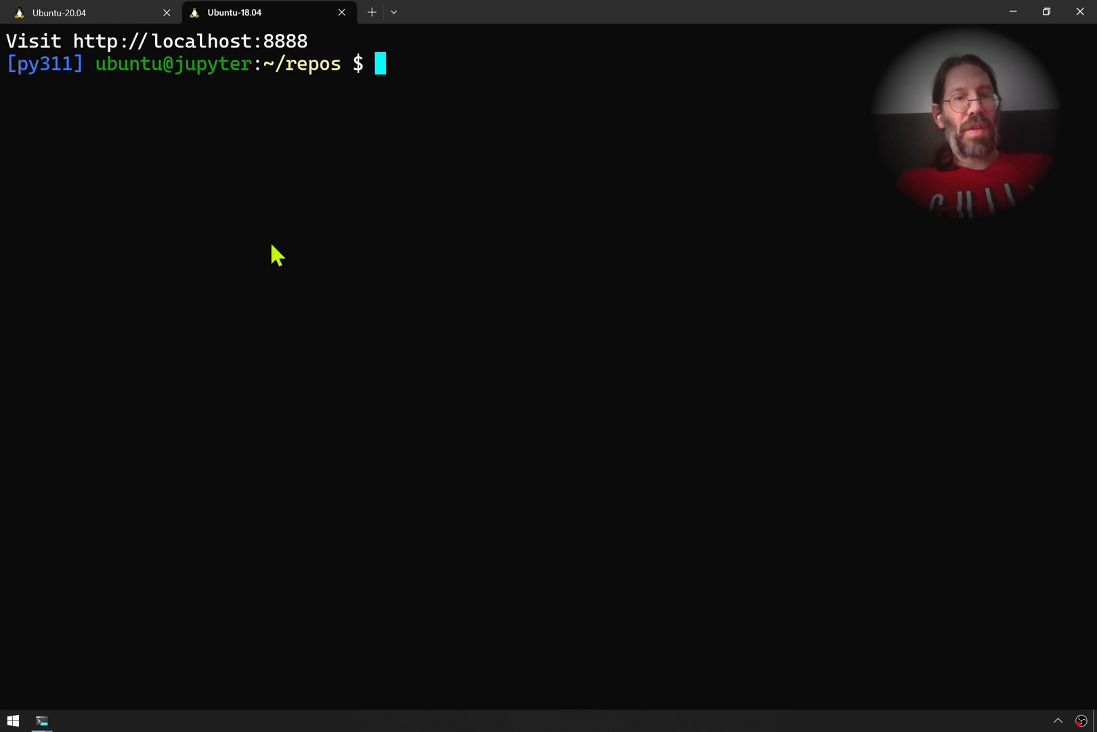
pyautogui.moveTo(427, 206)
pyautogui.write('exit')
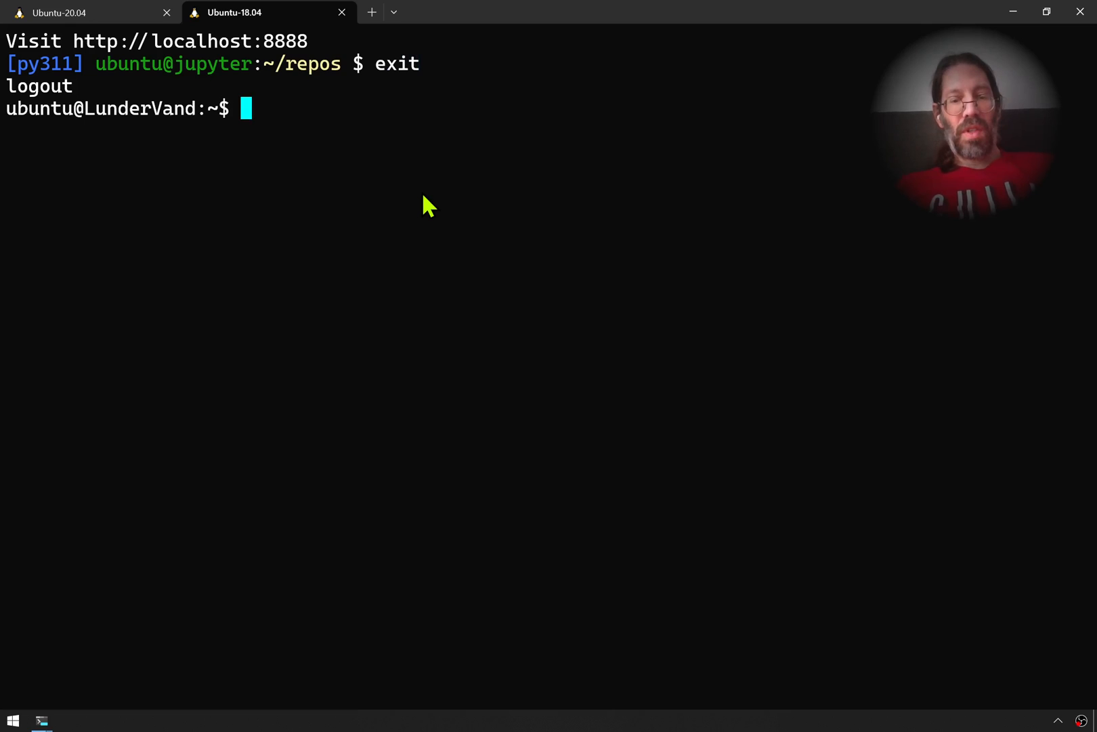
# Run xeyes, opening a working xeyes window via native WSL graphics
pyautogui.write('x')
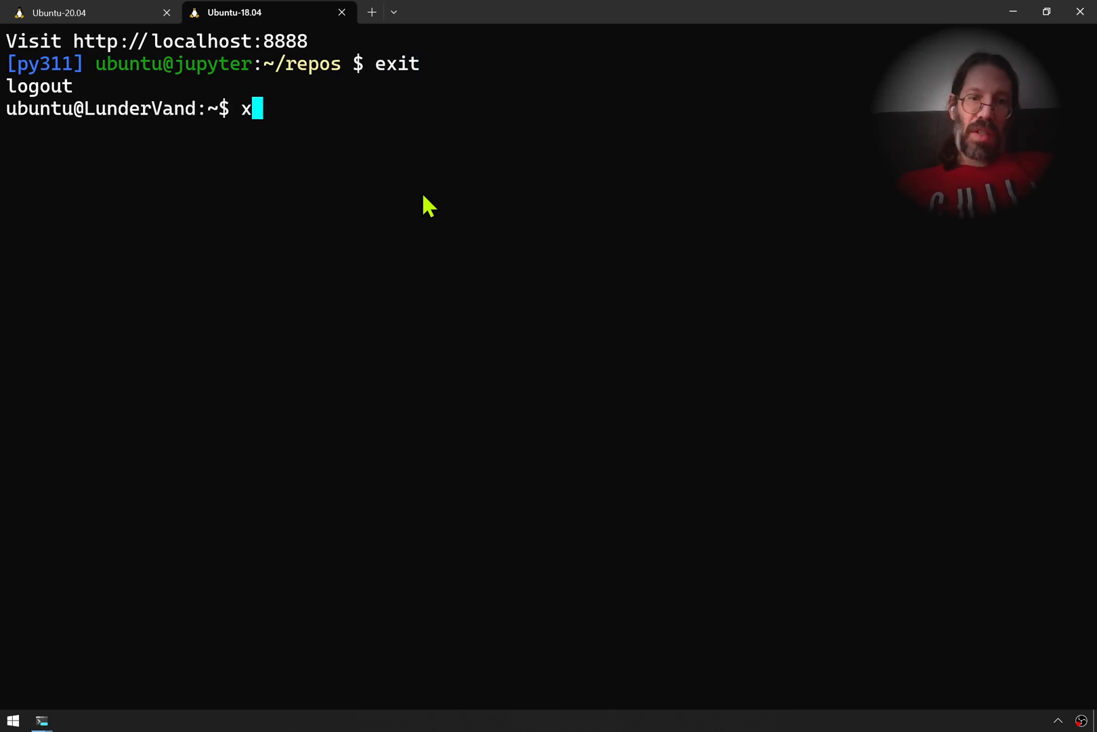
pyautogui.write('eyes')
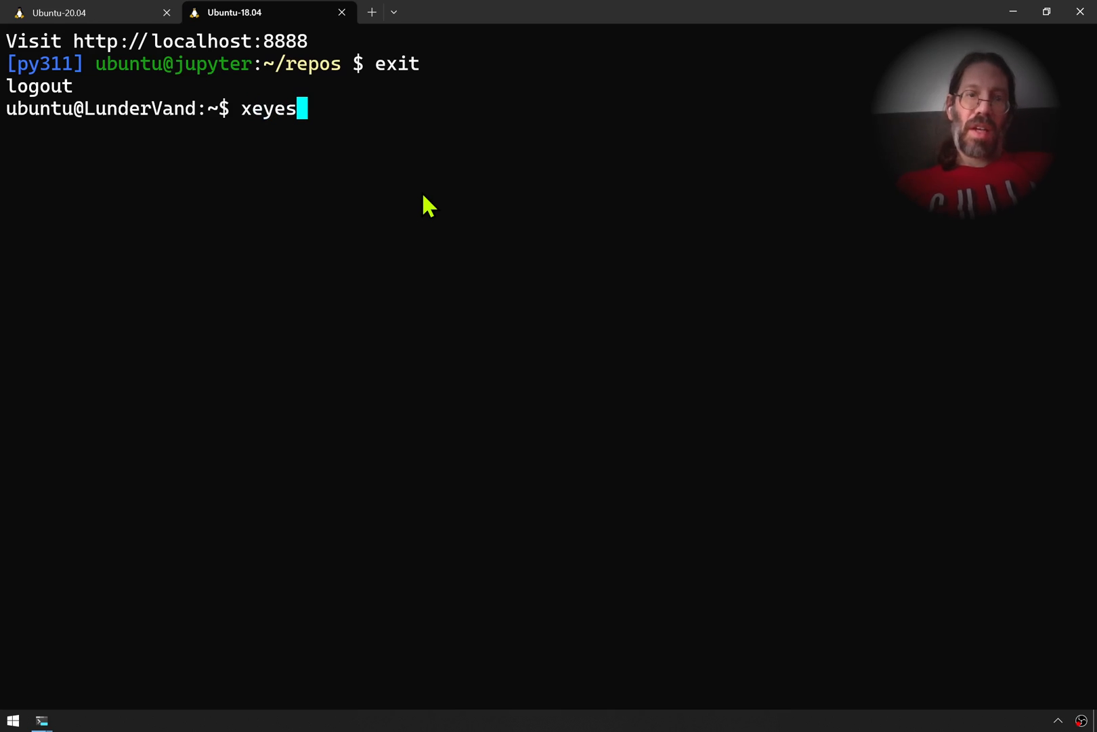
pyautogui.press('Return')
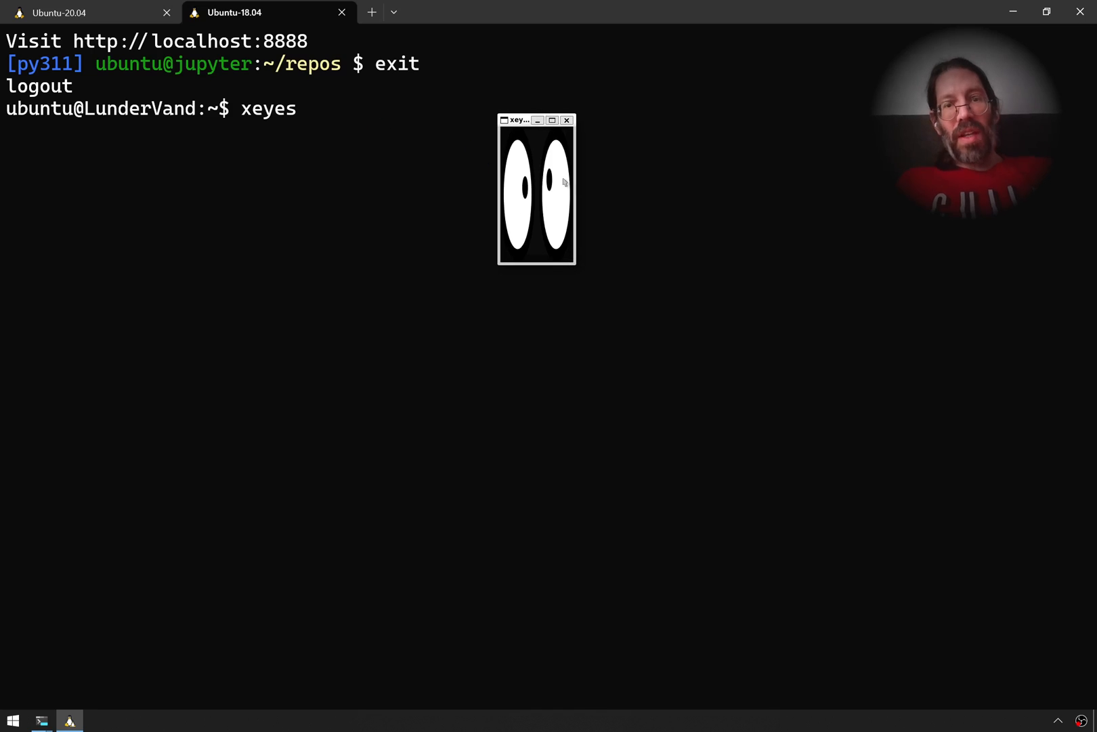
pyautogui.moveTo(647, 210)
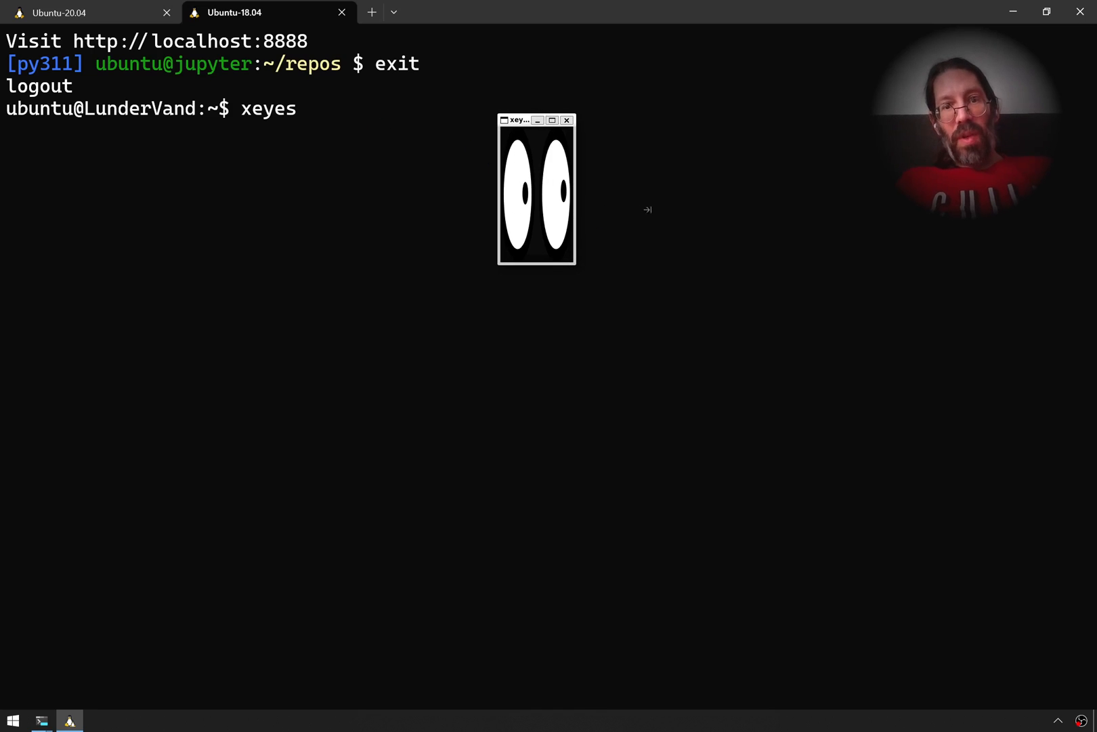
pyautogui.moveTo(607, 304)
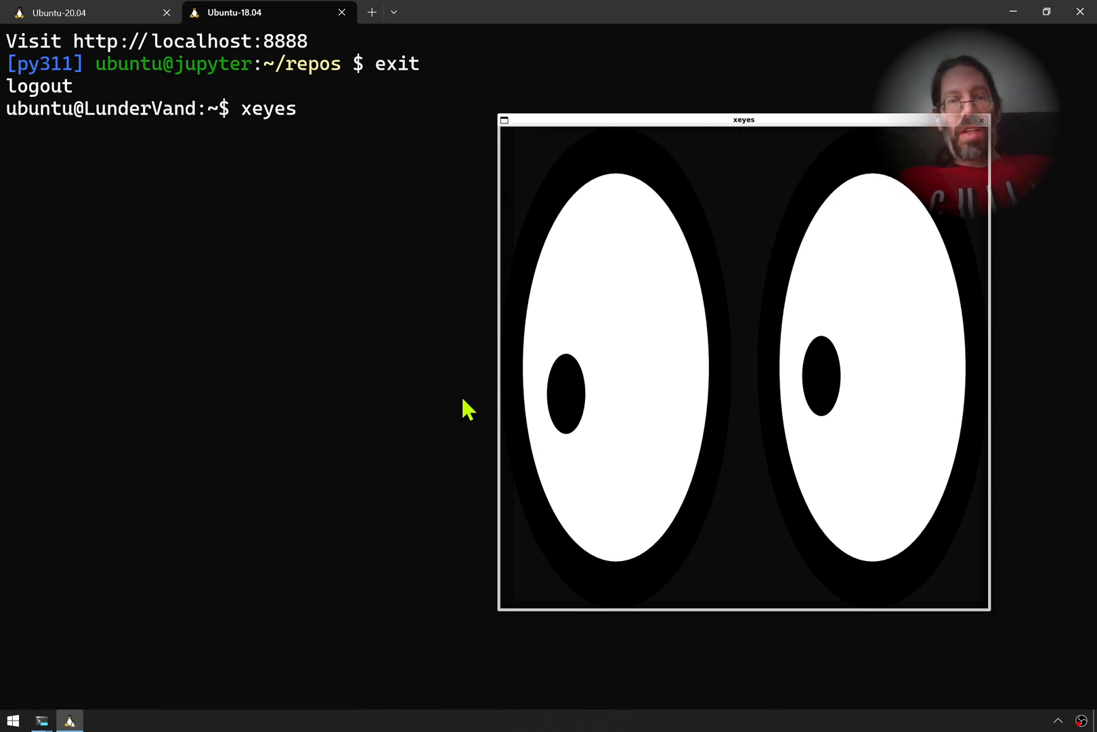
pyautogui.moveTo(284, 363)
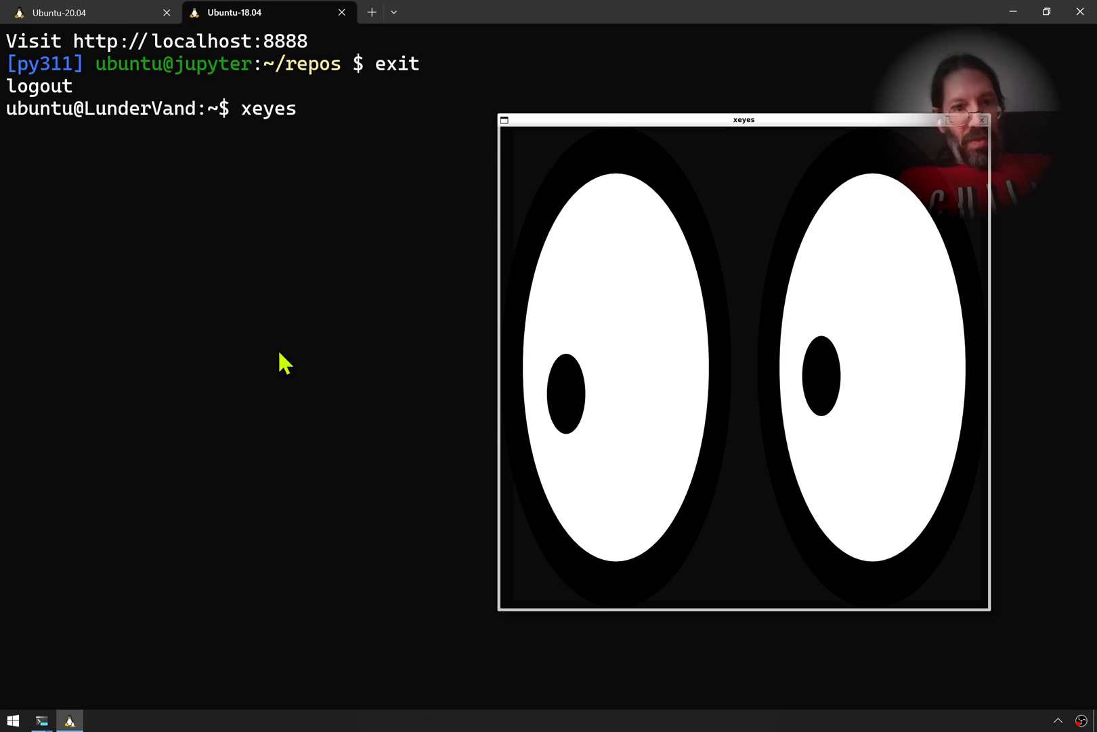
pyautogui.moveTo(367, 385)
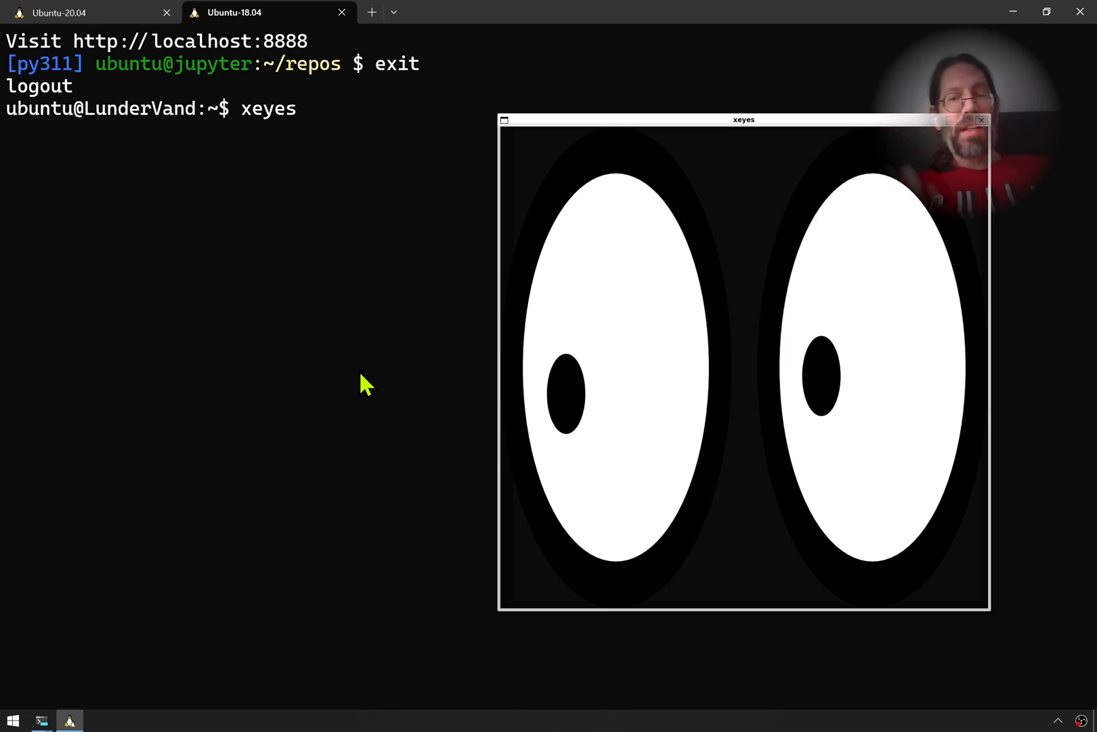
pyautogui.moveTo(580, 255)
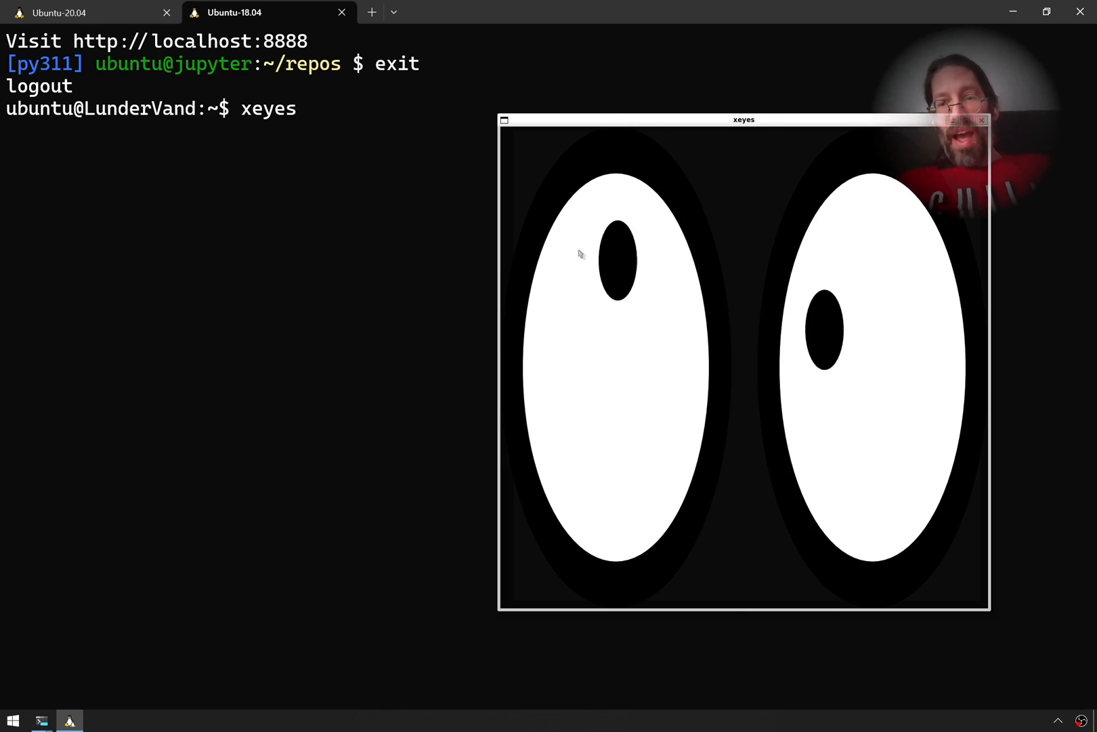
pyautogui.moveTo(651, 168)
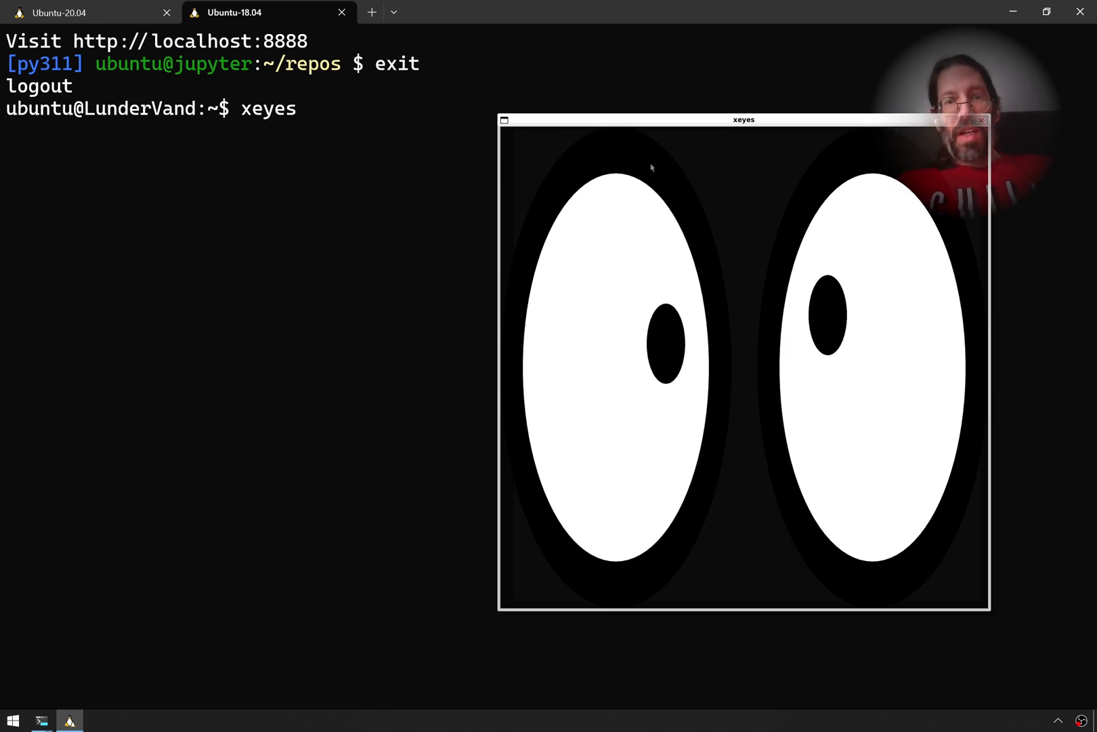
pyautogui.moveTo(214, 367)
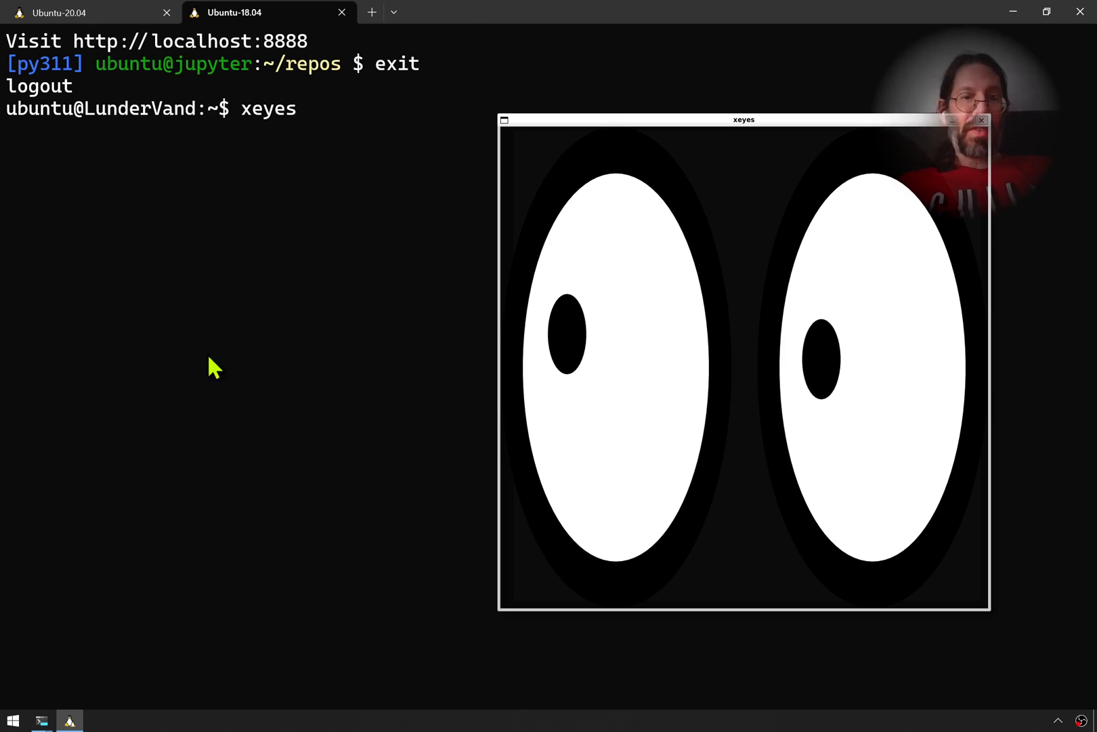
pyautogui.moveTo(248, 348)
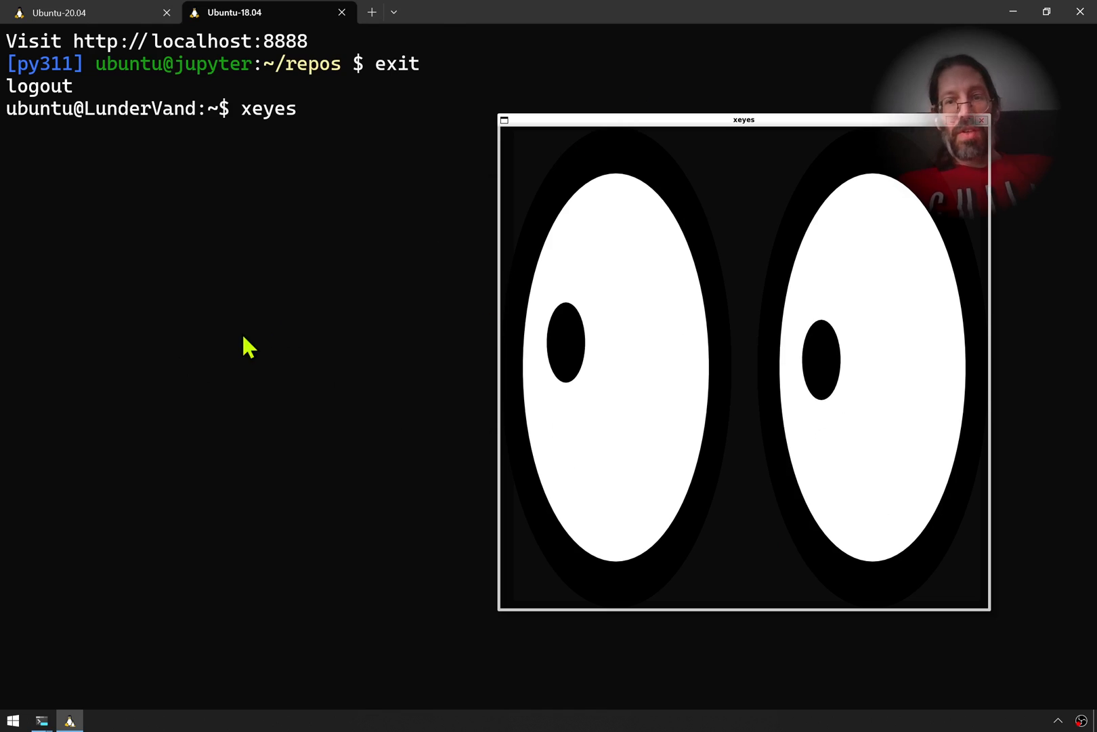
pyautogui.moveTo(385, 403)
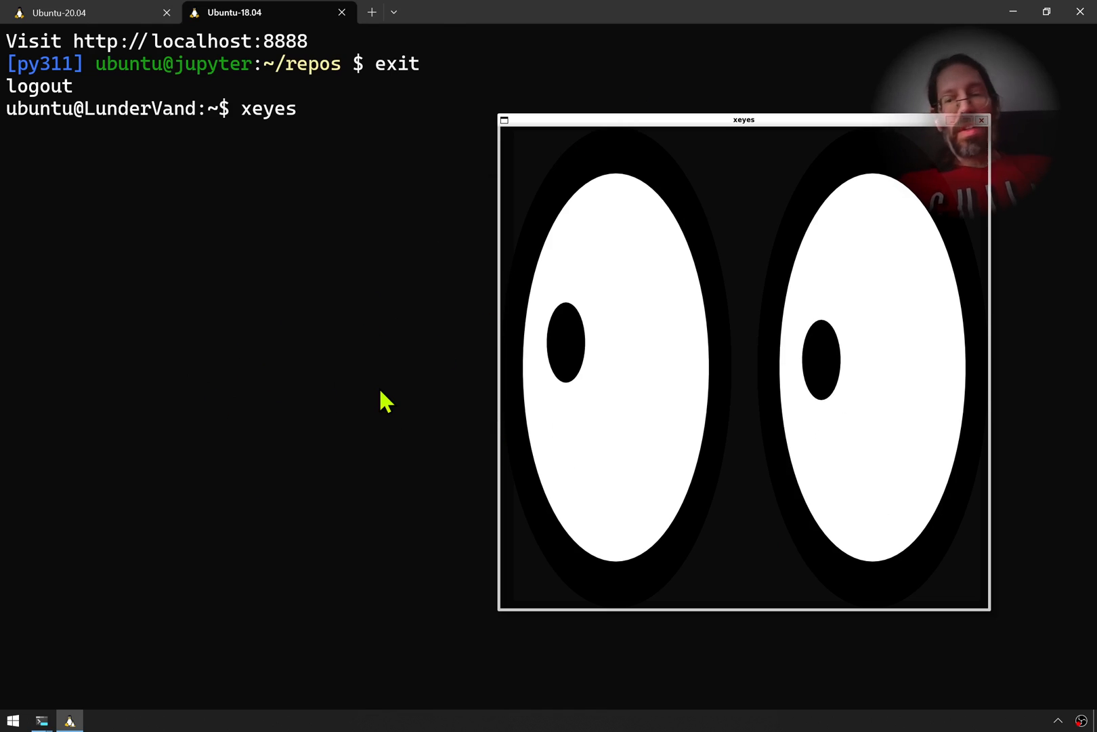
pyautogui.moveTo(1010, 668)
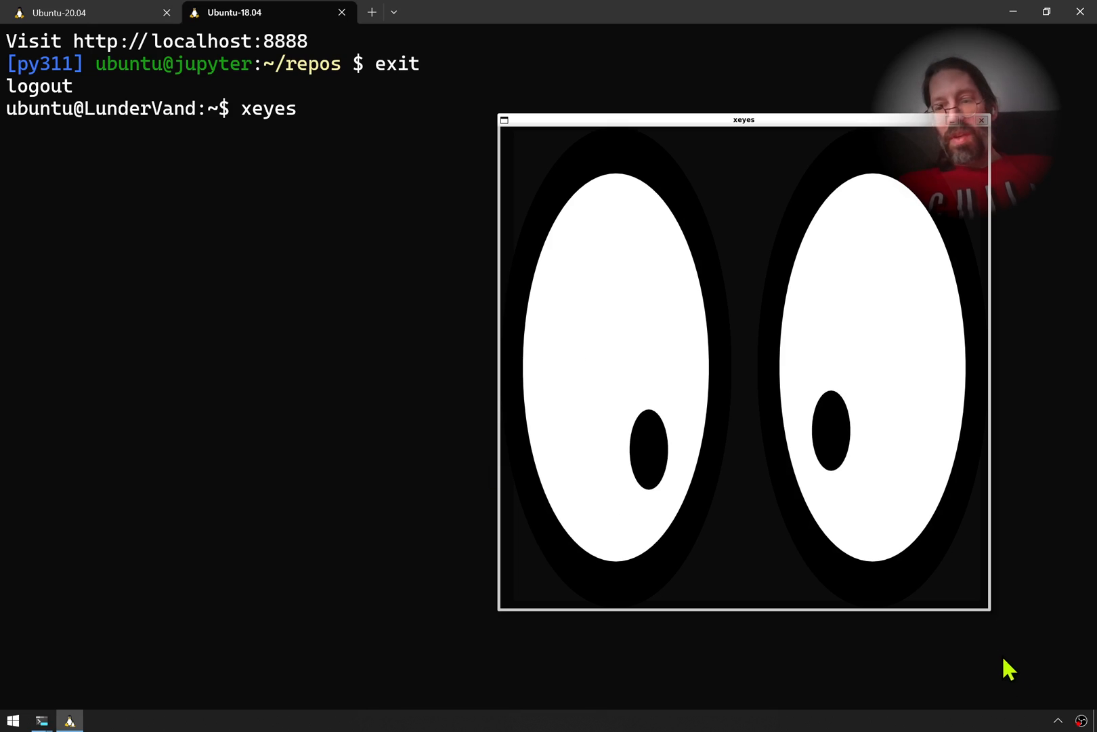
pyautogui.moveTo(1056, 694)
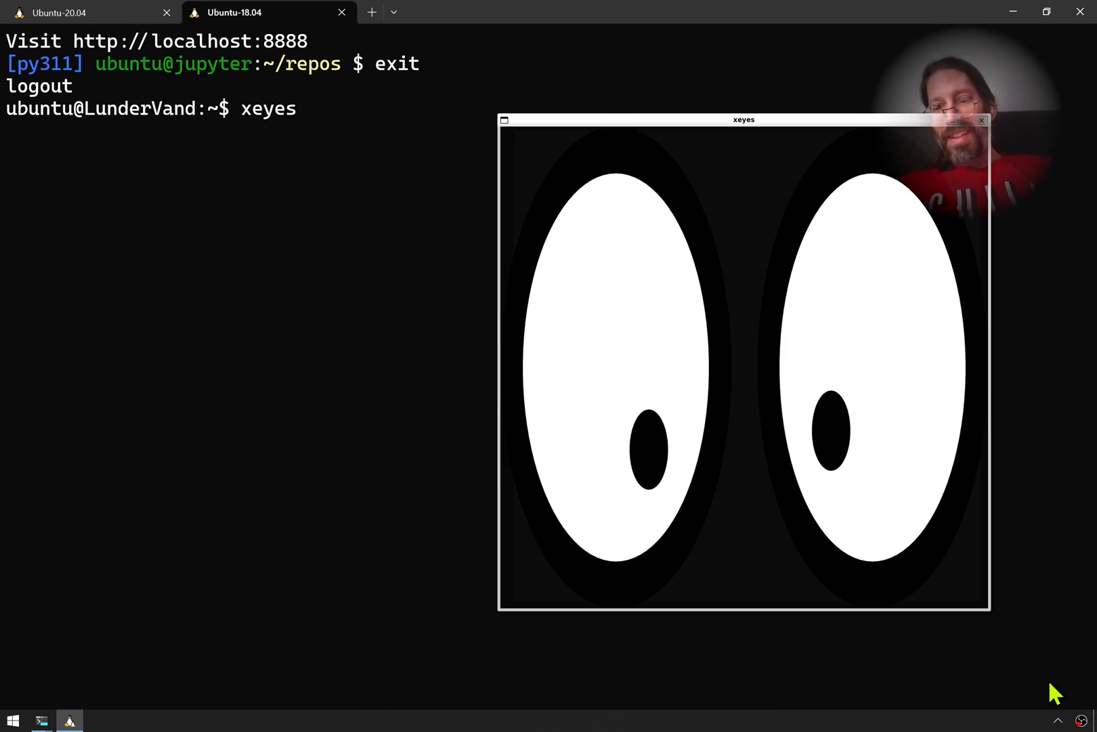
pyautogui.moveTo(649, 225)
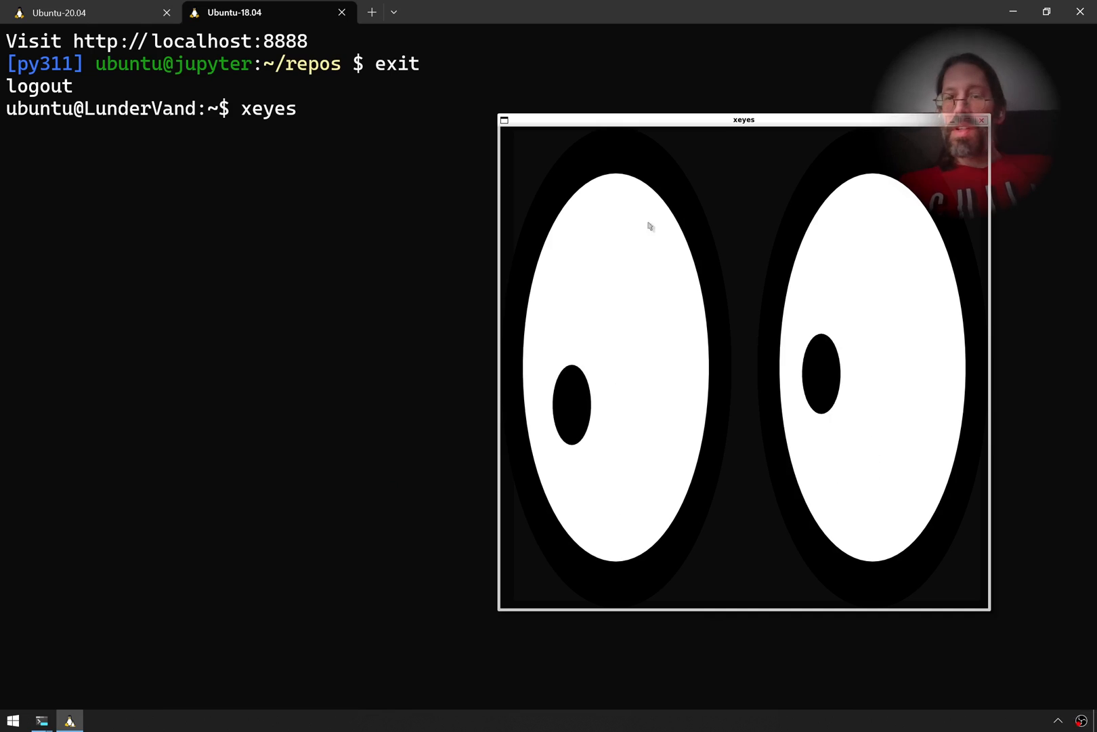
pyautogui.moveTo(521, 199)
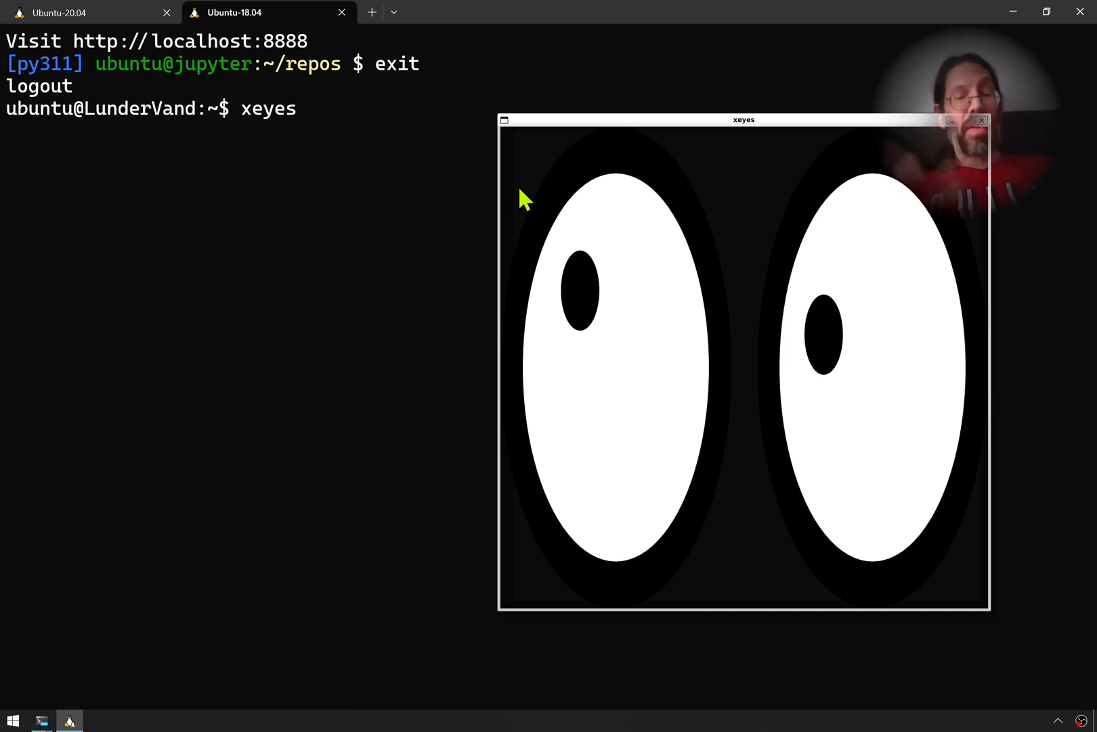
pyautogui.moveTo(257, 314)
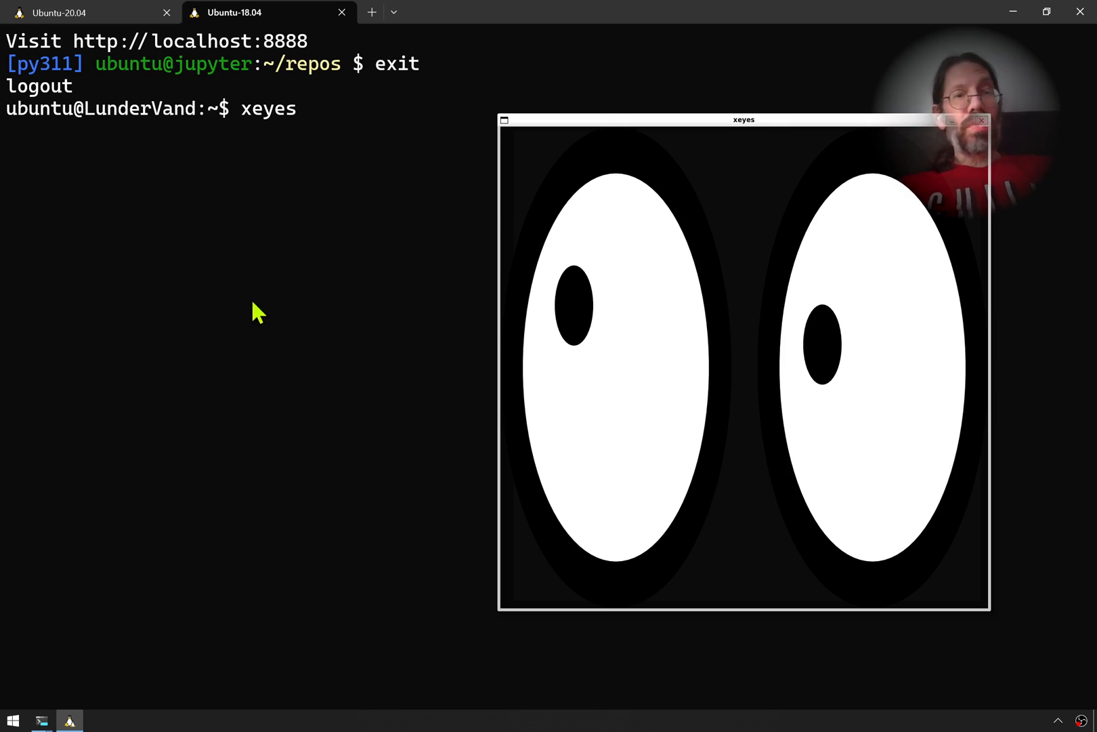
pyautogui.moveTo(279, 271)
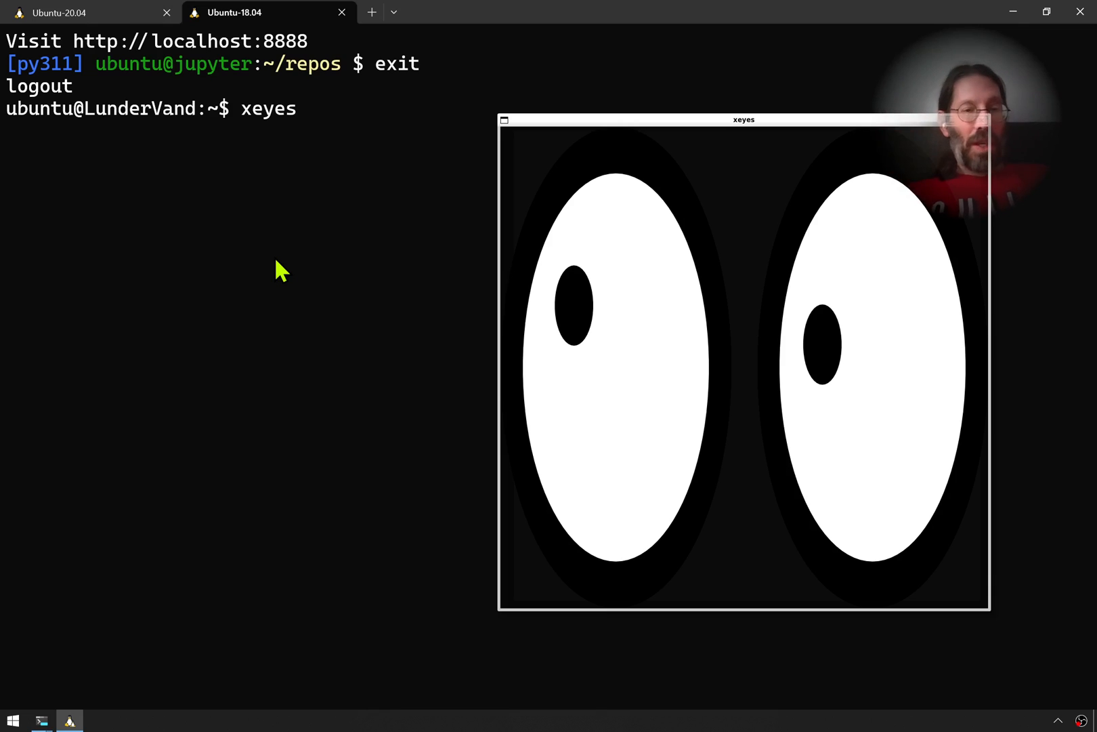
pyautogui.moveTo(665, 148)
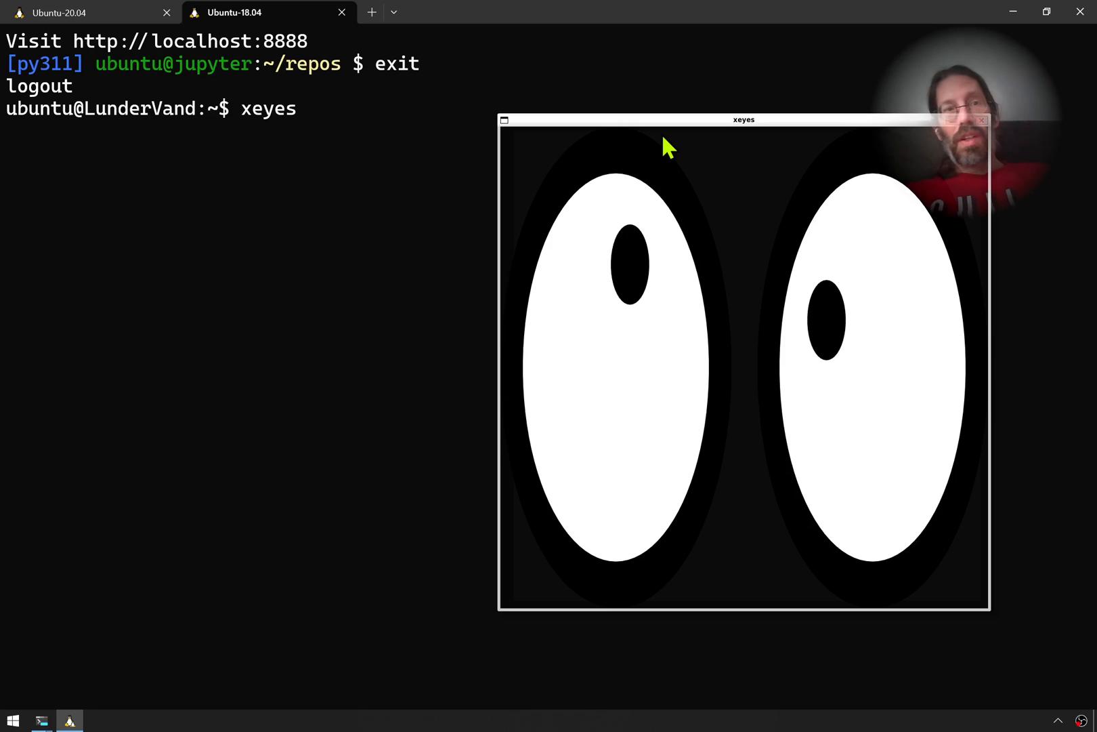
pyautogui.moveTo(385, 256)
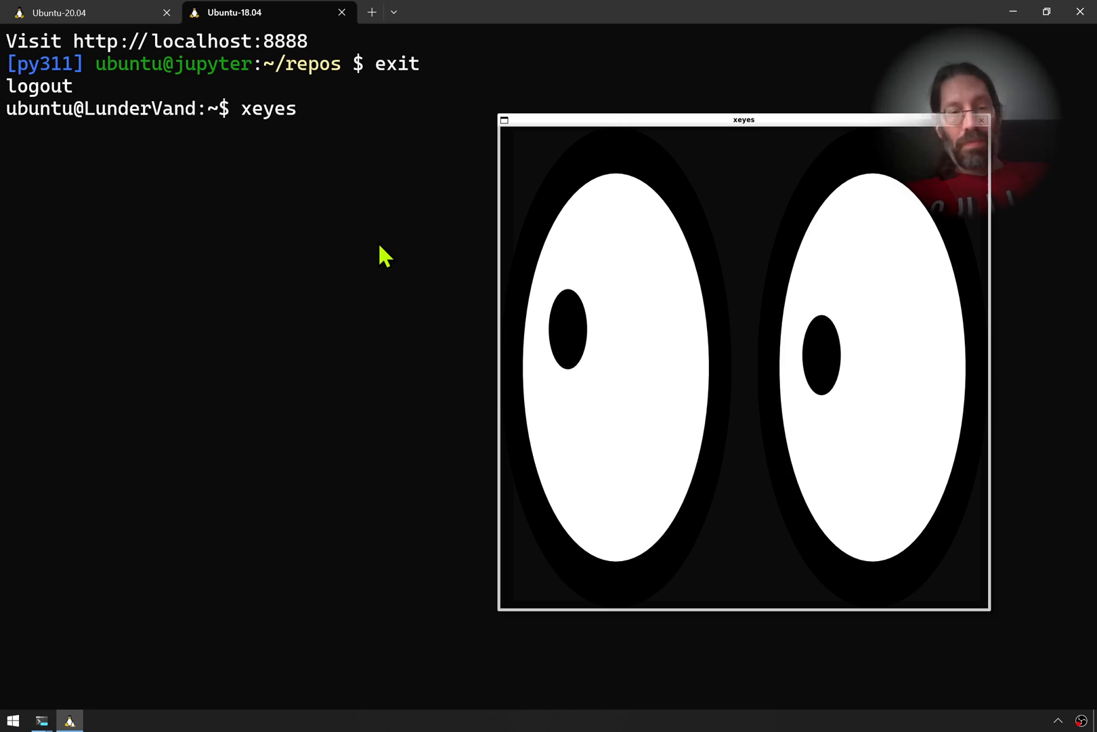